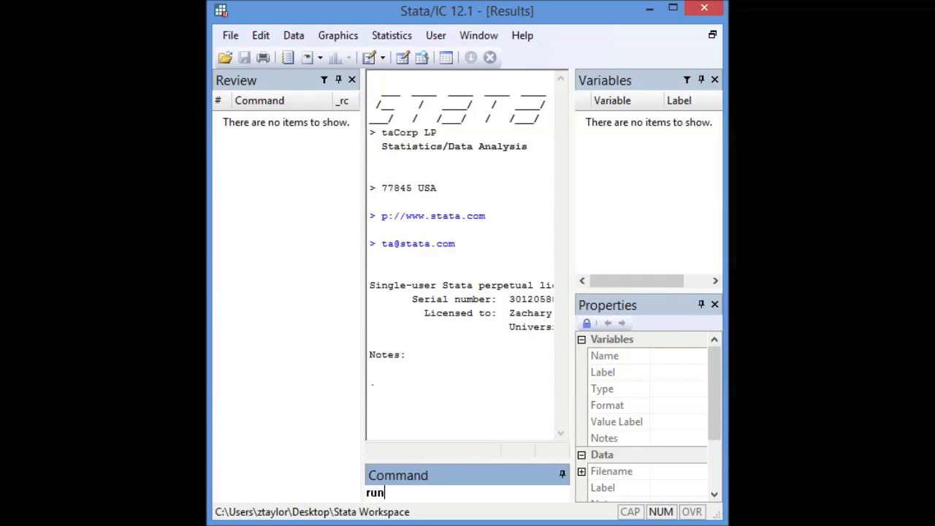
Turn output paging off and load the 1978 Automobile Data (sysuse auto).
type("\"the cred")
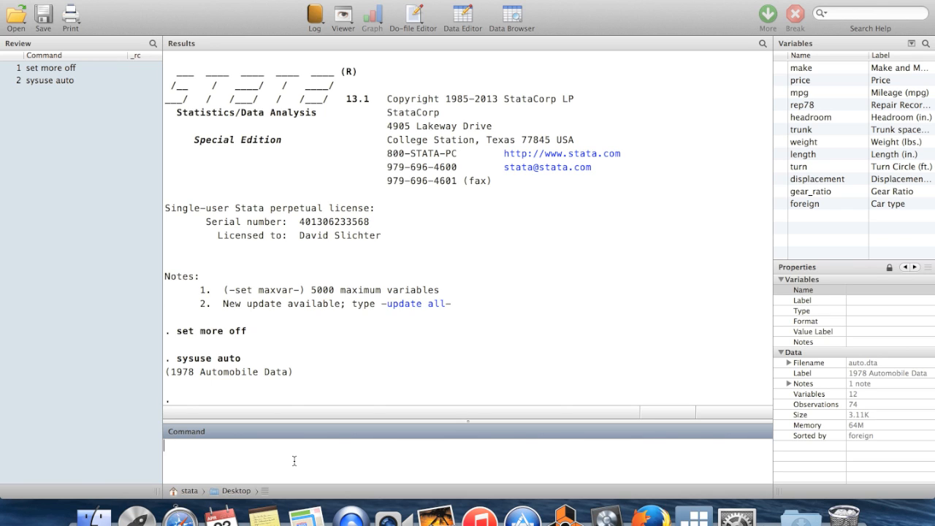
mouse_move(344, 366)
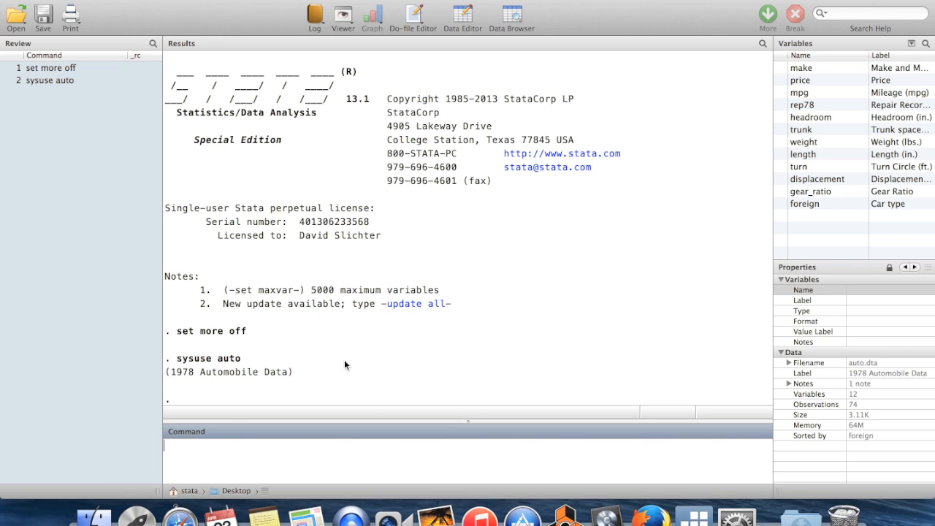
mouse_move(249, 362)
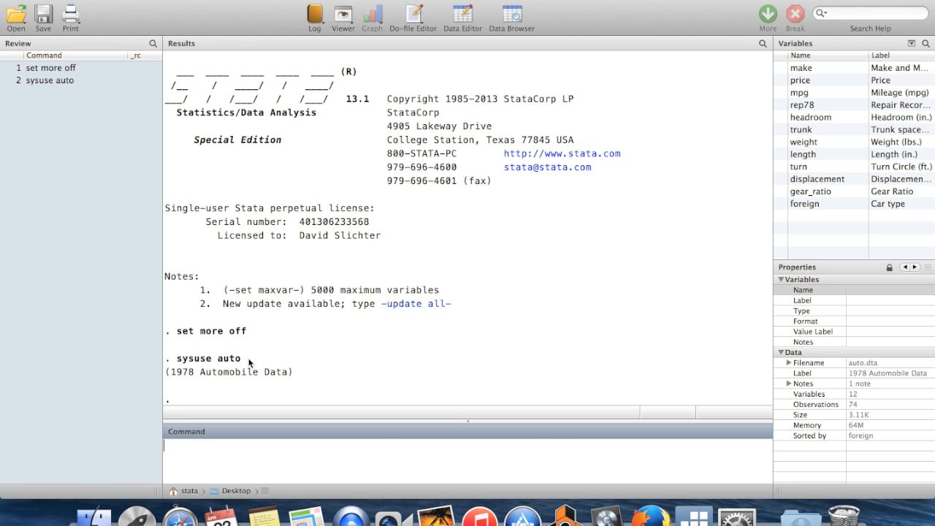
double_click(208, 358)
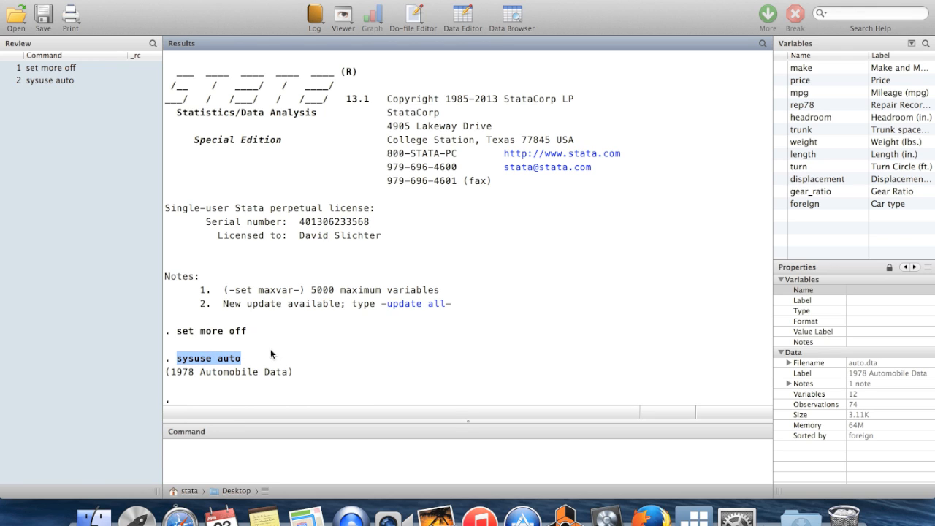
mouse_move(299, 358)
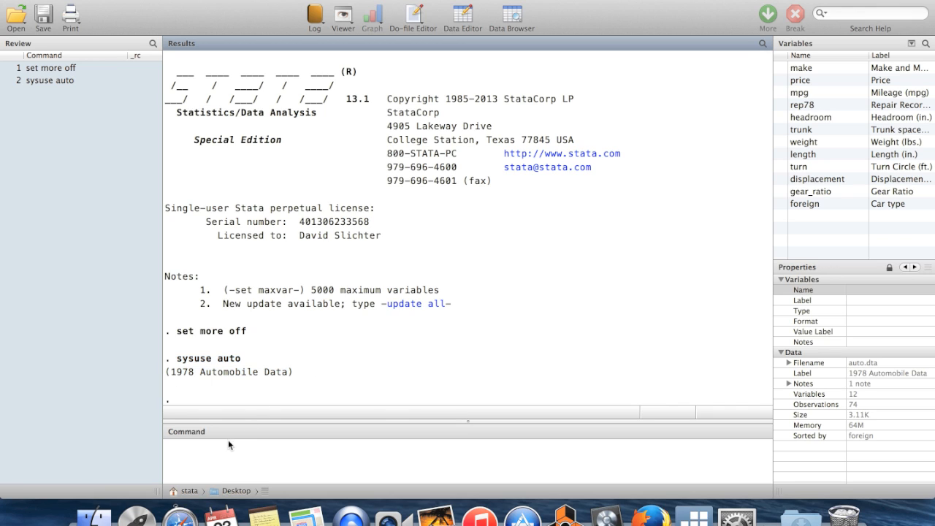
Draw a scatter plot of price against mpg with 'scatter price mpg'.
type("scat")
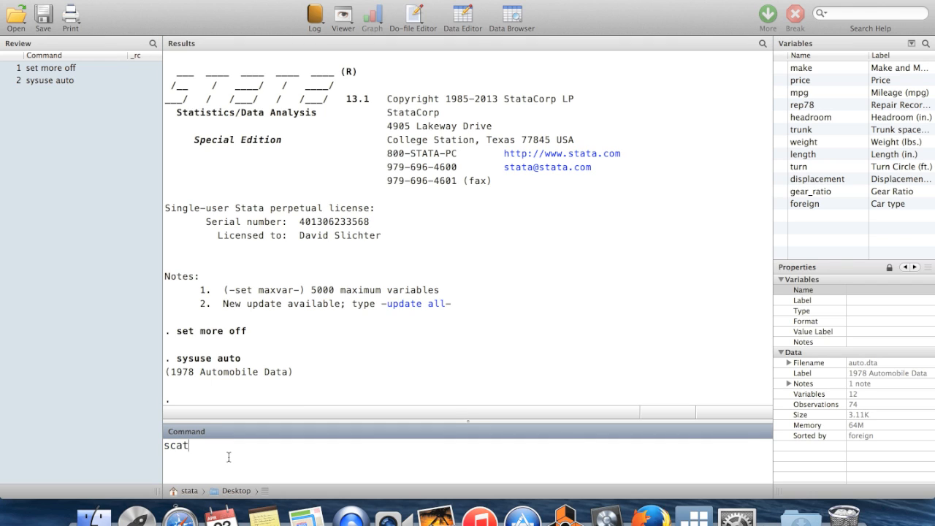
type("ter price pm")
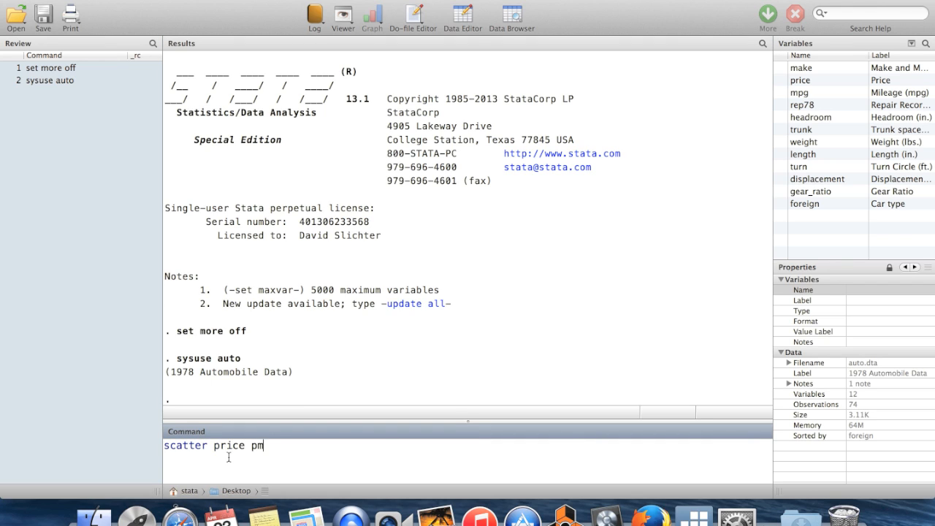
key("Backspace")
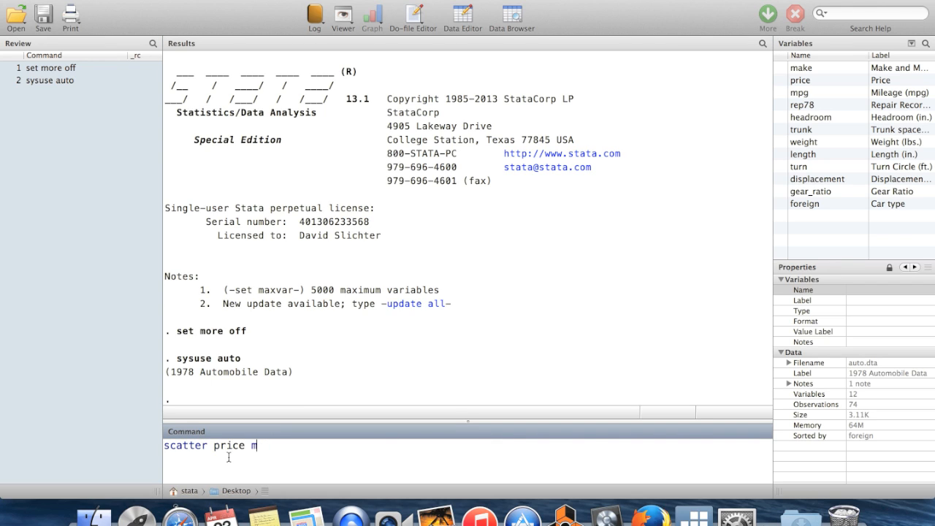
type("pg")
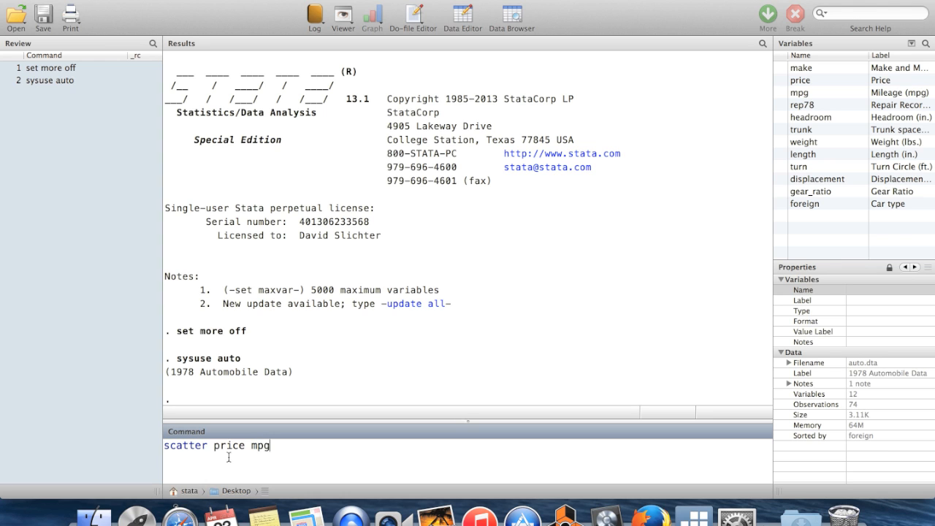
key("Return")
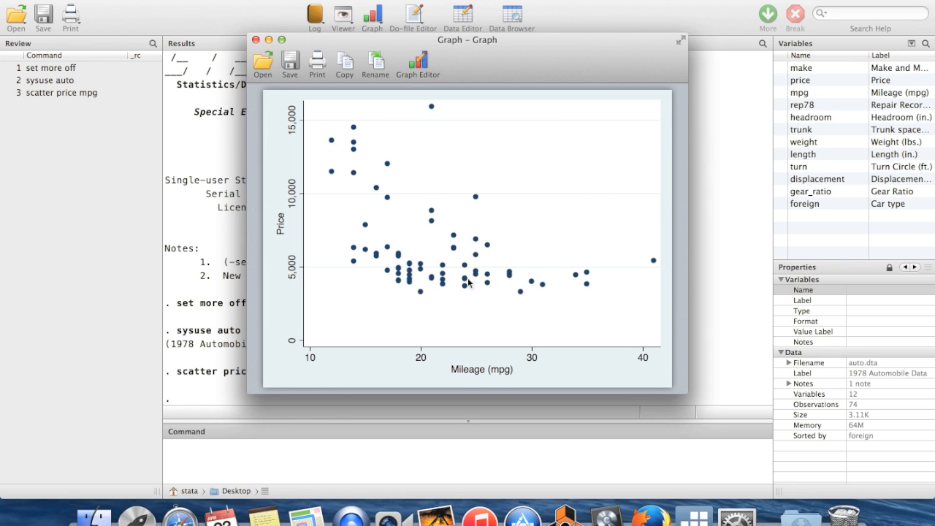
mouse_move(274, 241)
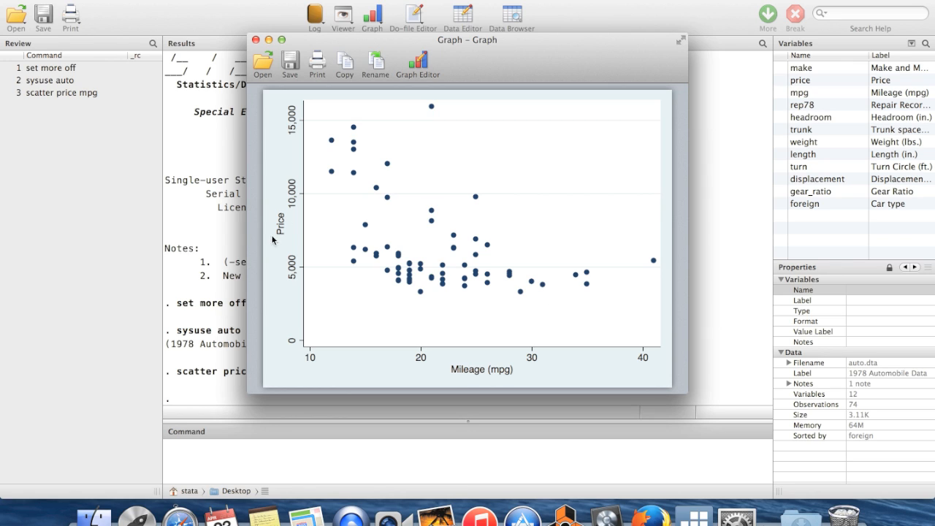
mouse_move(491, 368)
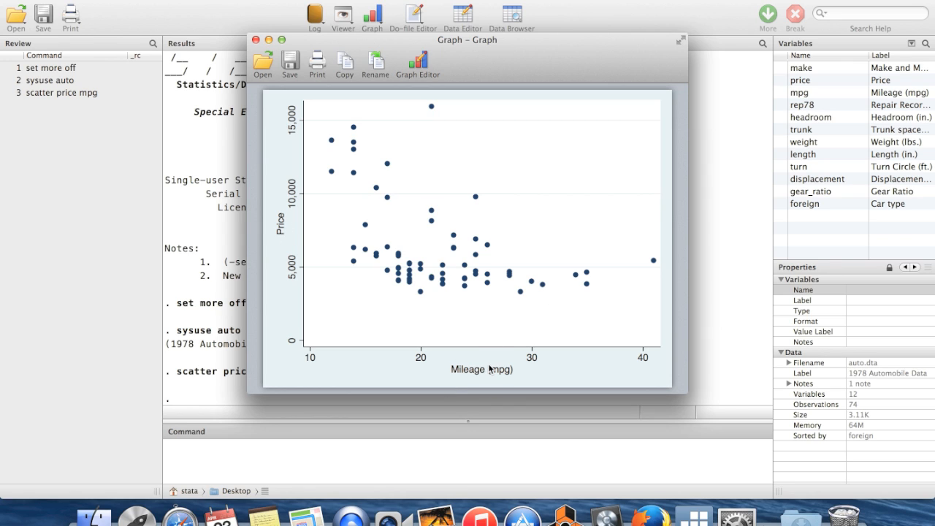
mouse_move(248, 96)
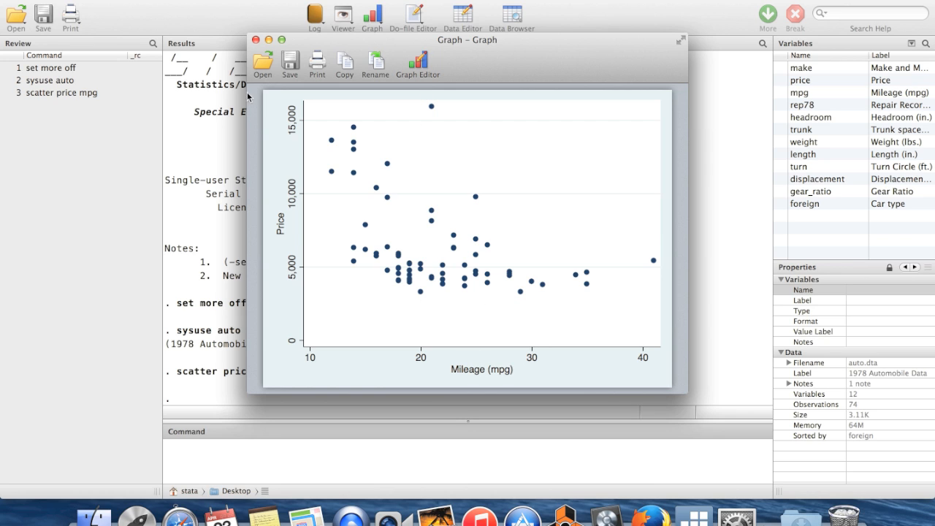
Generate mpg2 as mpg squared with 'gen mpg2=mpg^2'.
left_click(254, 40)
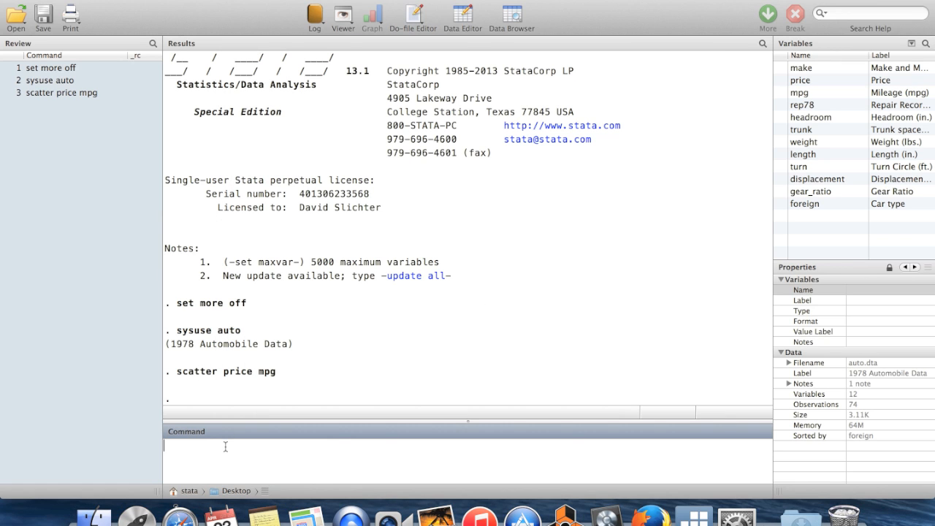
type("gen mpg2")
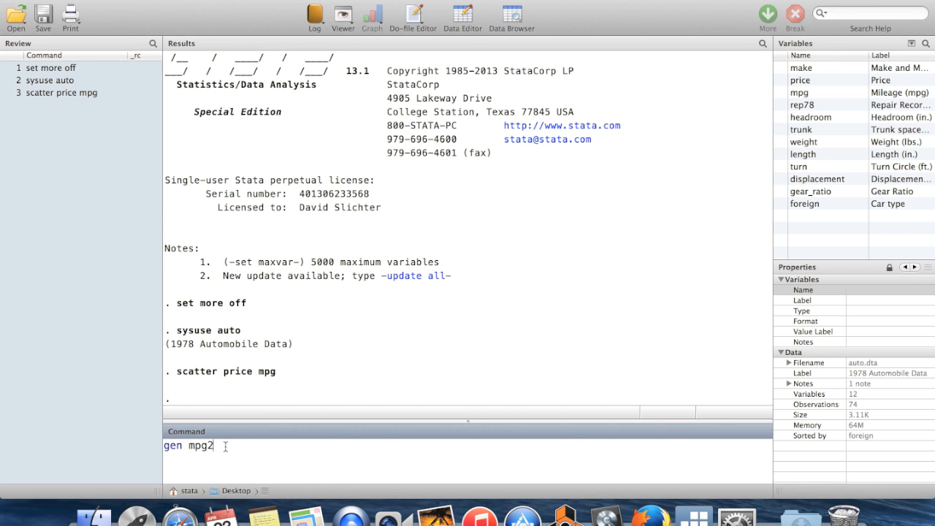
type("=mpg")
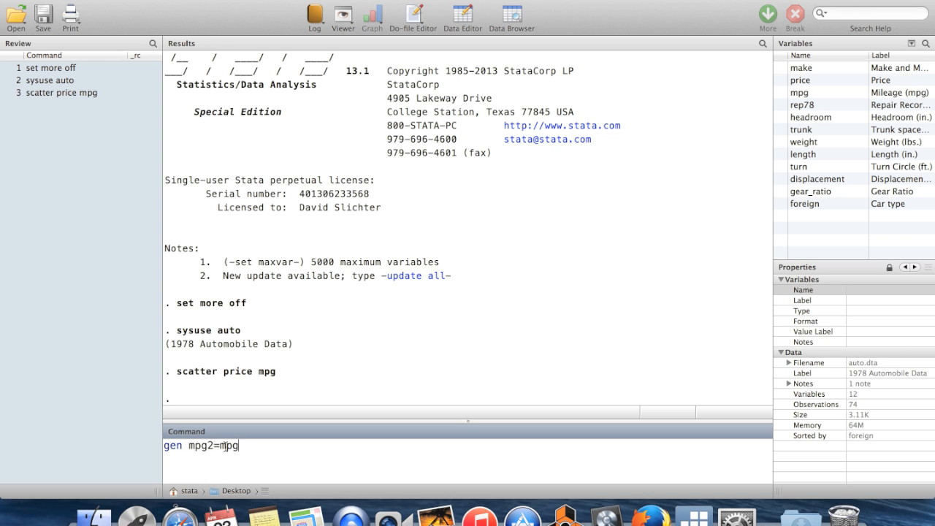
key("Return")
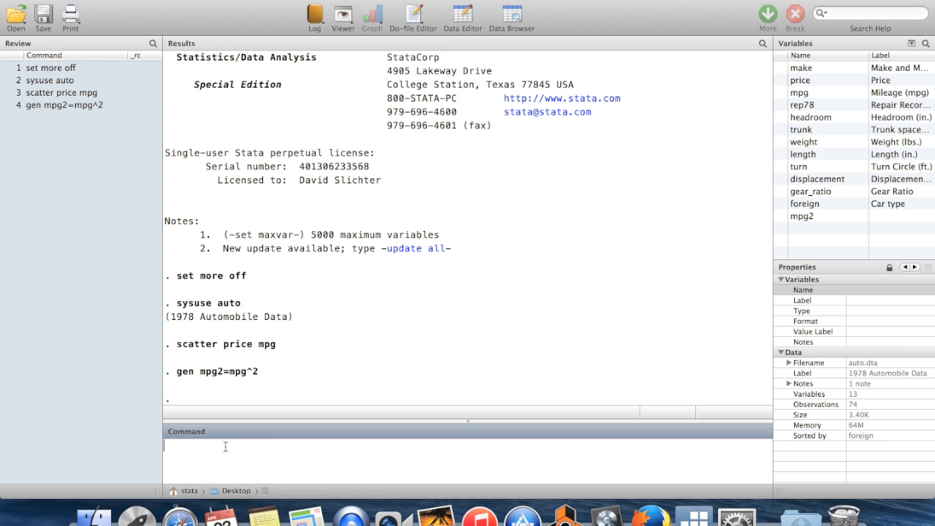
Run 'reg price mpg mpg2, rob' for a robust regression of price.
type("reg price m")
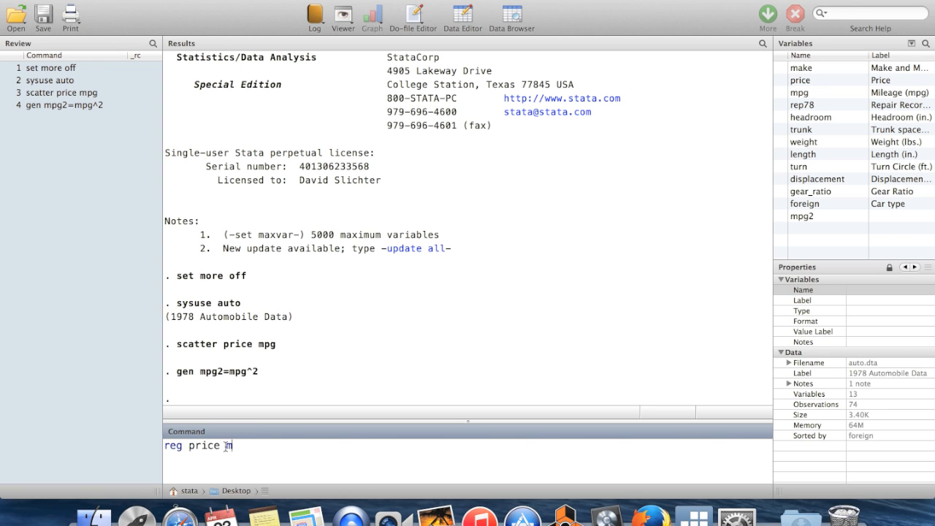
type("pg mpg2, r")
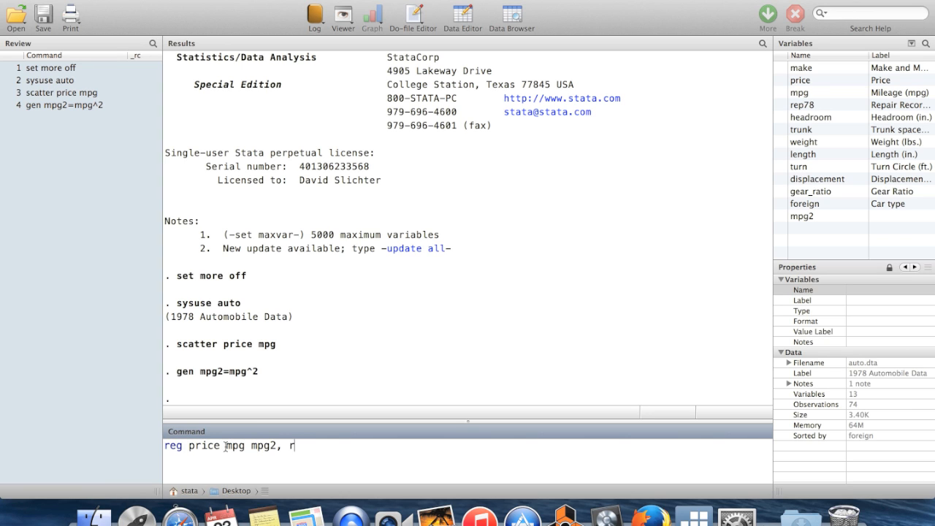
key("Return")
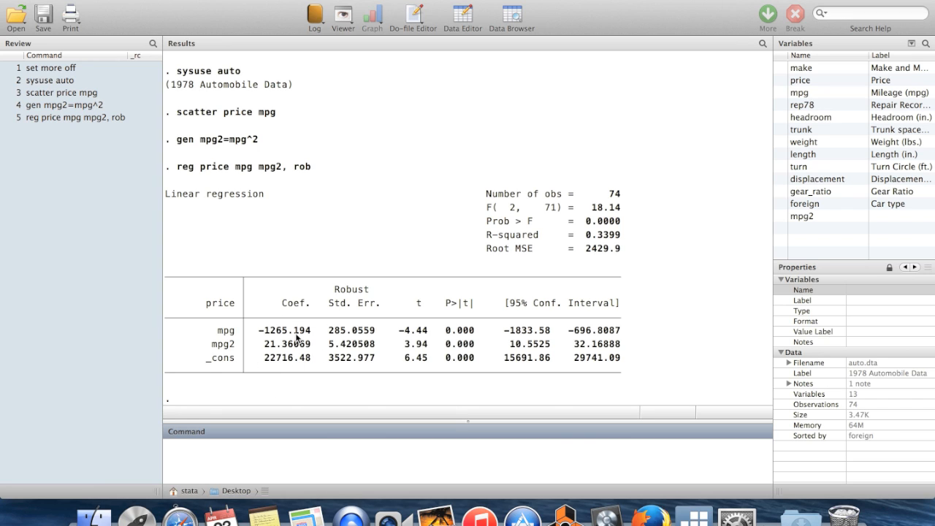
mouse_move(298, 282)
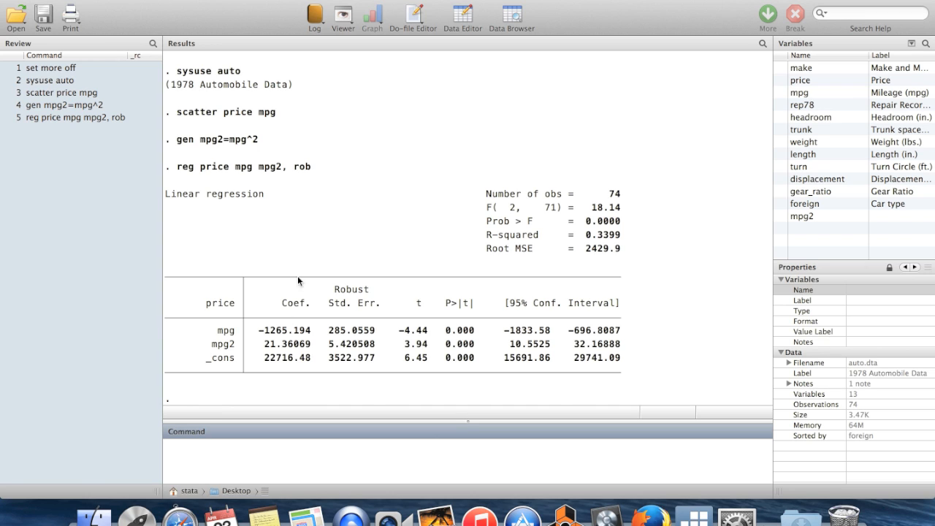
mouse_move(222, 169)
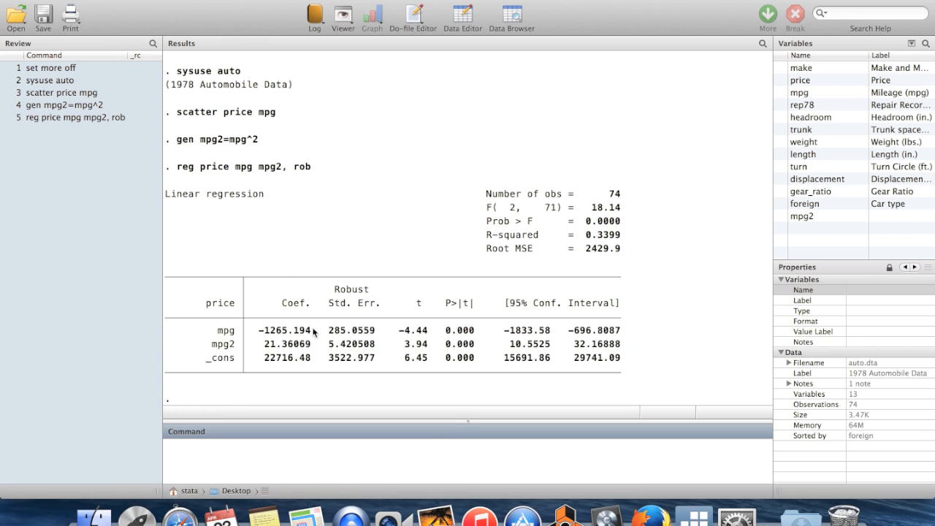
mouse_move(318, 334)
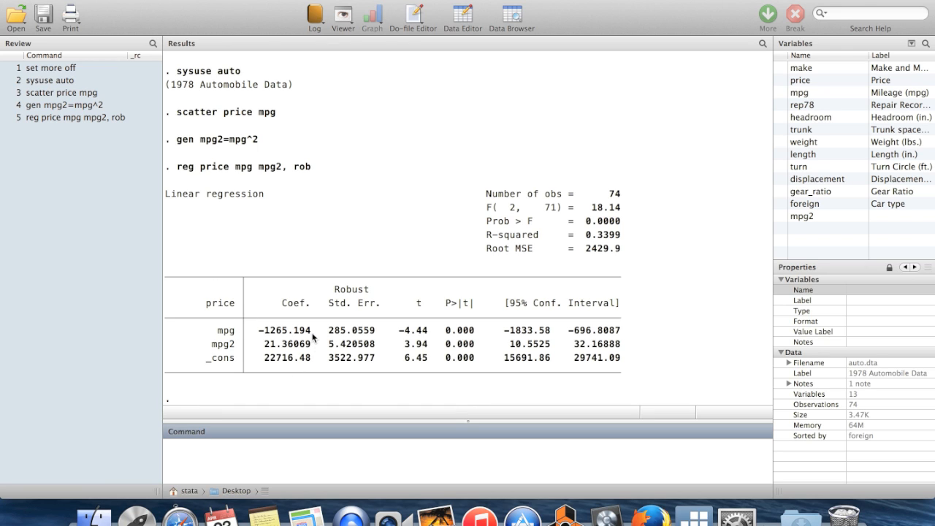
Examine the mpg coefficient -1265.194 and mpg2 coefficient 21.36069 in the results.
double_click(284, 330)
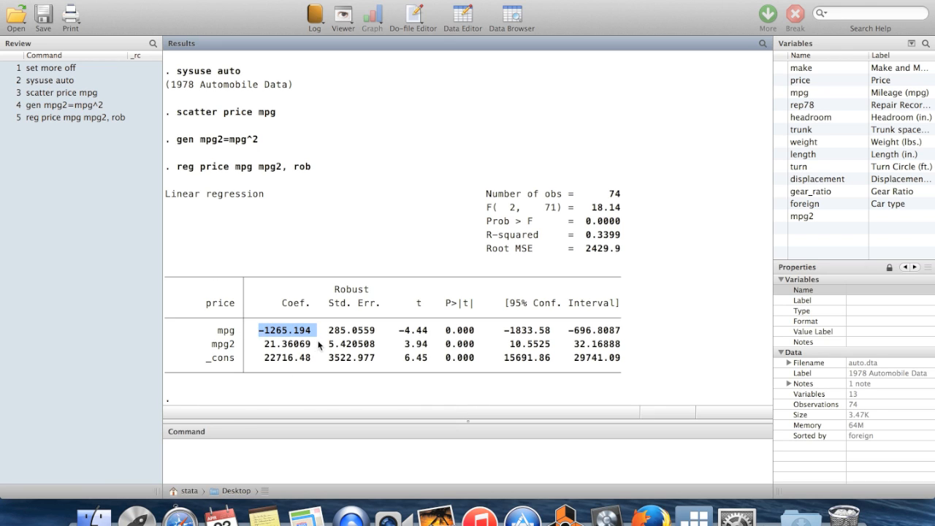
left_click(286, 345)
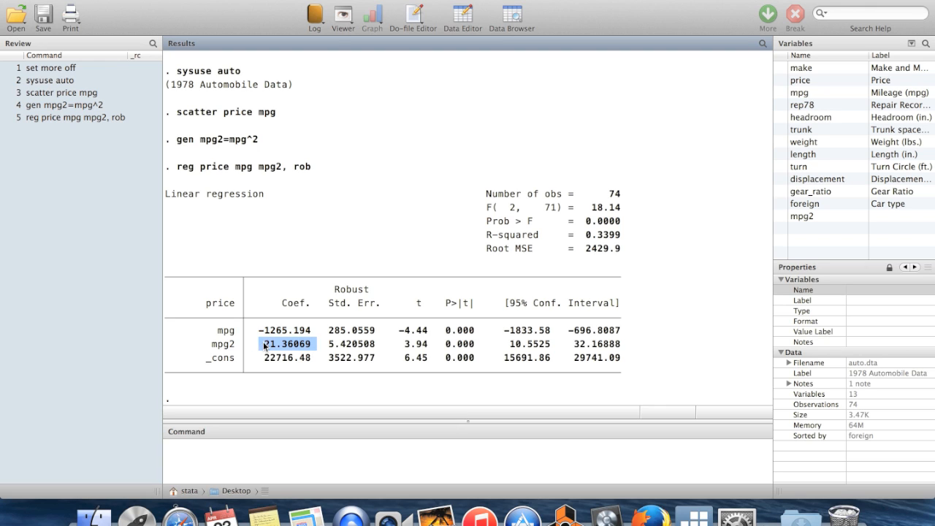
mouse_move(341, 347)
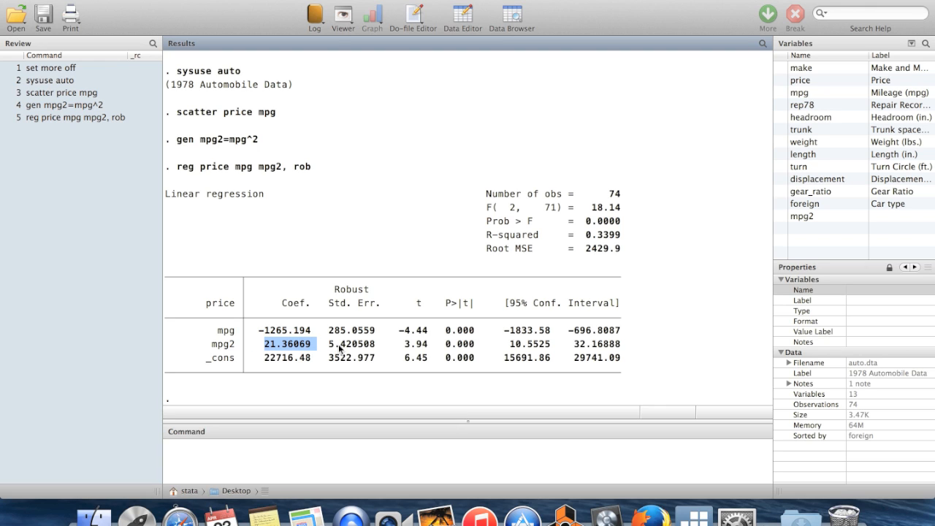
mouse_move(476, 331)
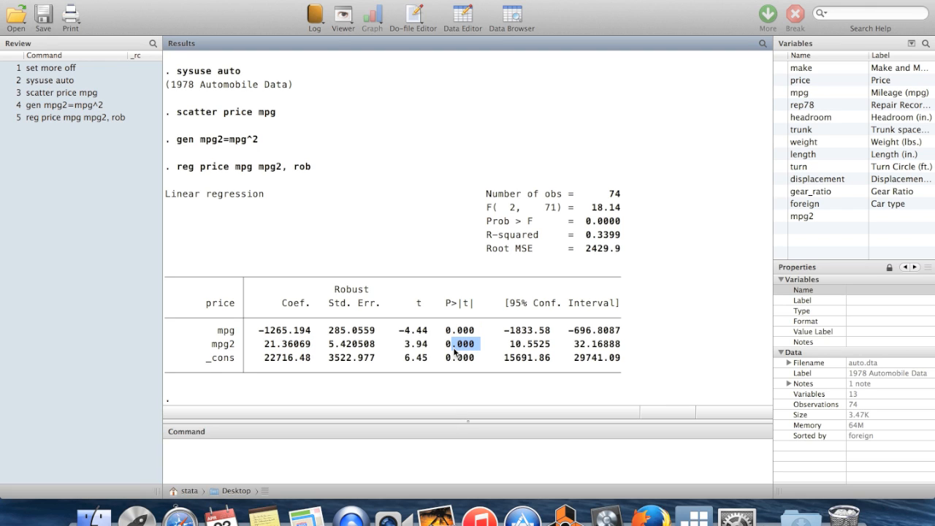
left_click(204, 447)
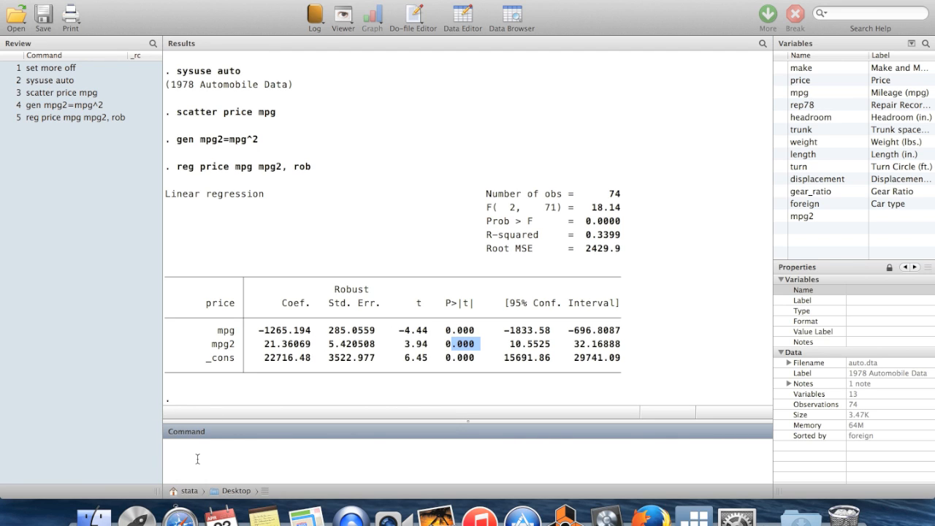
Run the joint test 'test mpg mpg2' after the robust regression.
type("test")
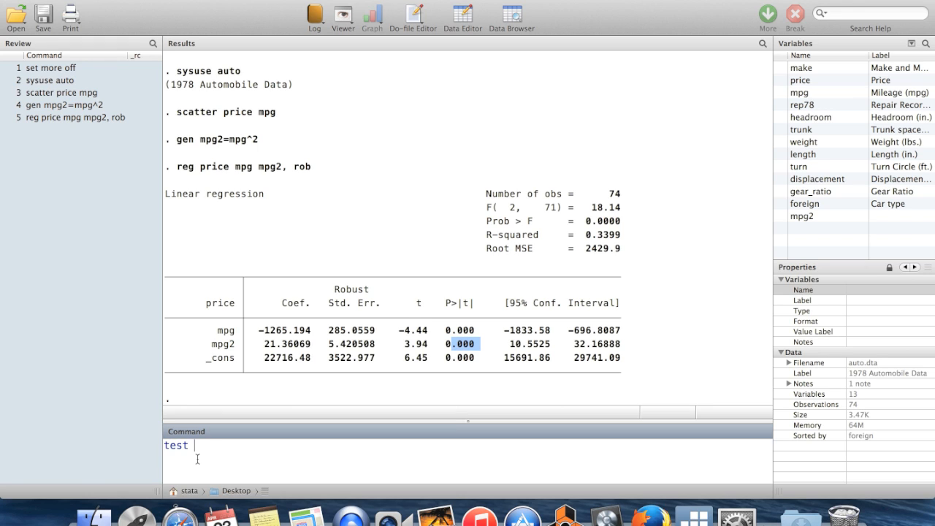
type("mpg mpg")
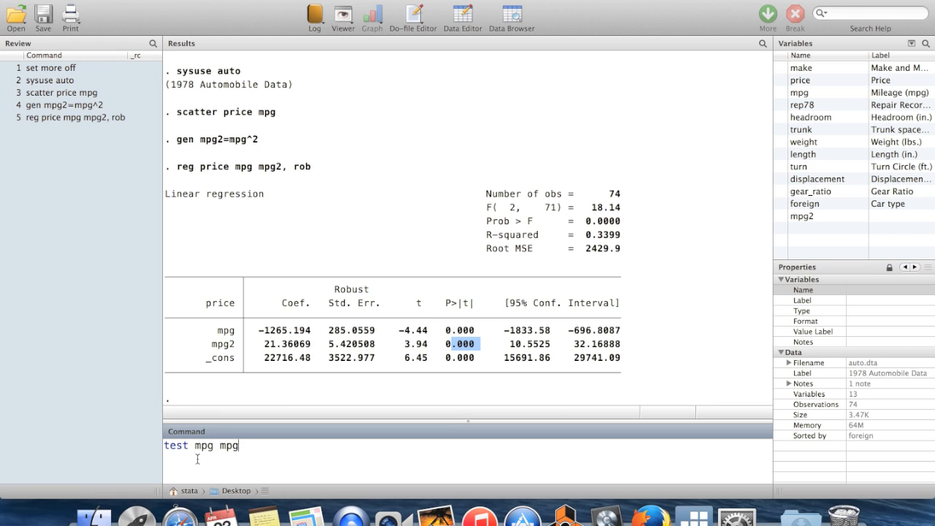
type("2")
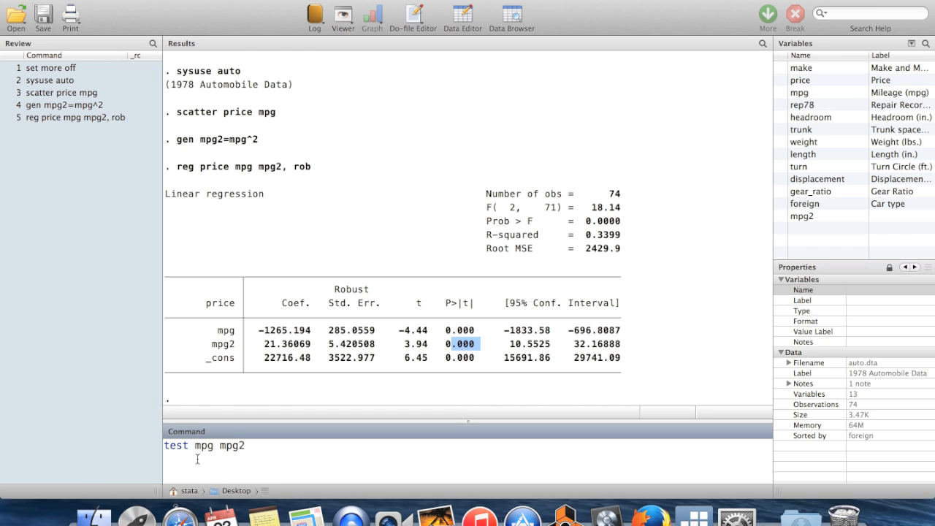
key("Return")
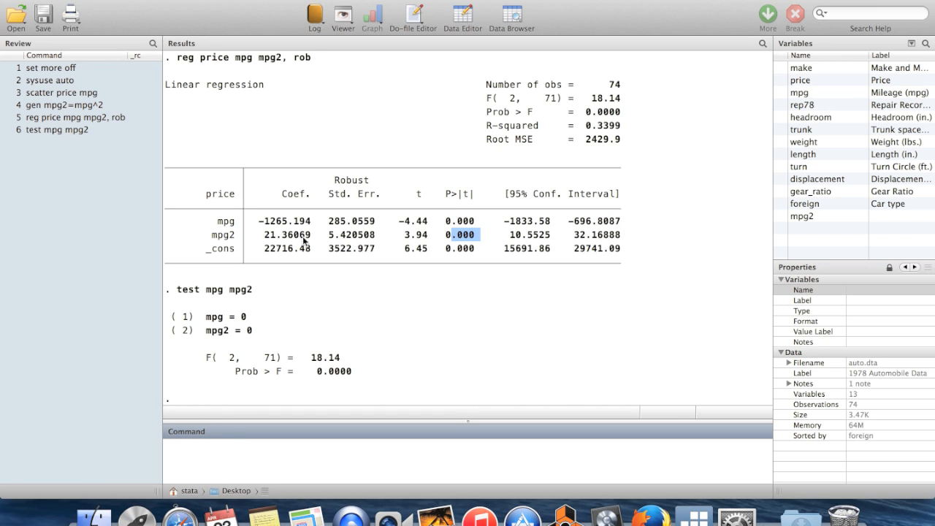
mouse_move(319, 169)
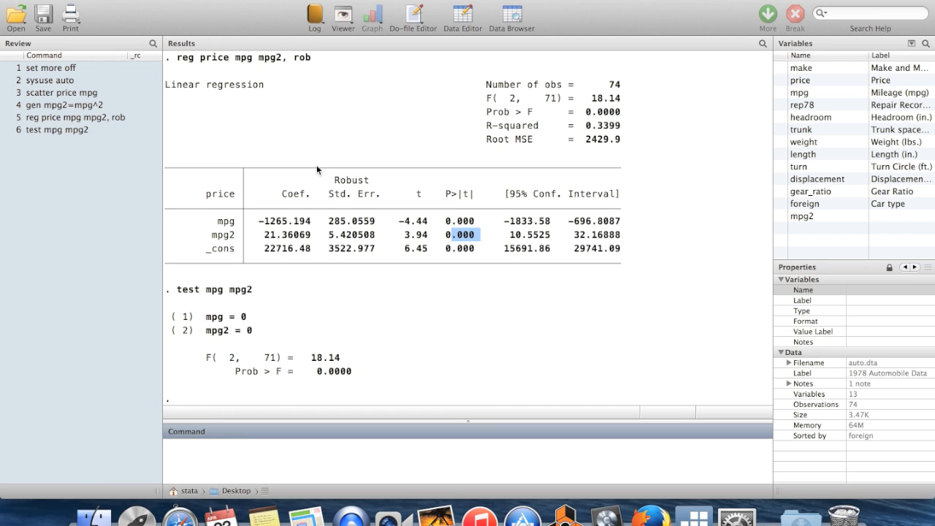
mouse_move(303, 242)
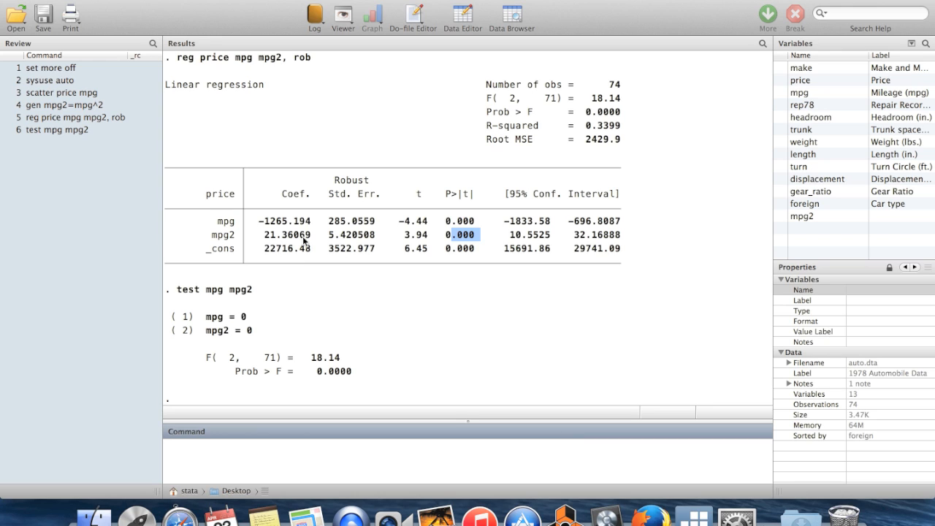
mouse_move(319, 217)
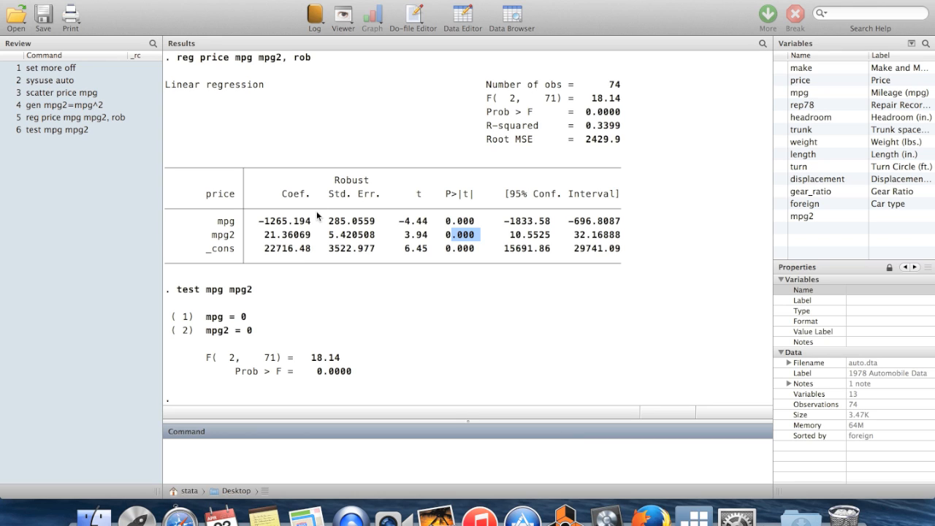
mouse_move(261, 334)
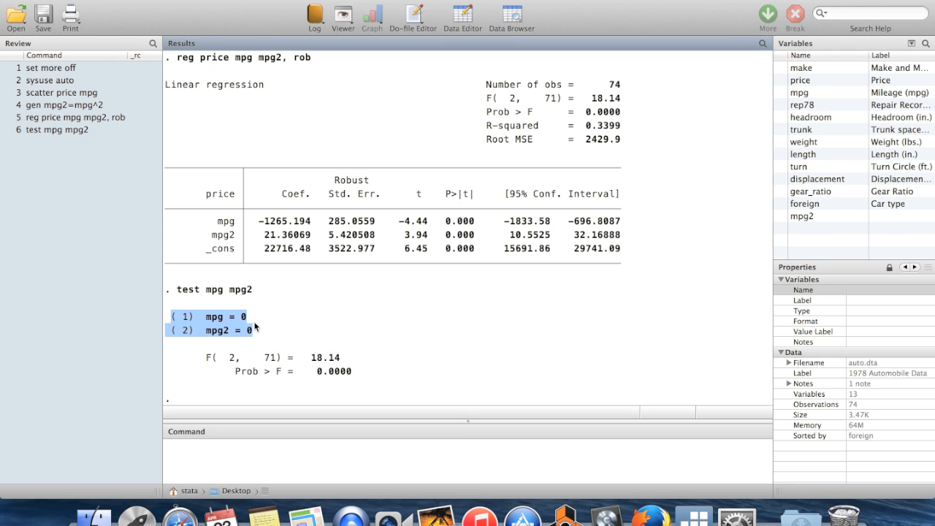
mouse_move(249, 315)
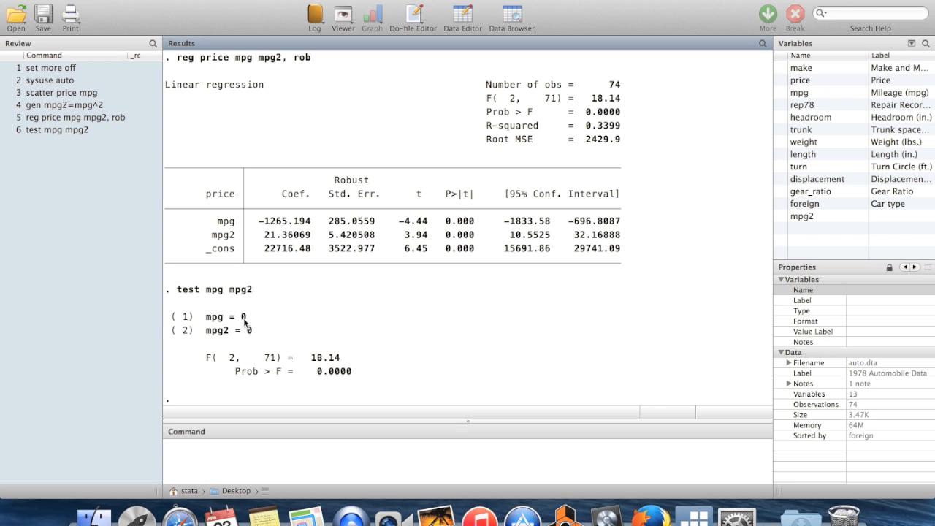
mouse_move(233, 330)
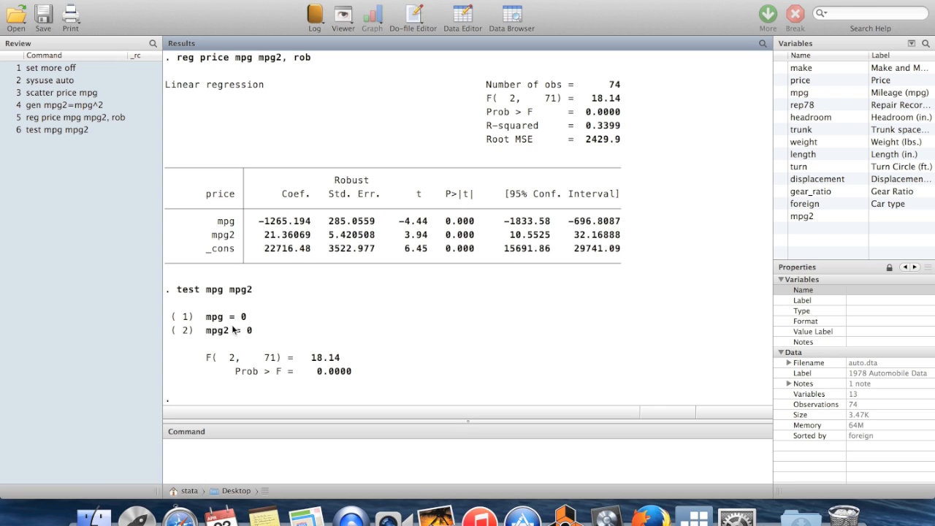
Highlight F(2, 71) = 18.14 and Prob > F = 0.0000, then recall the earlier reg command.
double_click(222, 330)
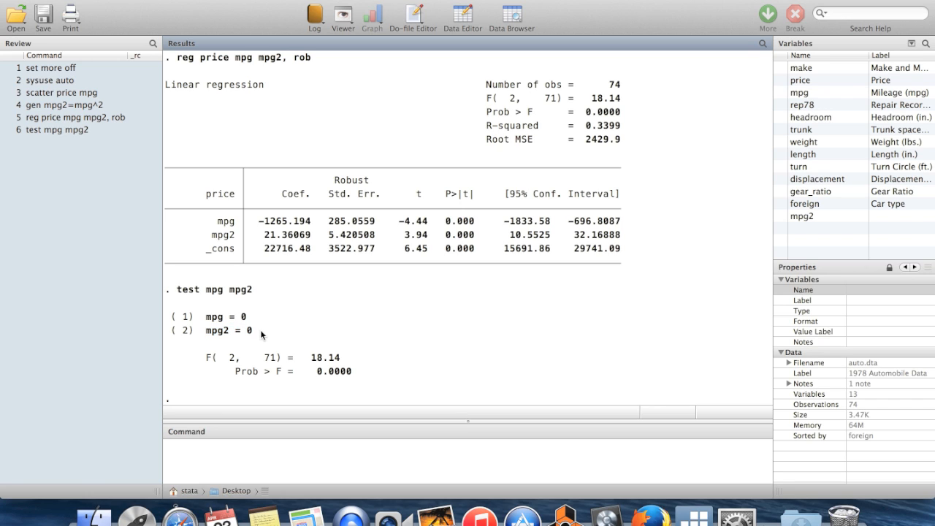
mouse_move(337, 352)
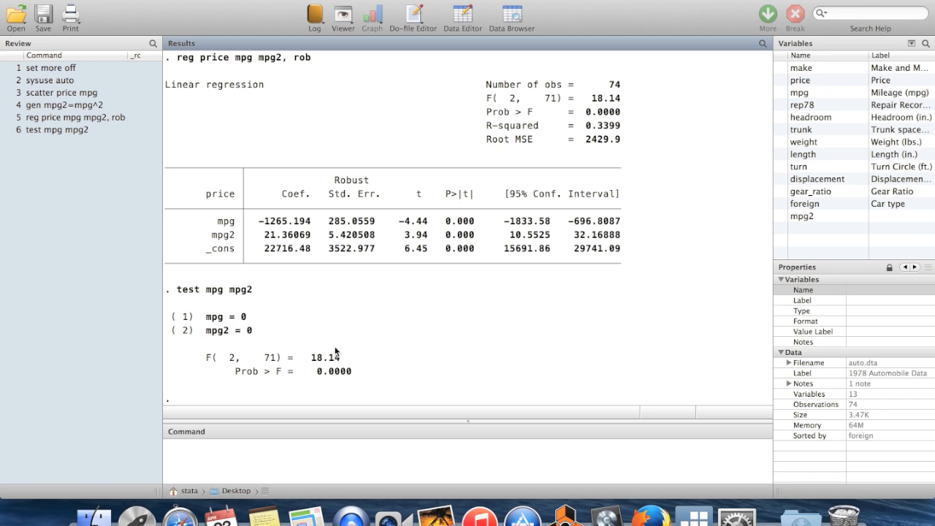
mouse_move(343, 364)
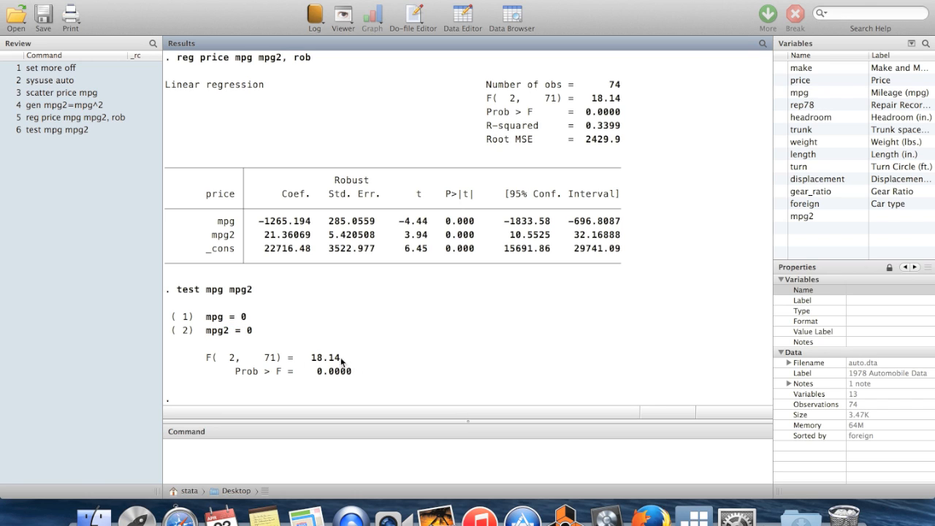
left_click_drag(207, 358, 344, 358)
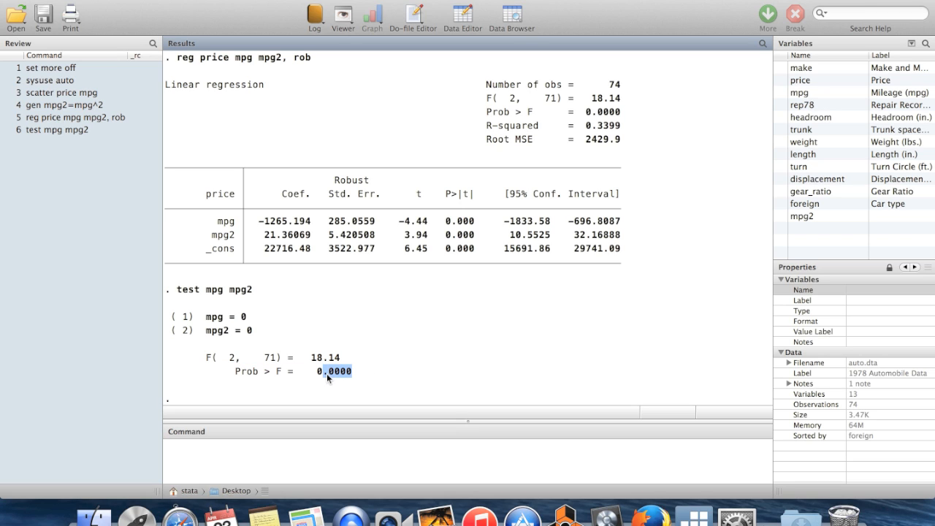
mouse_move(359, 379)
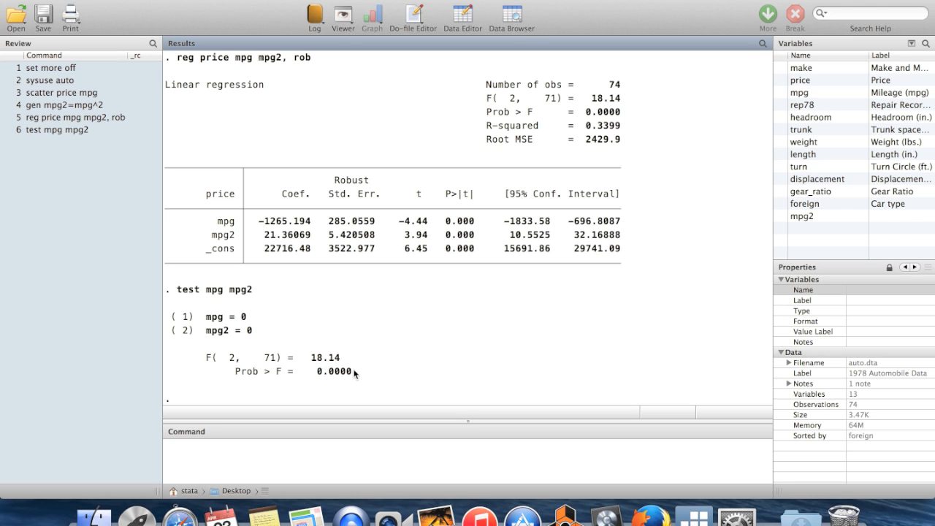
double_click(333, 372)
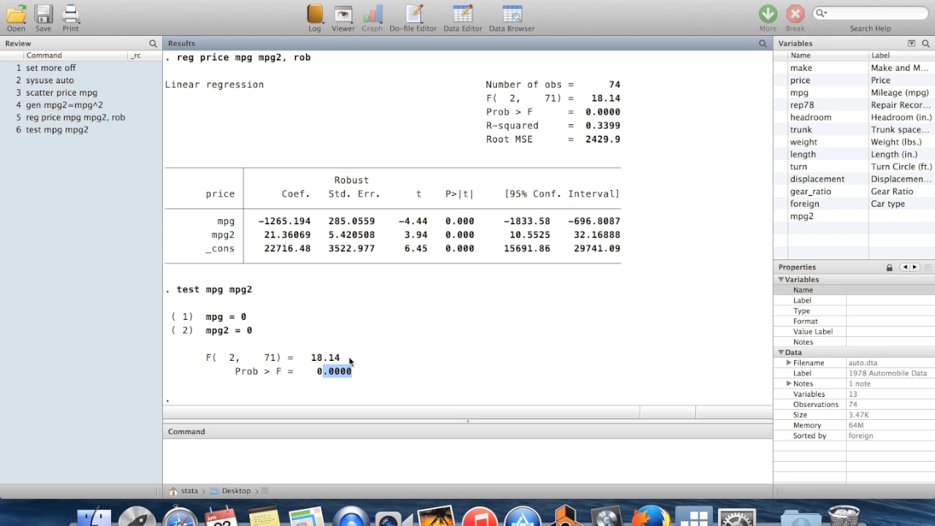
mouse_move(257, 268)
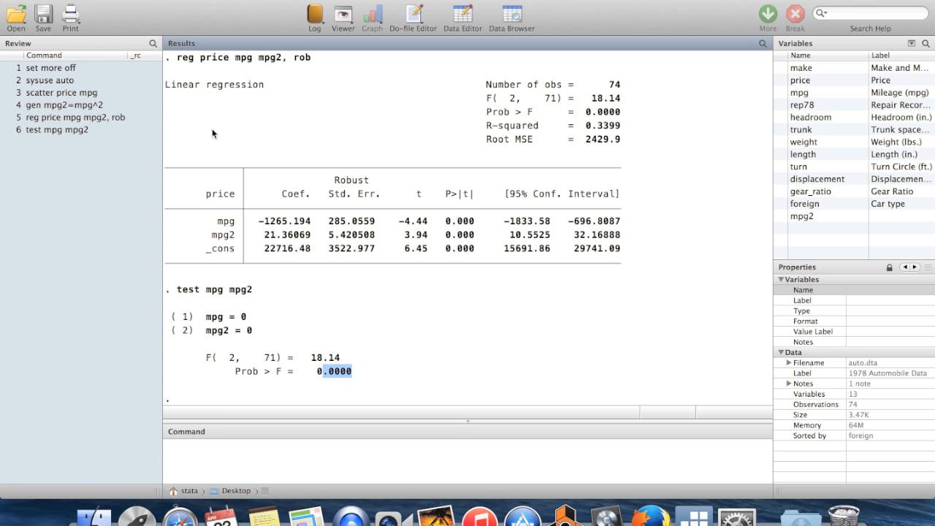
left_click(73, 117)
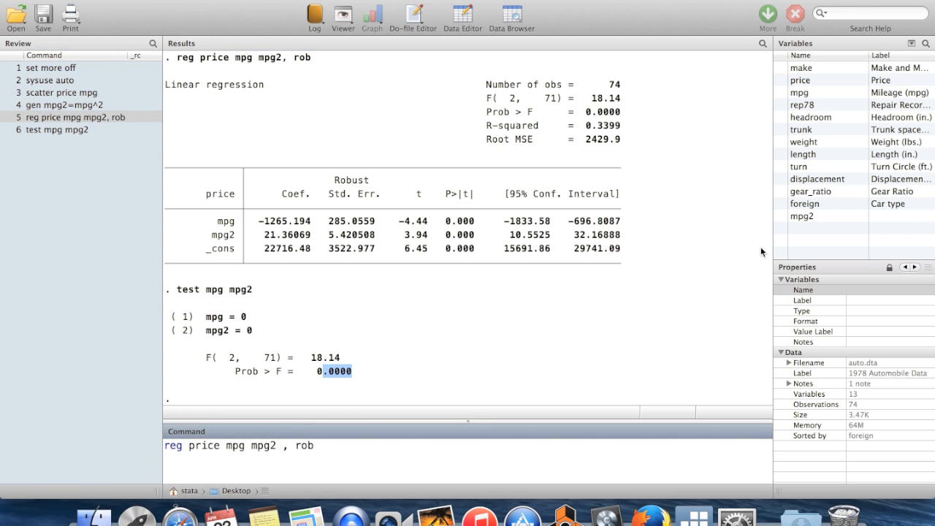
Add headroom, trunk, weight, length and foreign to the robust regression and run it, giving F(7, 66) = 11.33.
left_click(811, 117)
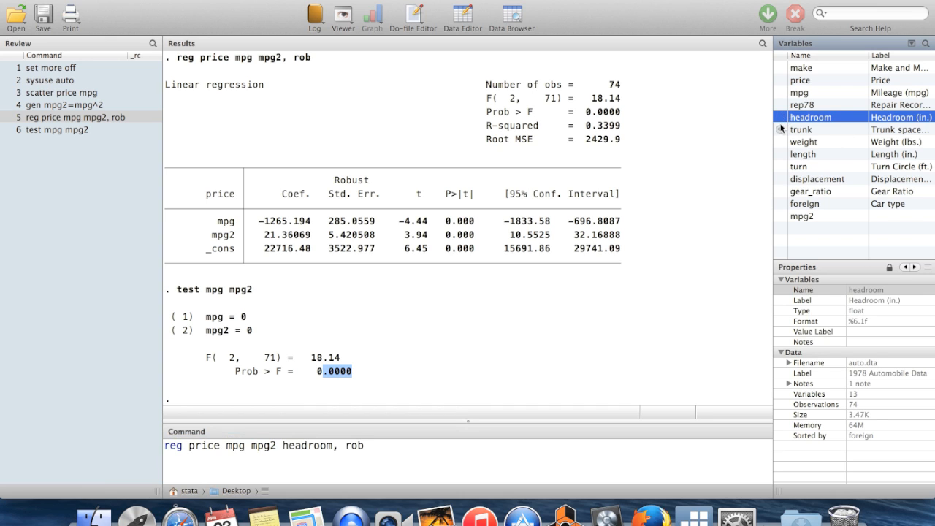
left_click(804, 154)
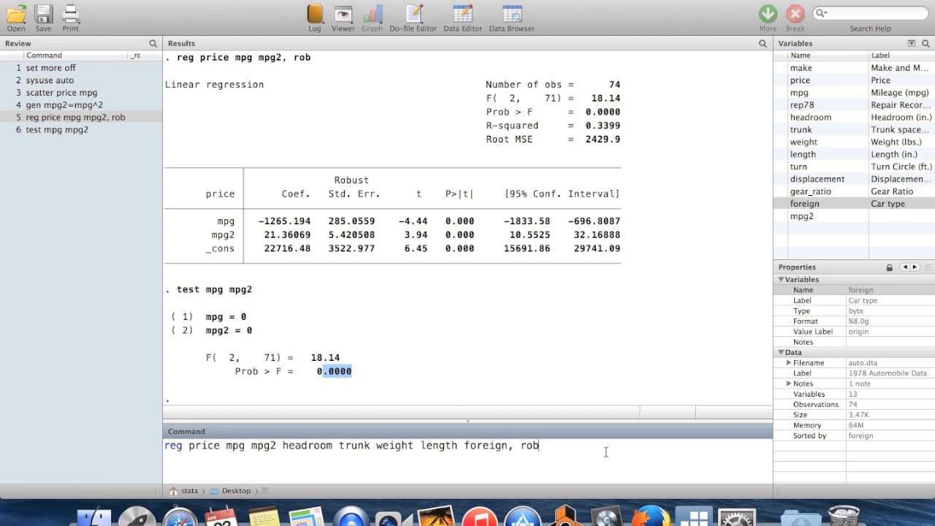
key("Return")
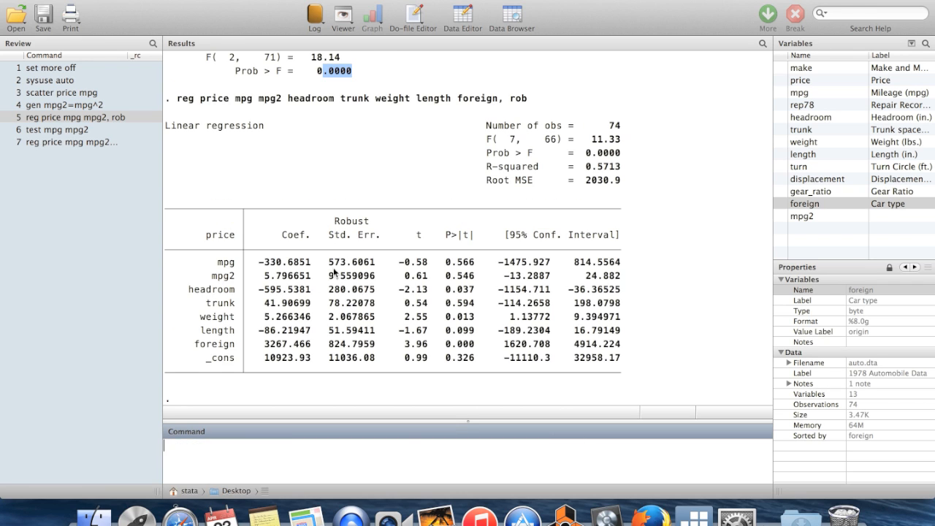
mouse_move(294, 301)
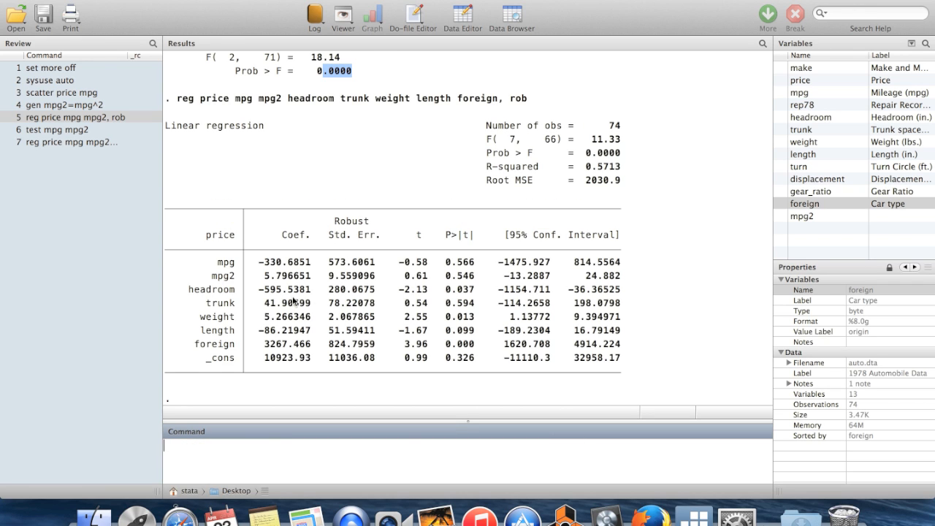
mouse_move(263, 281)
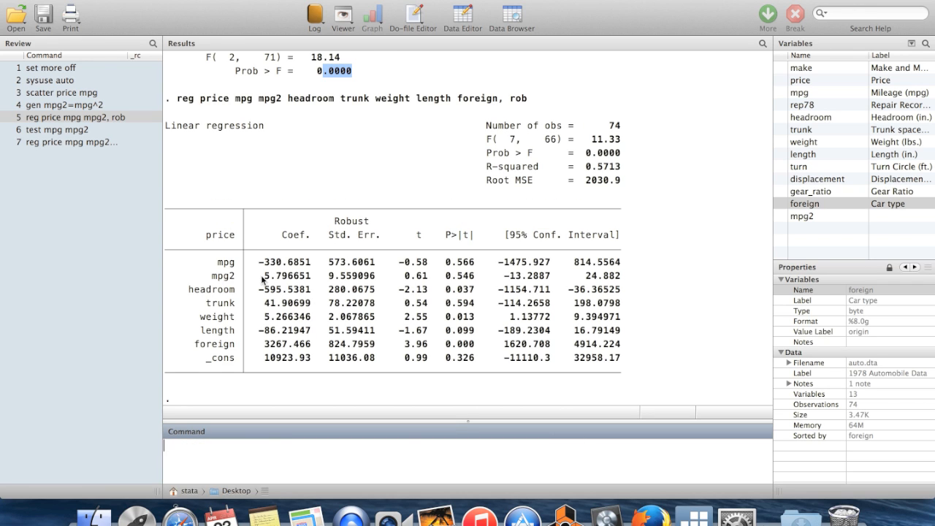
Rerun 'test mpg mpg2' on the expanded model, showing F(2, 66) = 0.21 and Prob > F = 0.8119.
left_click(56, 128)
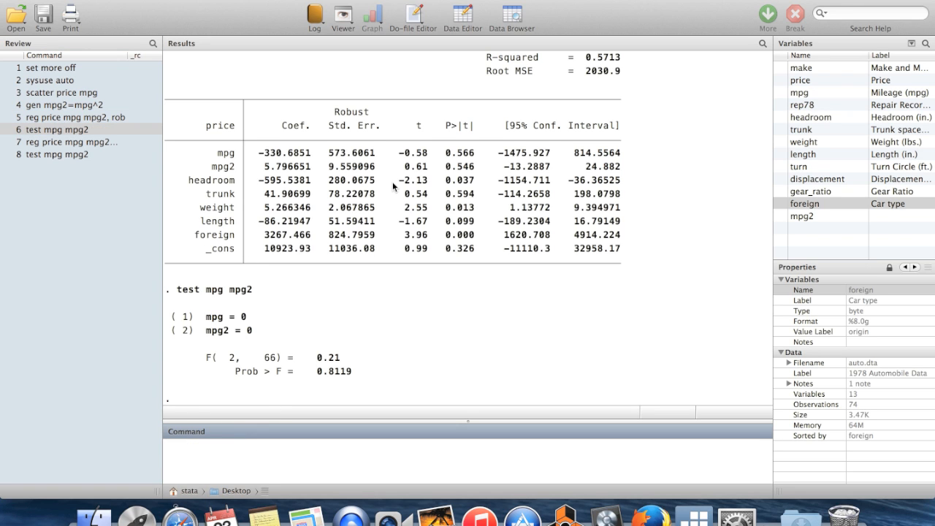
mouse_move(348, 373)
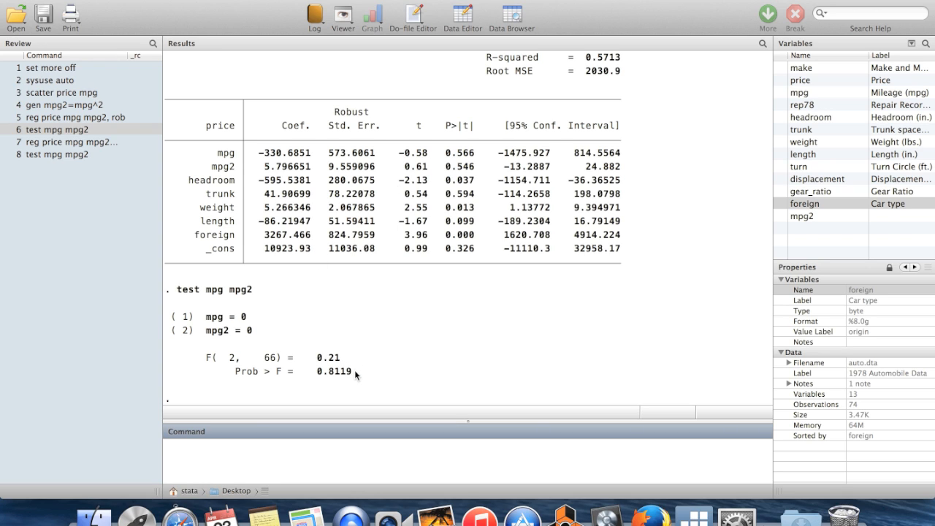
double_click(333, 371)
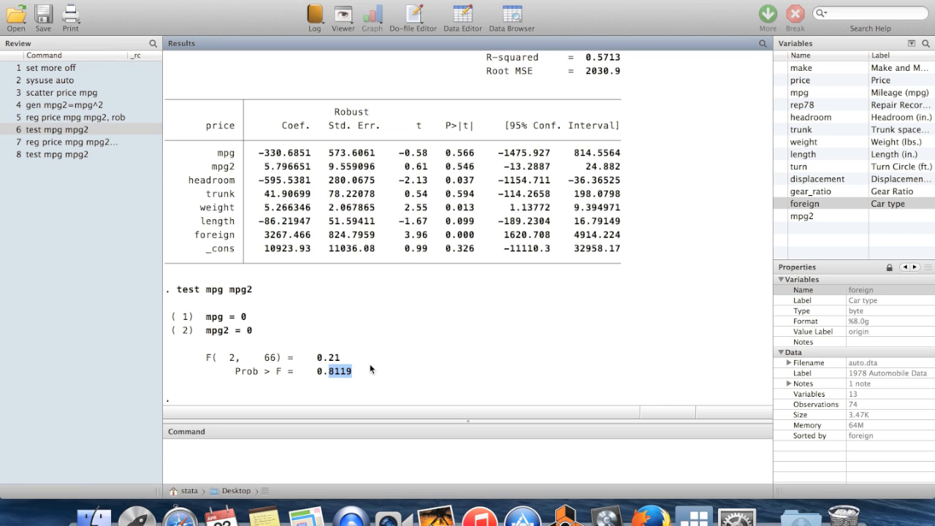
mouse_move(324, 302)
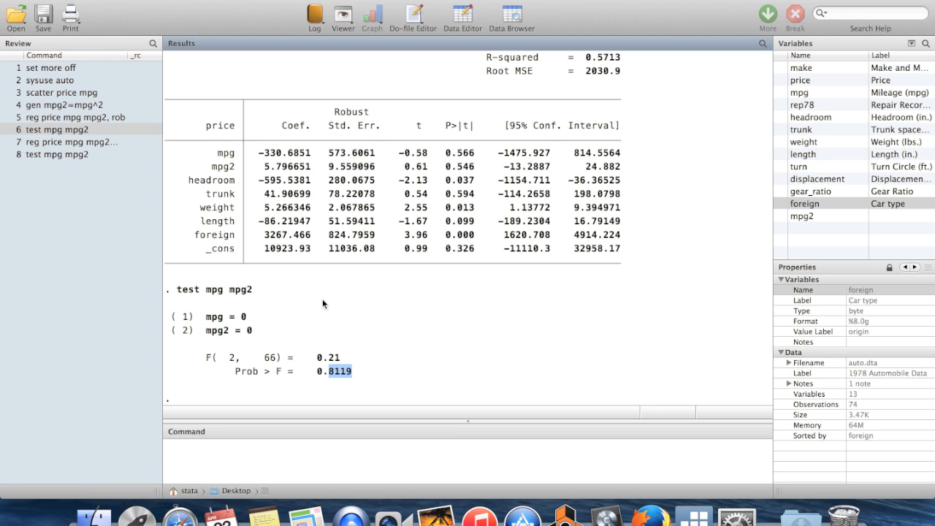
mouse_move(236, 173)
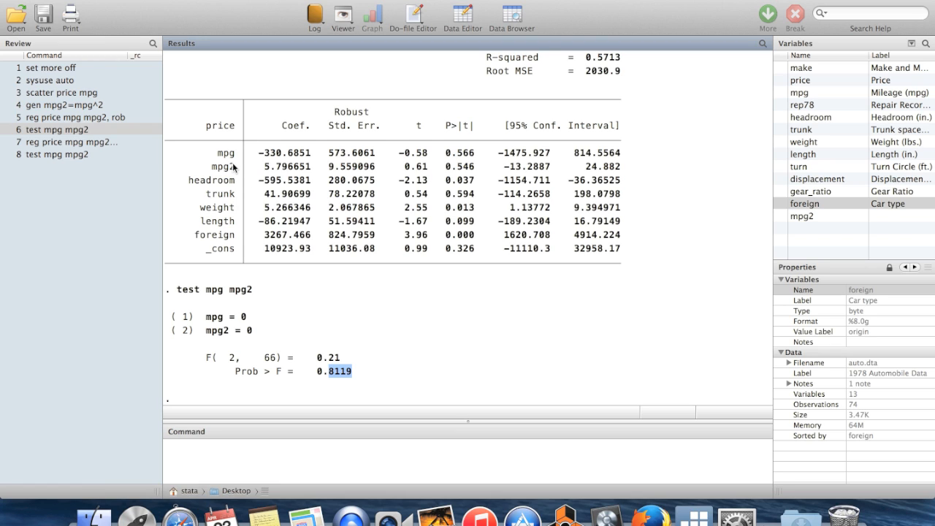
mouse_move(201, 175)
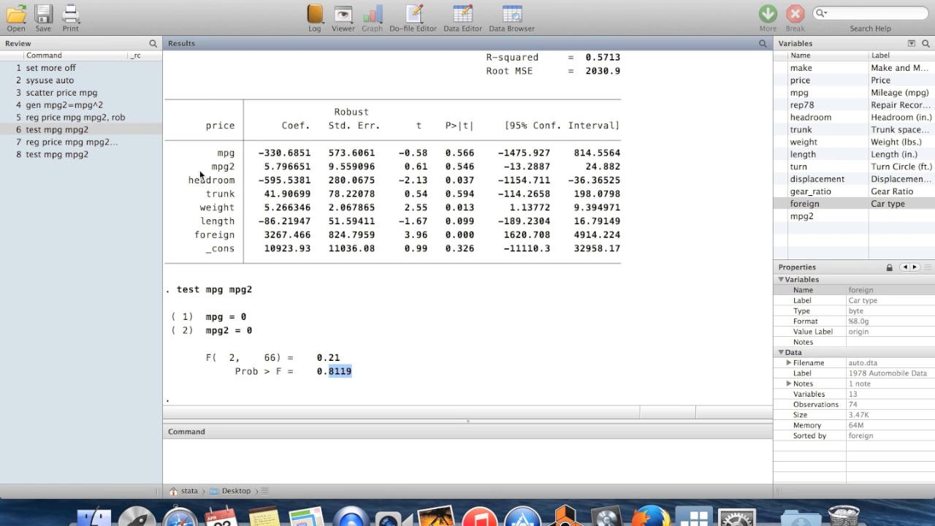
mouse_move(266, 461)
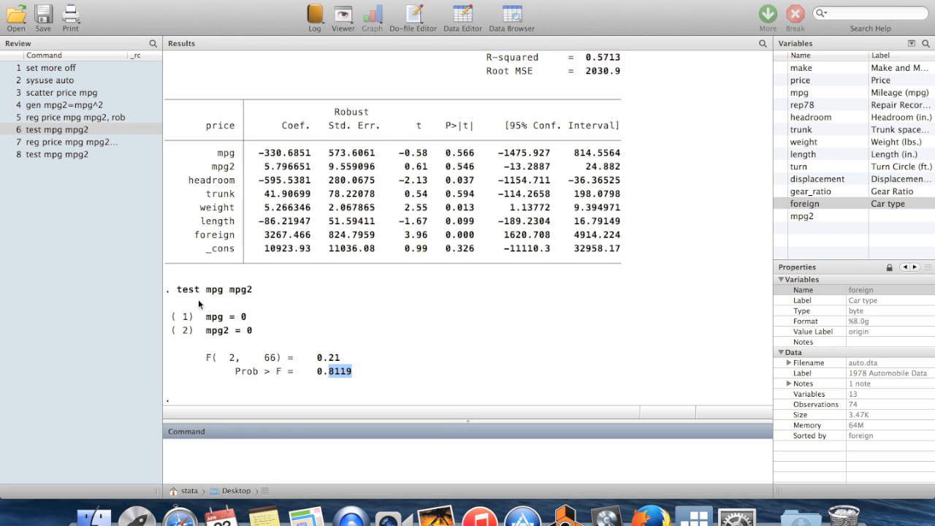
mouse_move(232, 301)
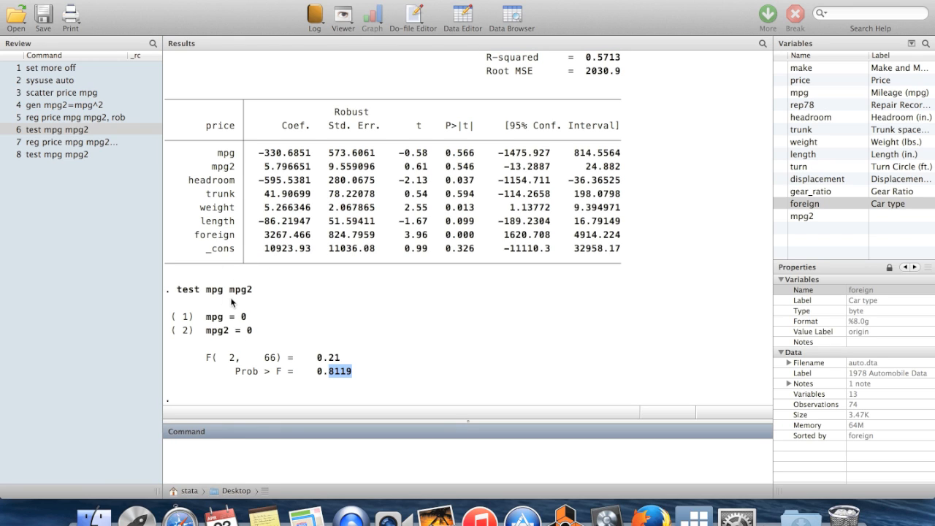
left_click(209, 451)
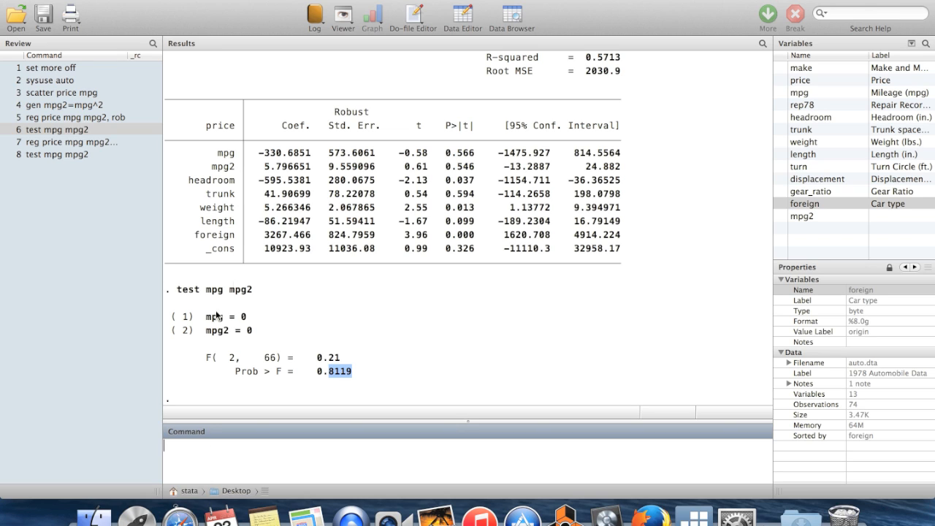
mouse_move(225, 386)
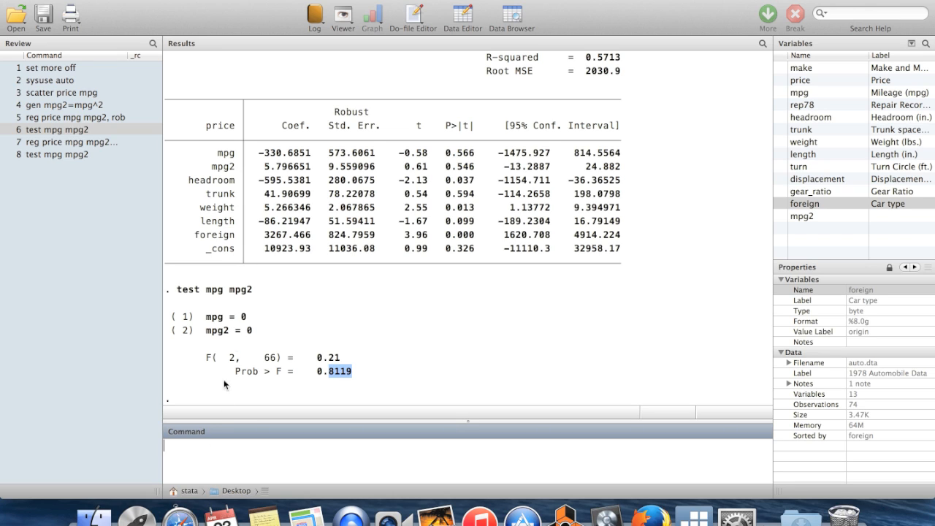
Run 'test foreign=5000' on the expanded regression.
type("test for")
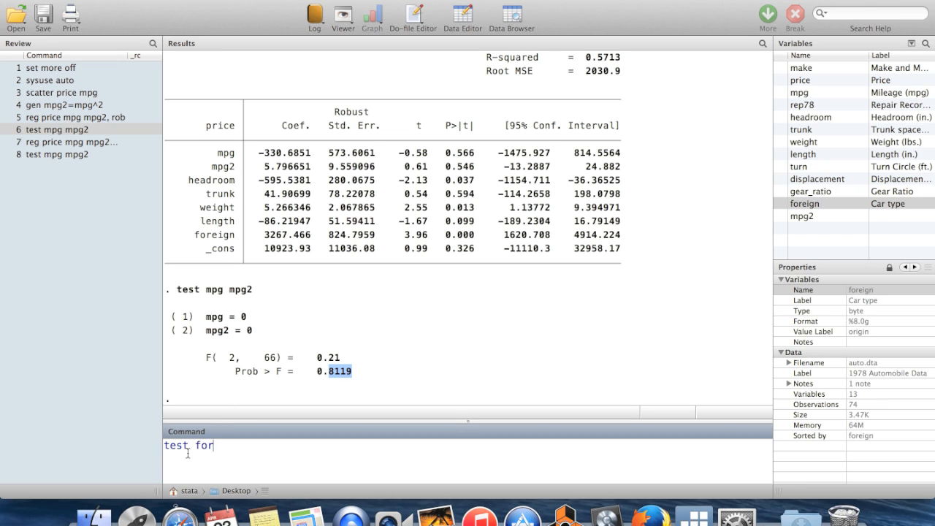
type("eign")
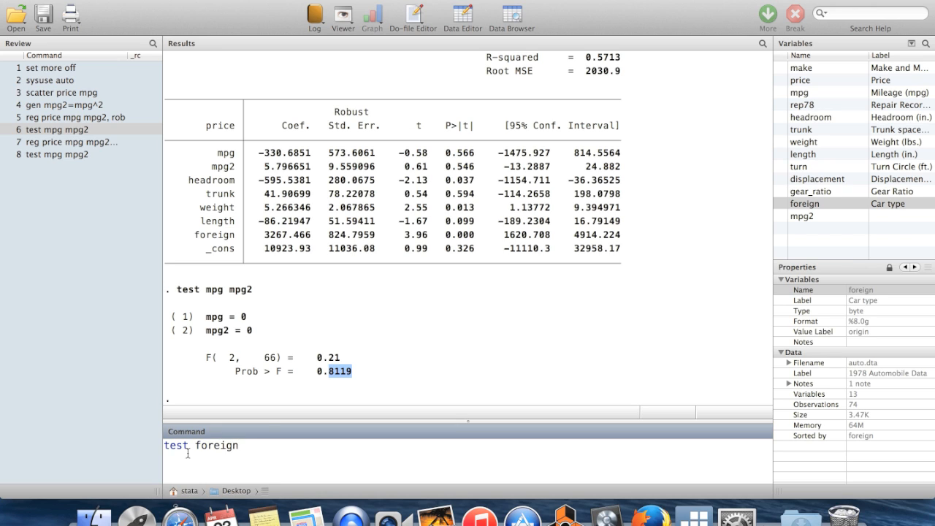
type("=500")
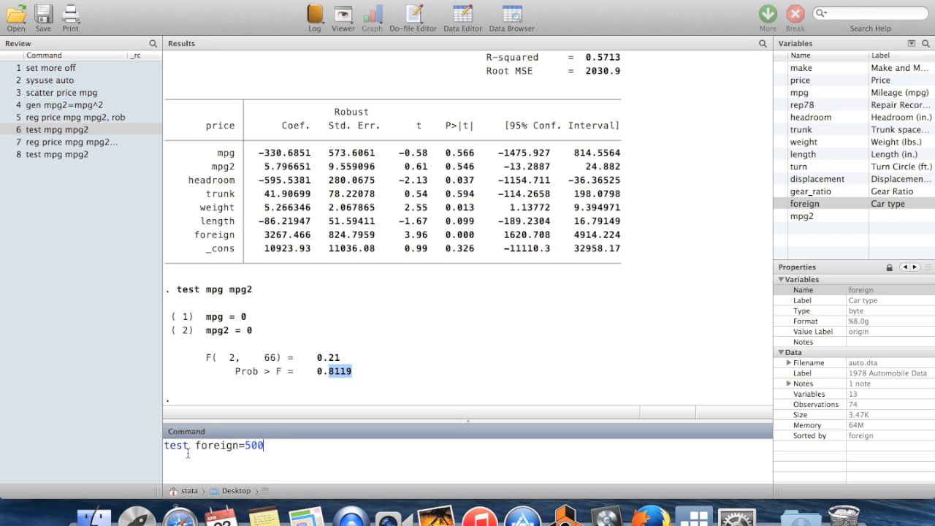
key("Return")
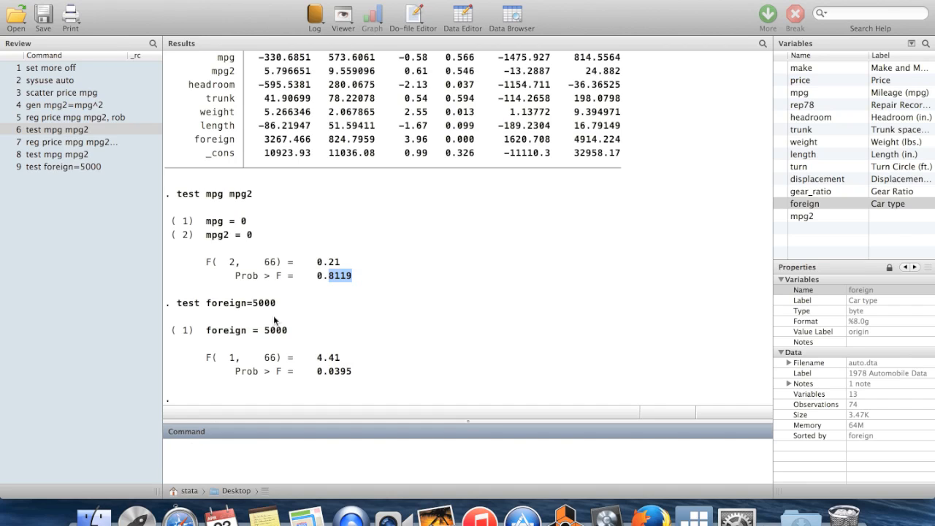
Highlight the foreign = 5000 constraint and Prob > F = 0.0395, then recall the test command.
double_click(241, 302)
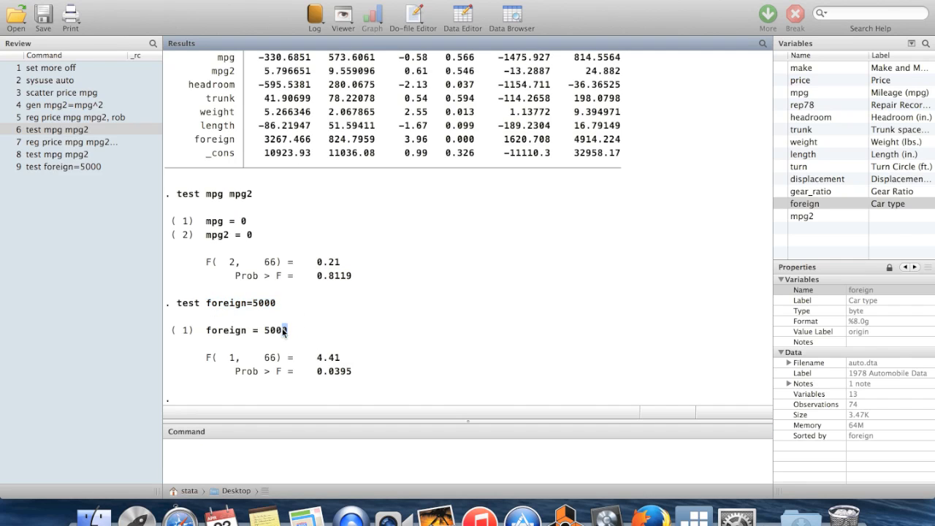
double_click(246, 330)
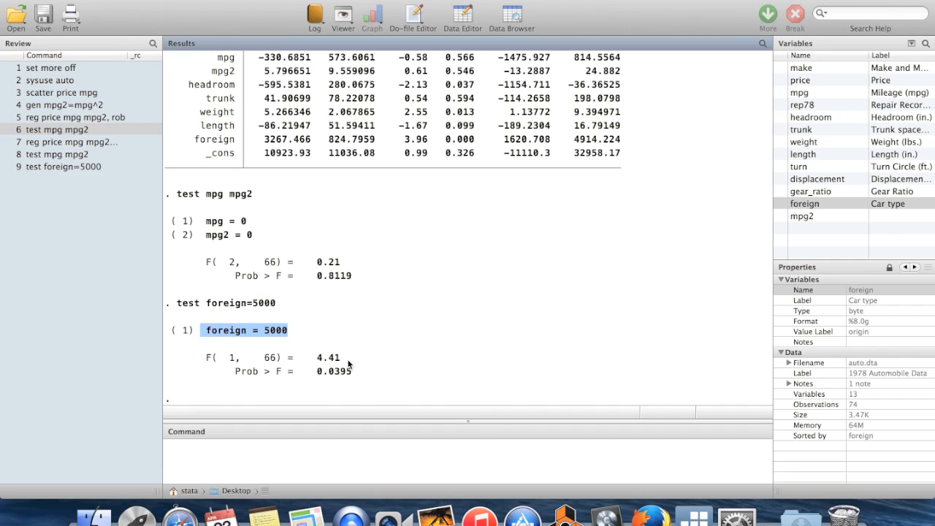
double_click(333, 371)
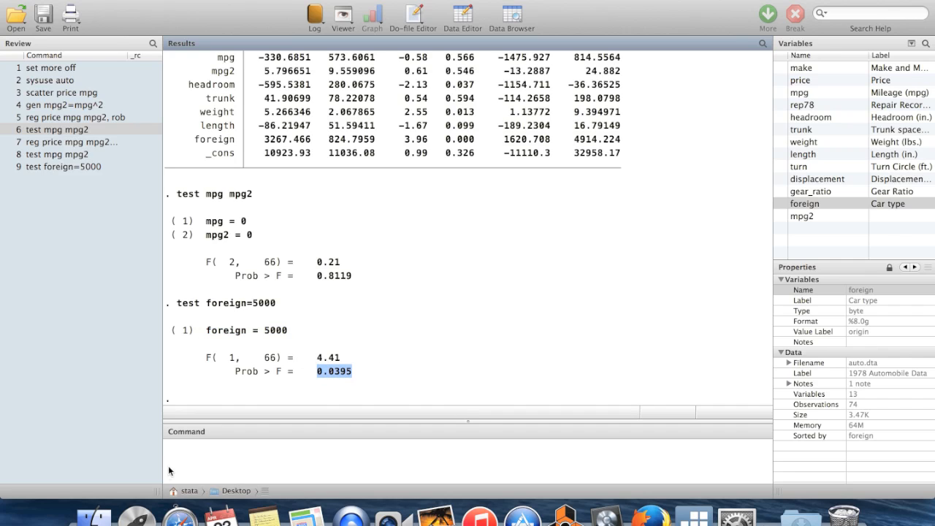
left_click(61, 167)
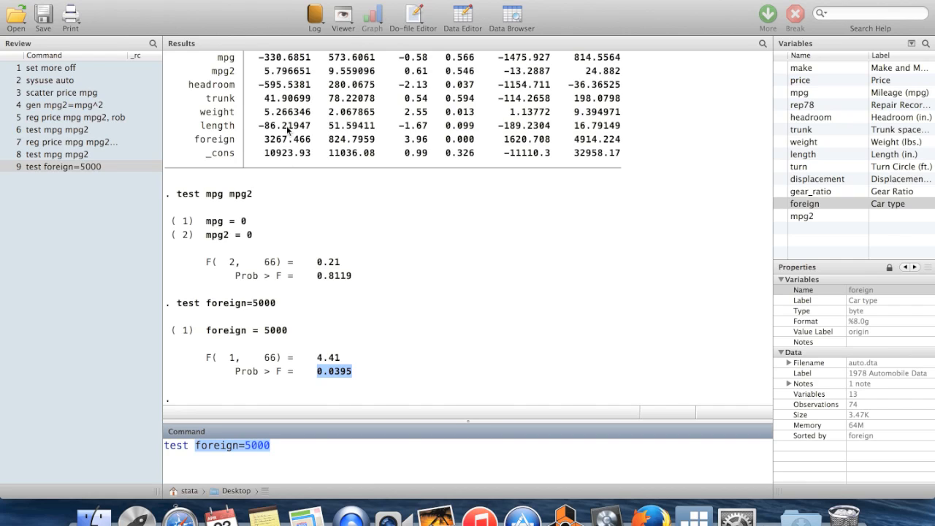
mouse_move(228, 339)
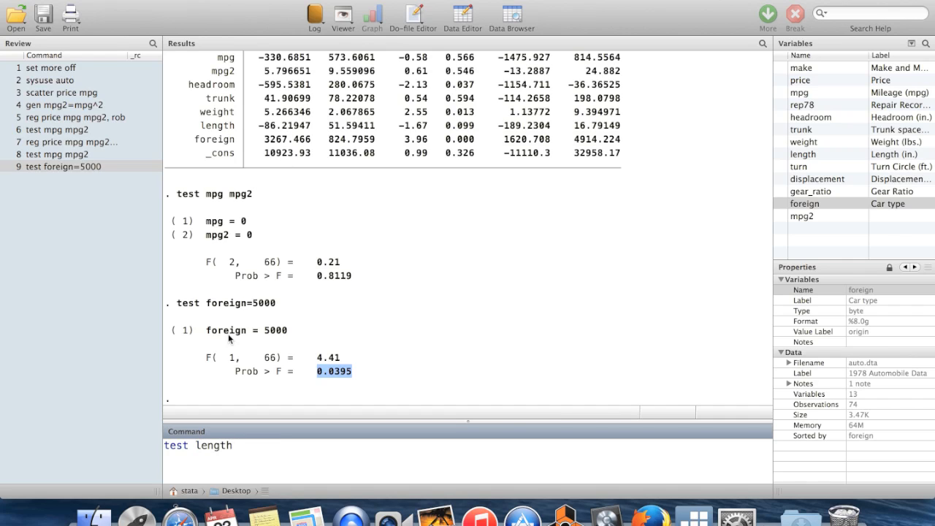
Run 'test length=trunk' and highlight F(1, 66) = 1.54 with Prob > F = 0.2189.
type("=trunk")
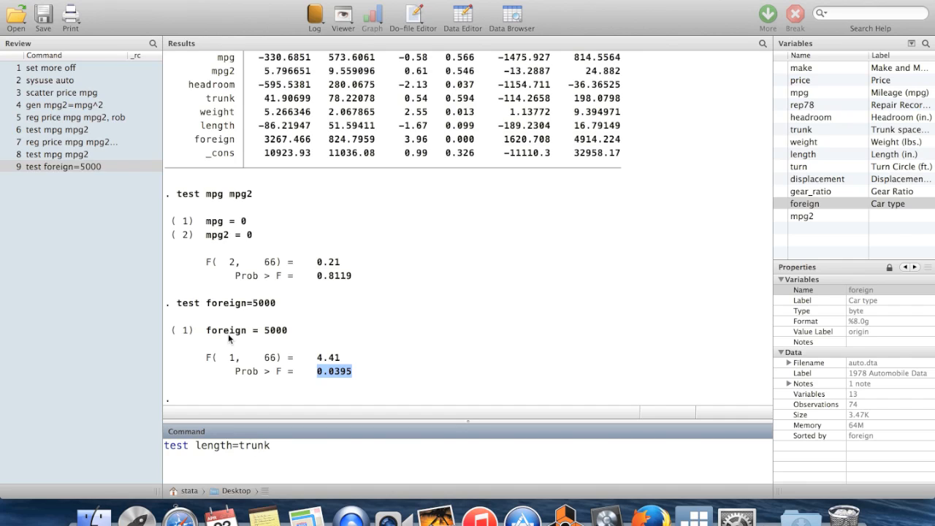
key("Return")
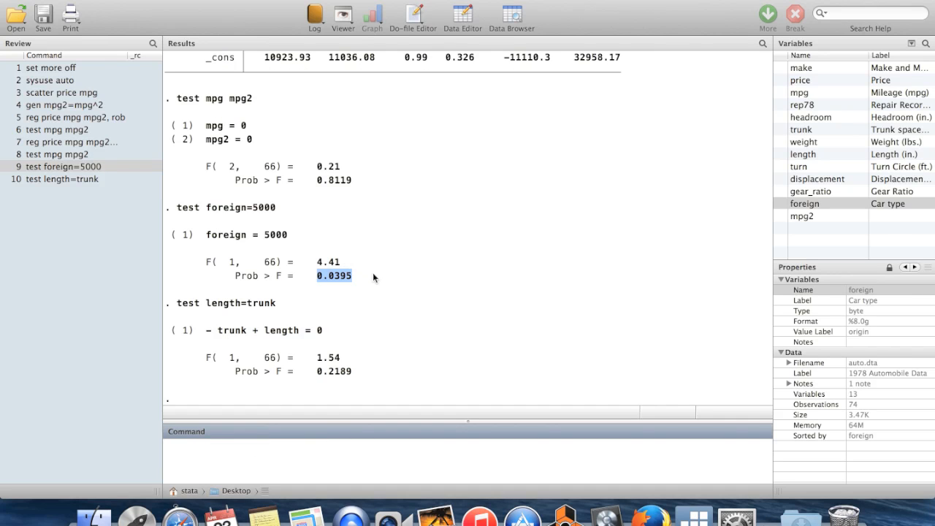
mouse_move(276, 349)
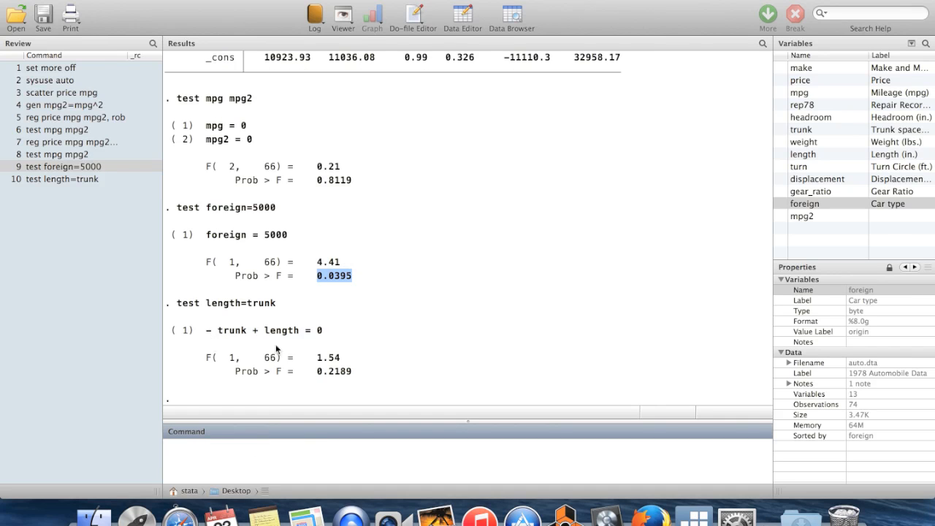
mouse_move(217, 330)
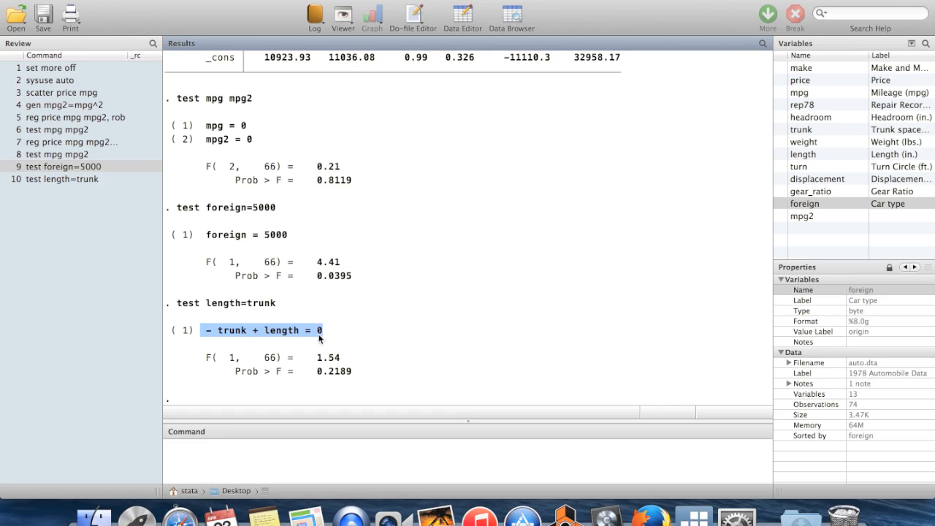
mouse_move(358, 376)
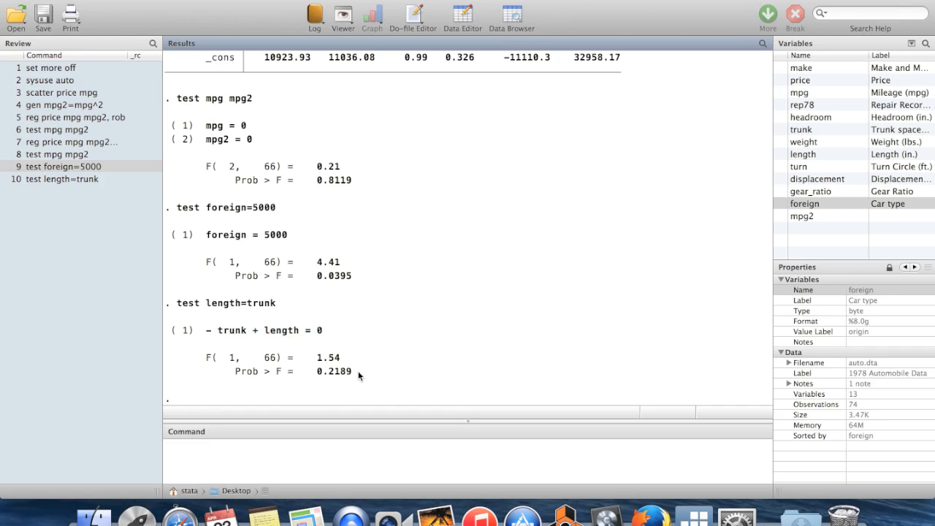
double_click(333, 371)
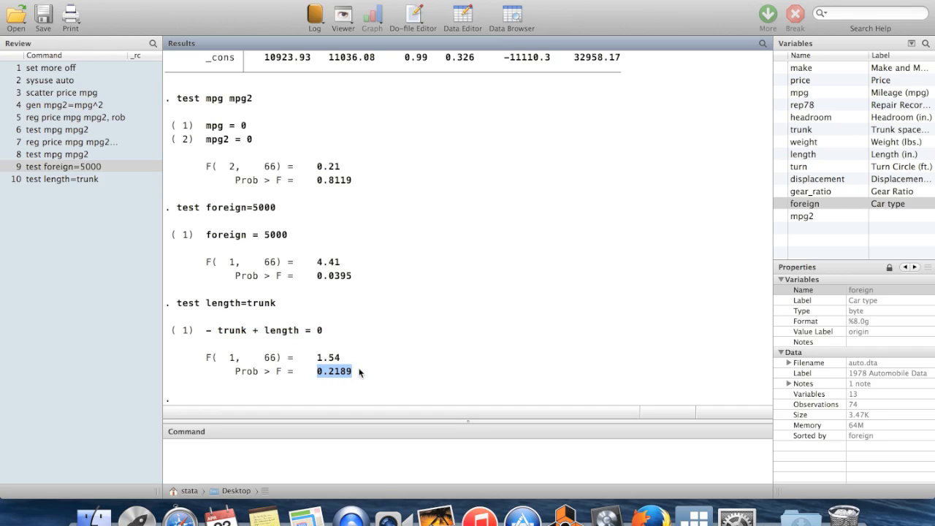
mouse_move(316, 351)
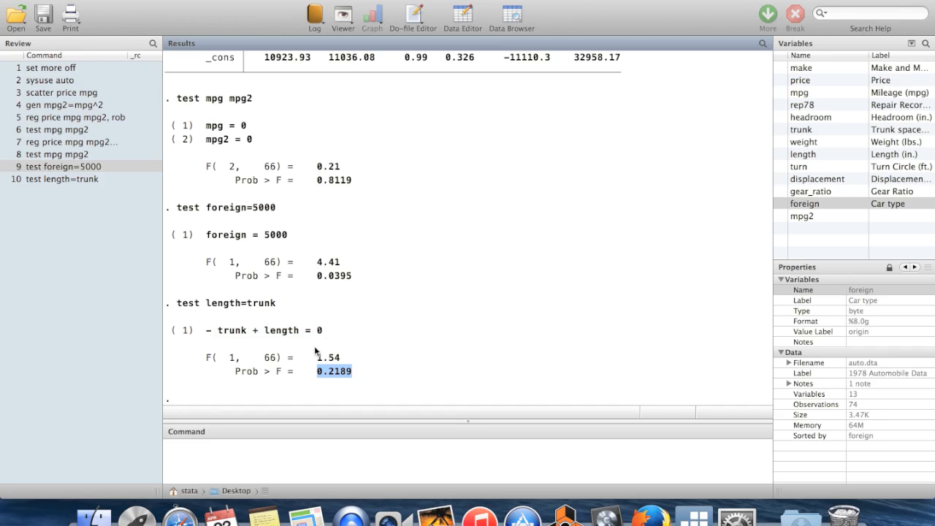
mouse_move(401, 276)
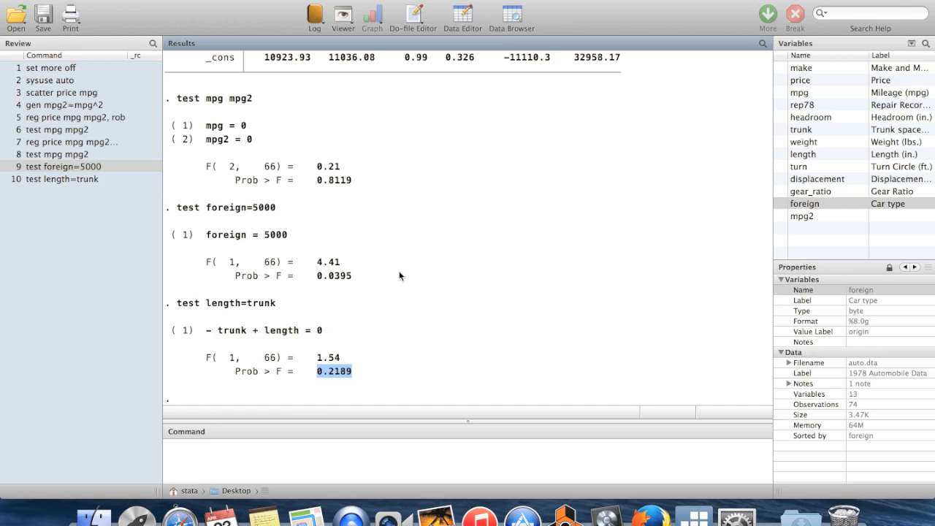
mouse_move(368, 362)
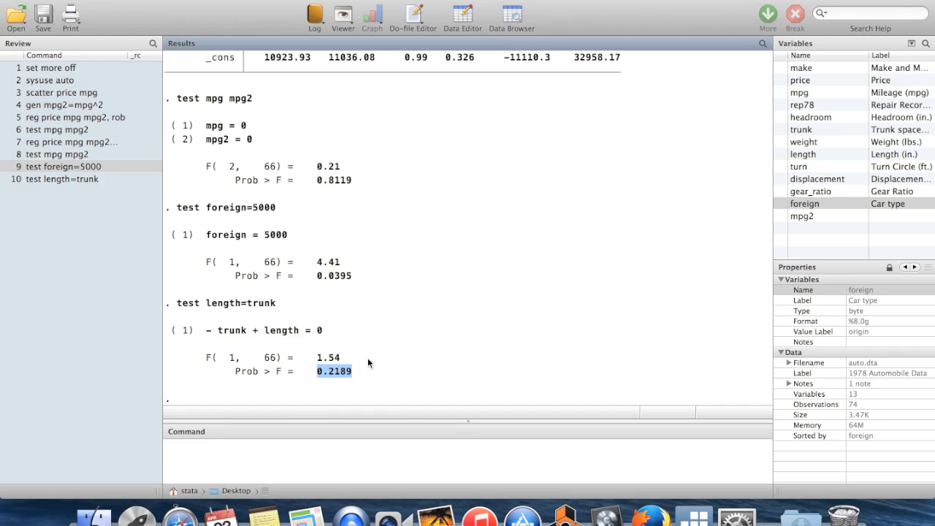
mouse_move(345, 374)
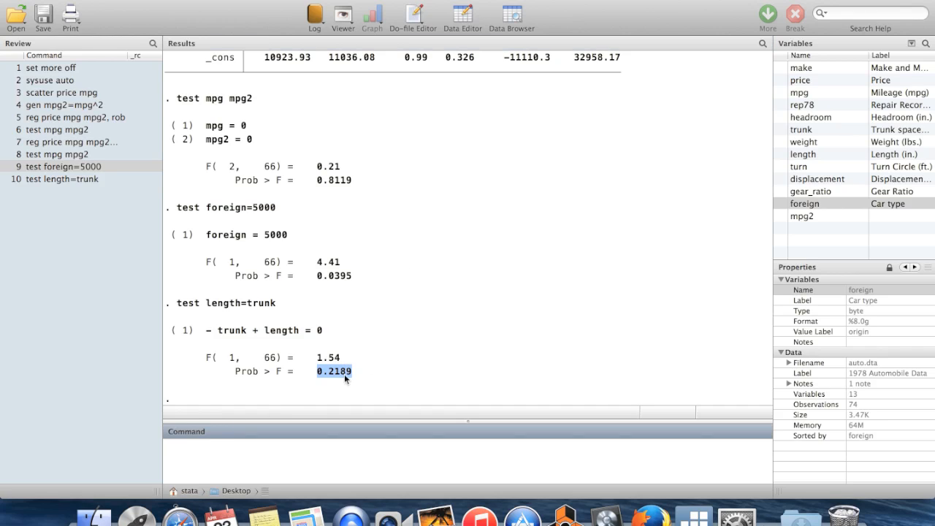
mouse_move(379, 374)
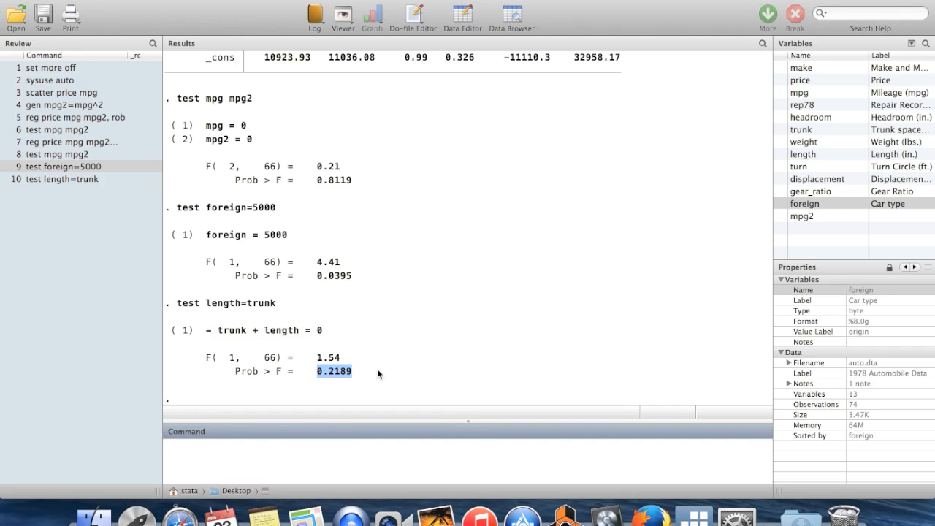
mouse_move(305, 345)
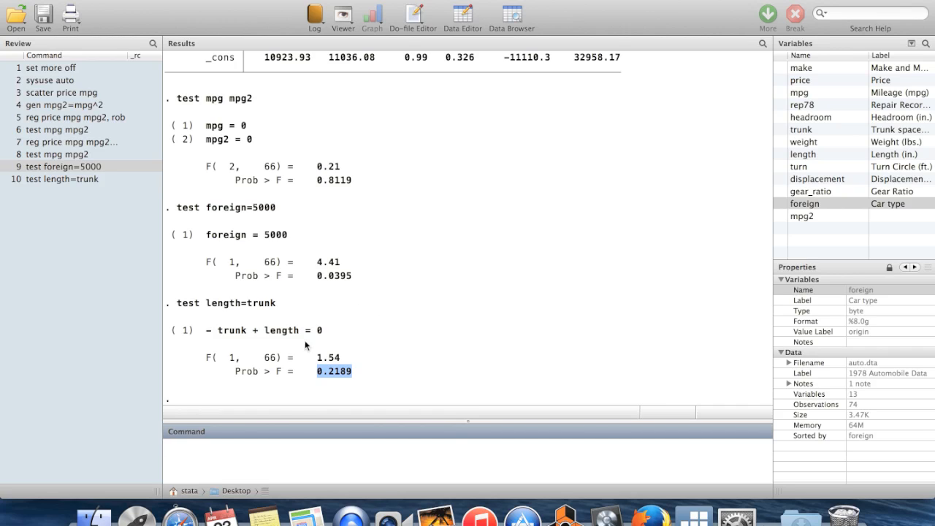
mouse_move(418, 263)
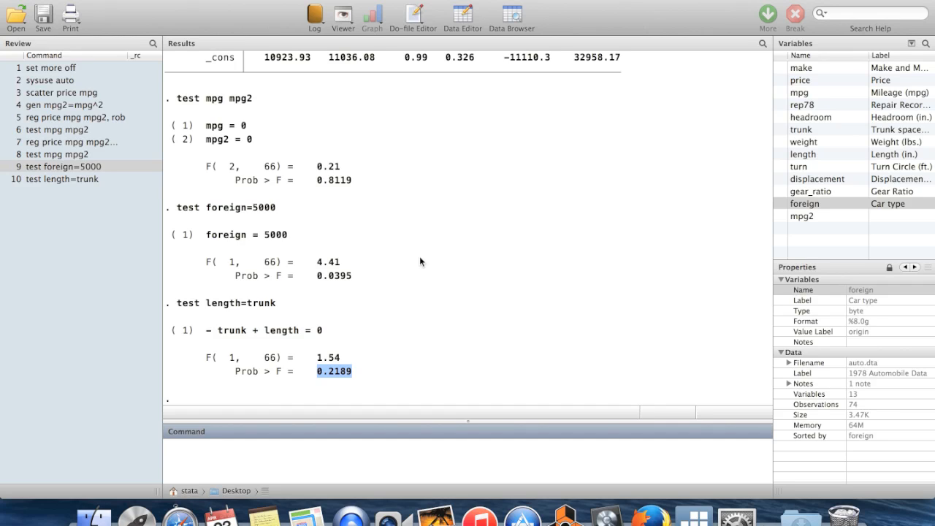
mouse_move(447, 167)
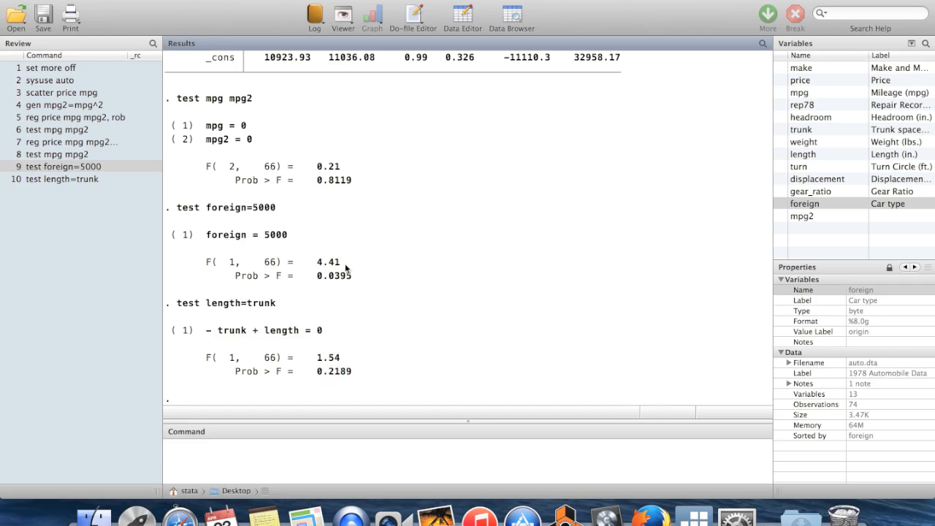
double_click(328, 263)
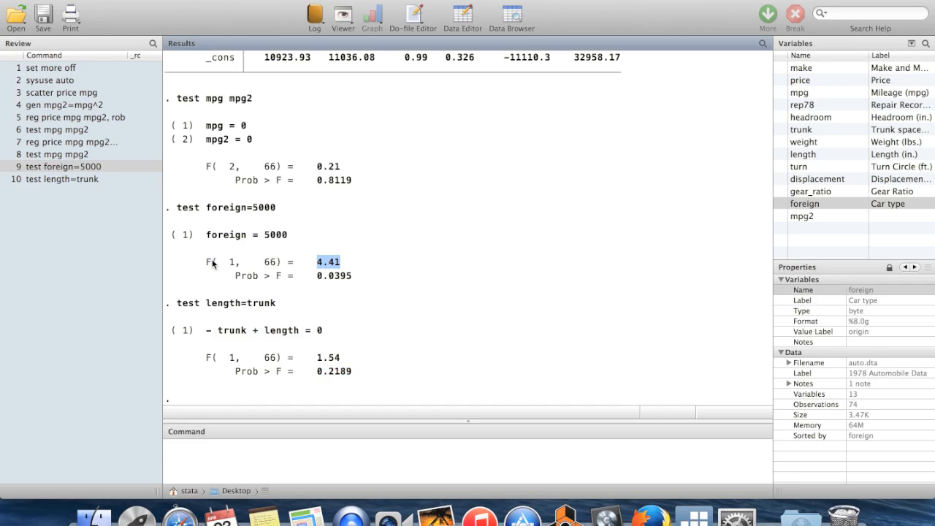
mouse_move(198, 266)
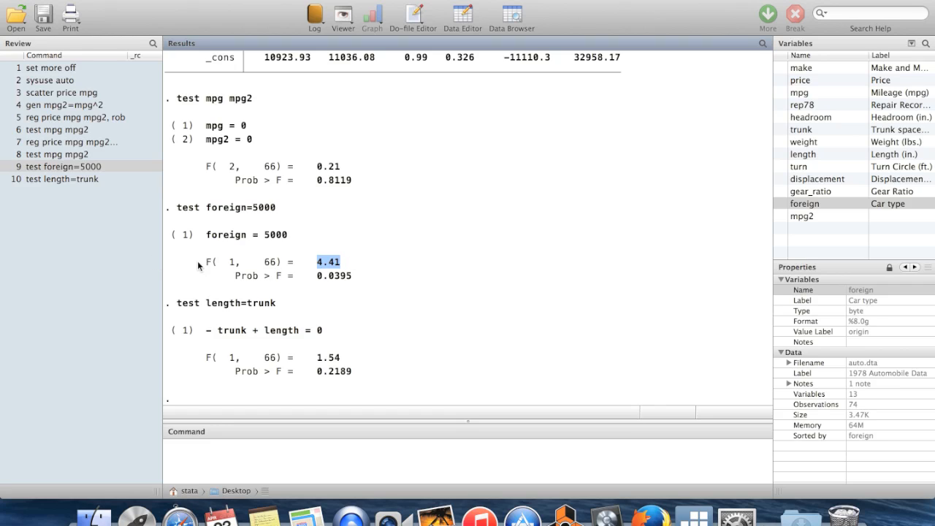
mouse_move(324, 345)
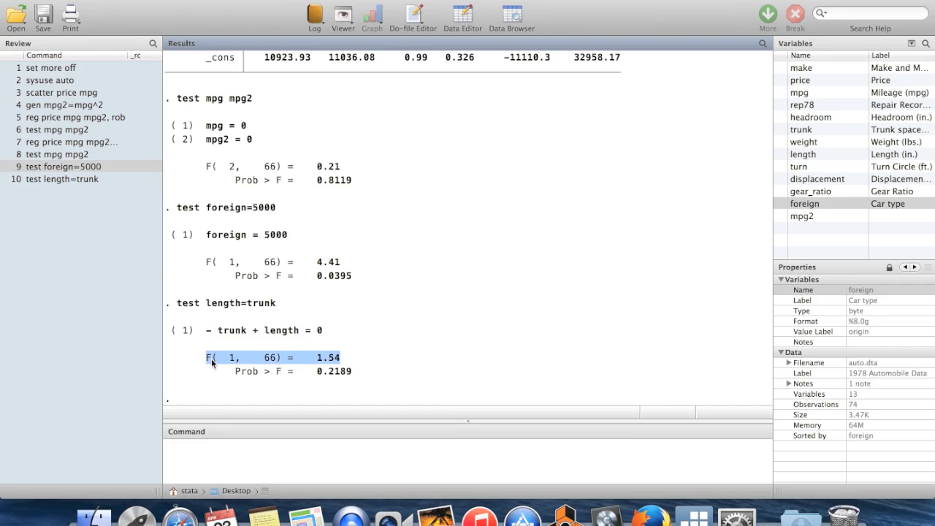
mouse_move(382, 330)
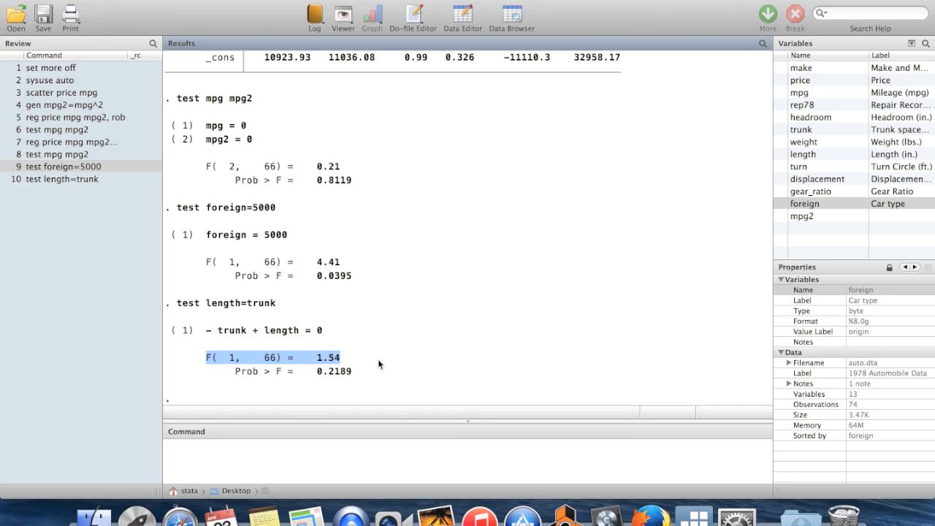
left_click(256, 450)
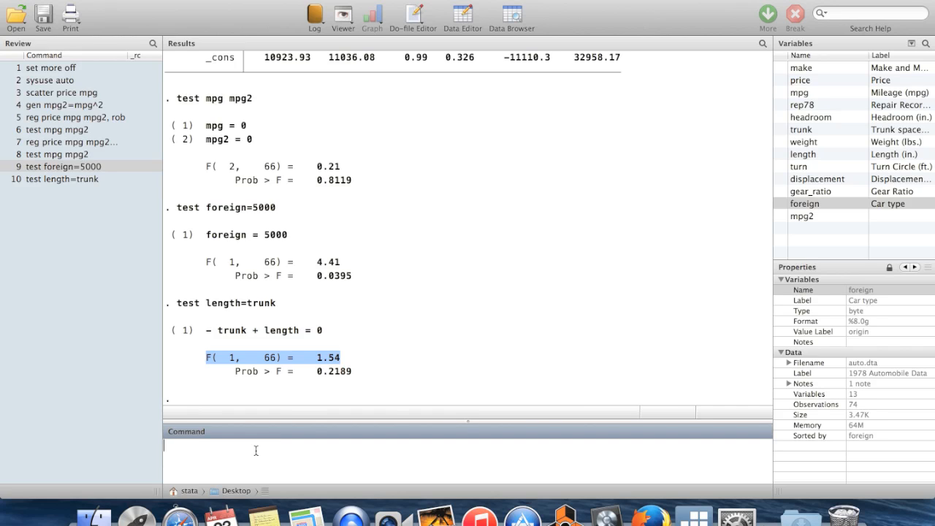
mouse_move(318, 336)
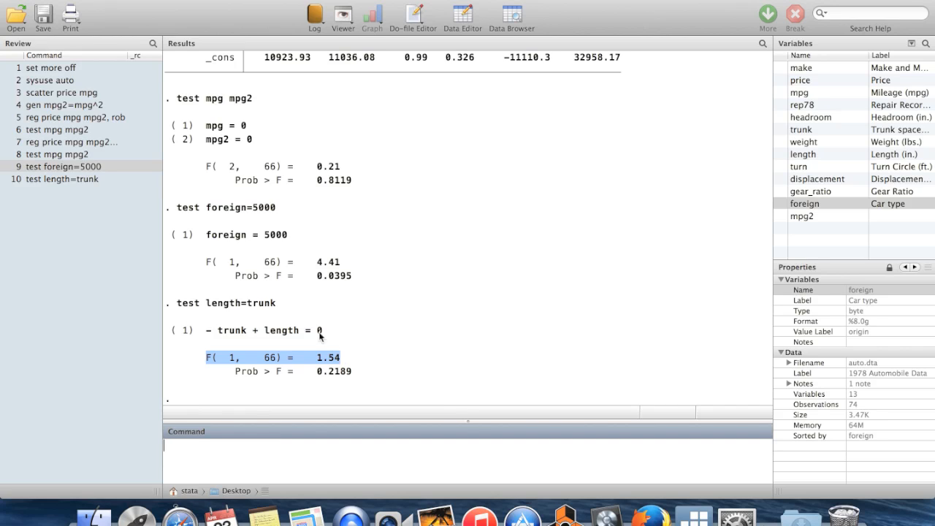
mouse_move(337, 351)
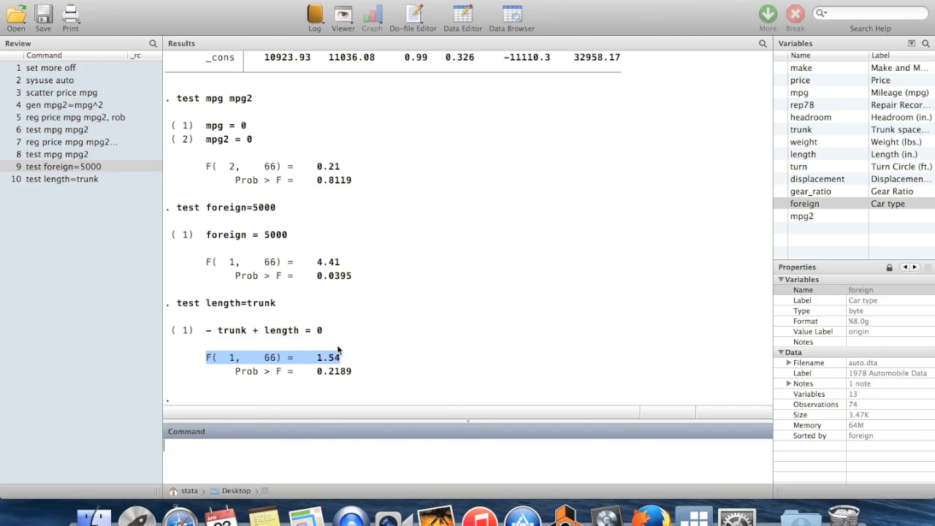
mouse_move(226, 453)
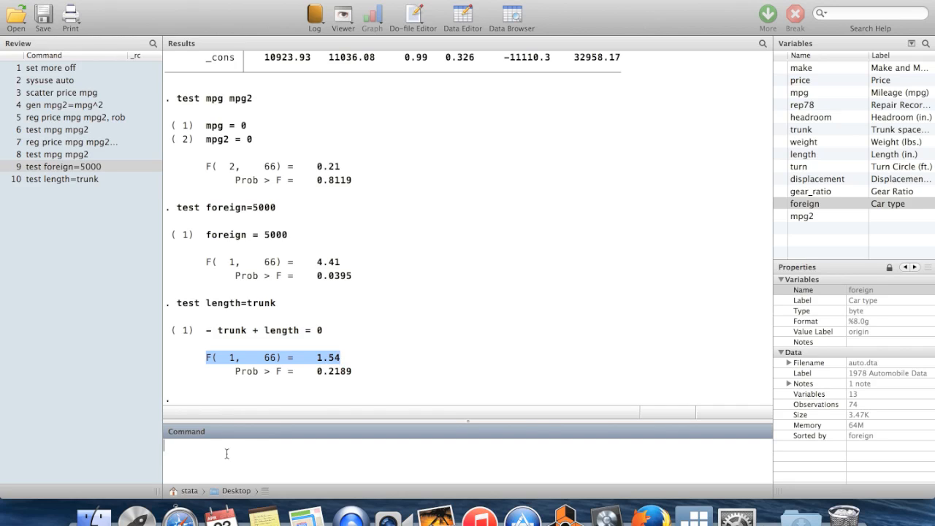
Look up 'help density functions' in the Viewer.
type("help")
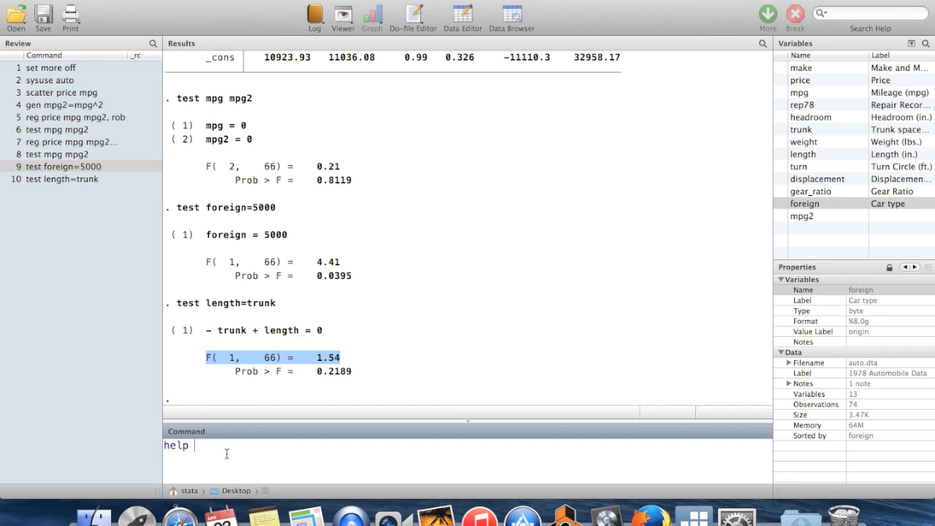
type("density function")
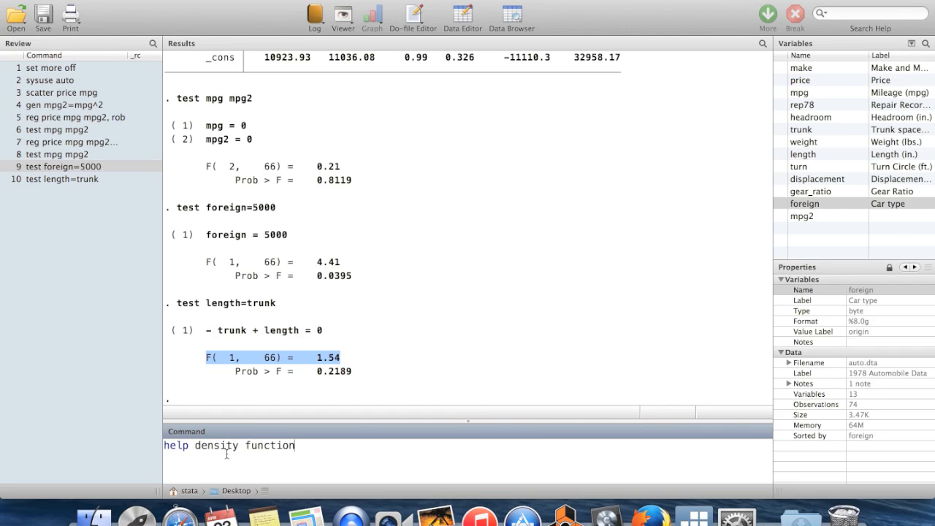
type("s")
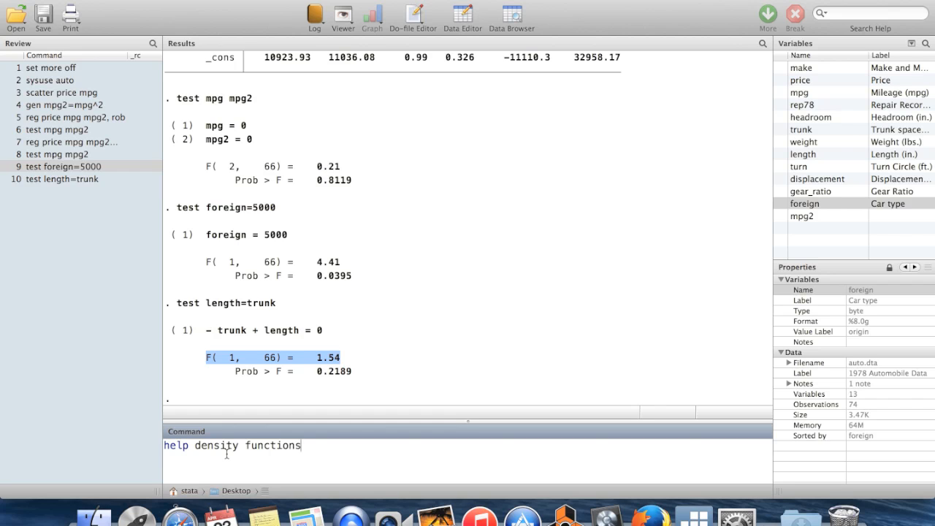
key("return")
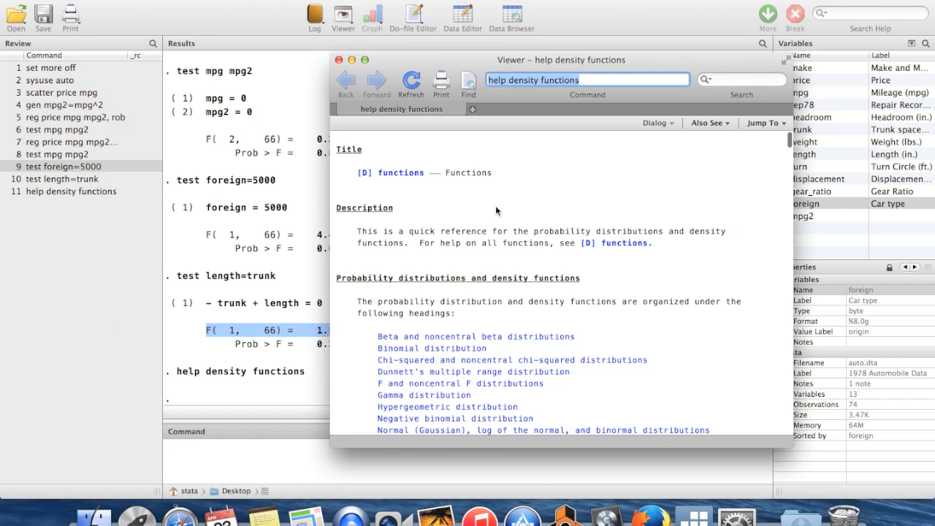
Scroll to normal(z), highlight its domain and description, then close the Viewer.
scroll("down", 3)
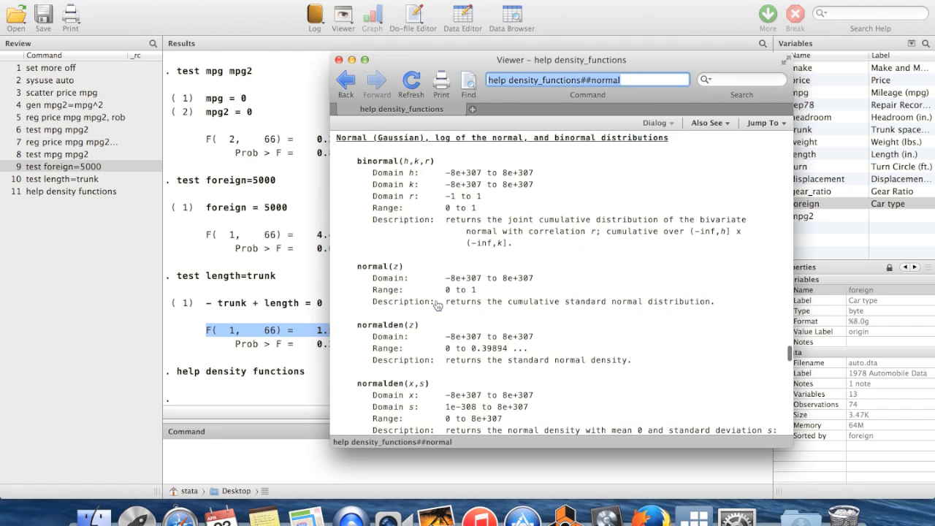
mouse_move(436, 261)
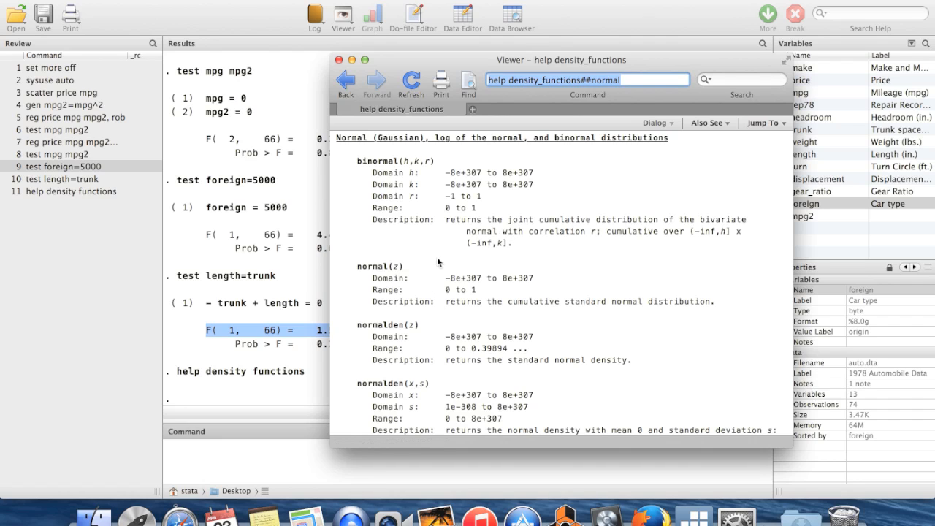
scroll("down", 3)
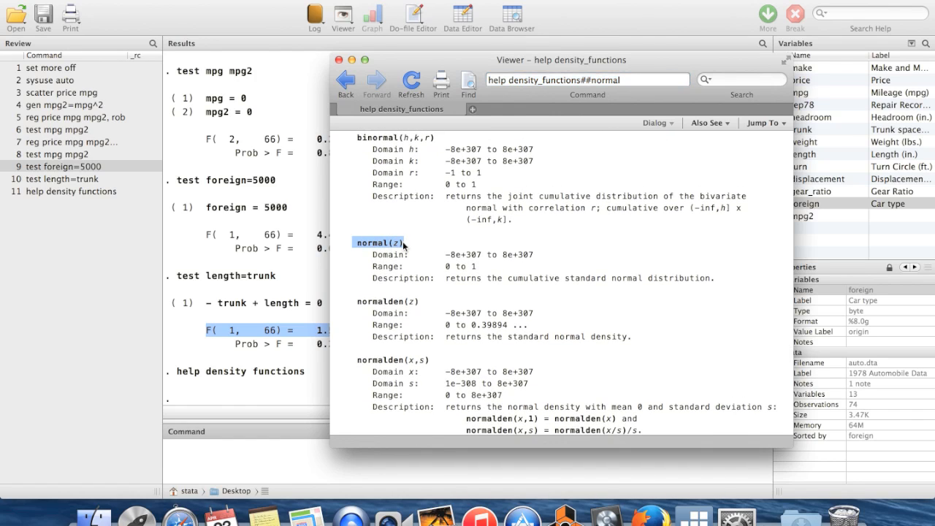
mouse_move(418, 254)
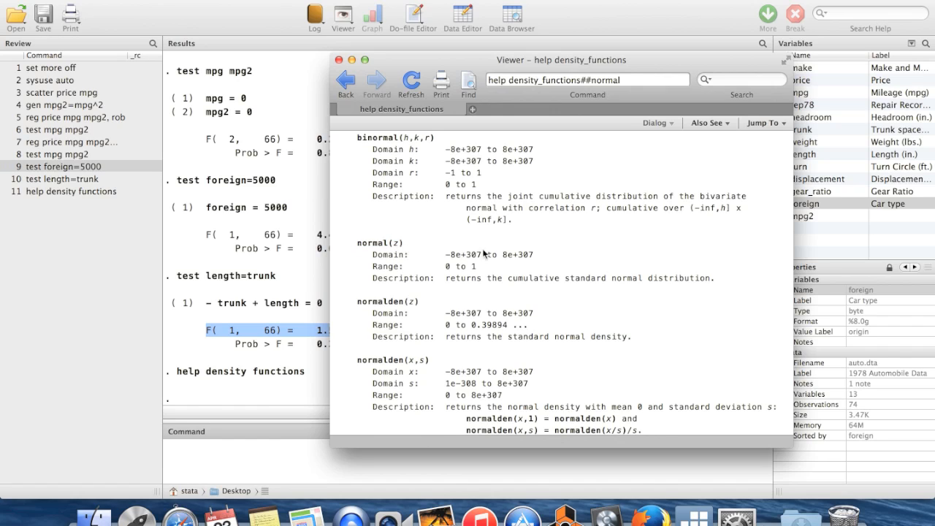
double_click(490, 254)
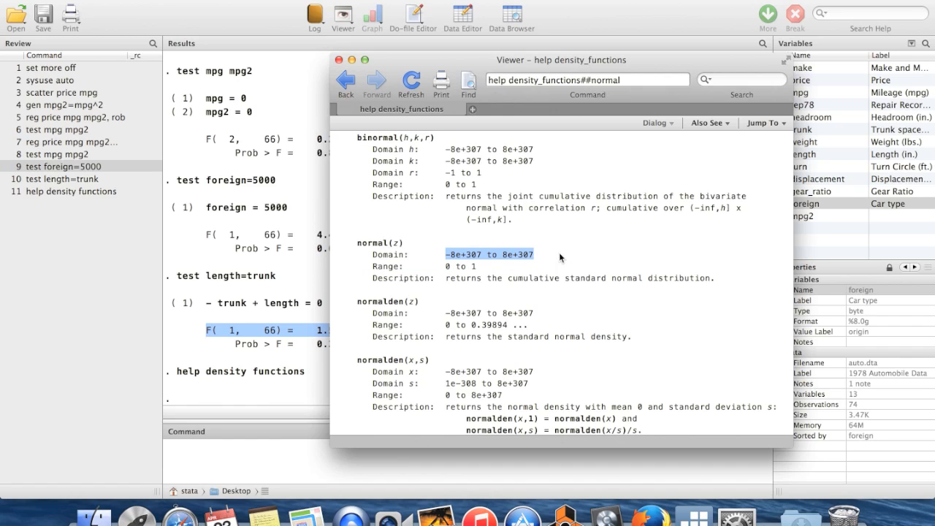
mouse_move(467, 260)
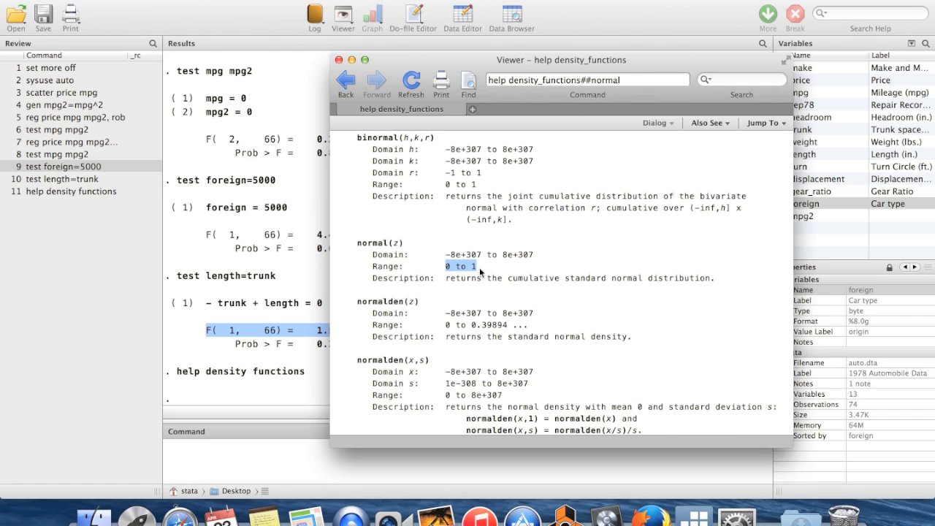
mouse_move(708, 266)
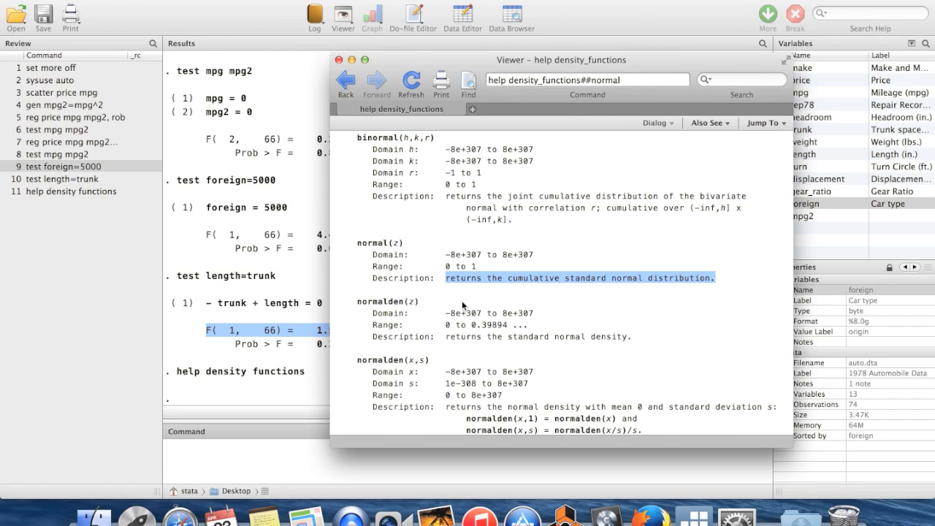
mouse_move(488, 309)
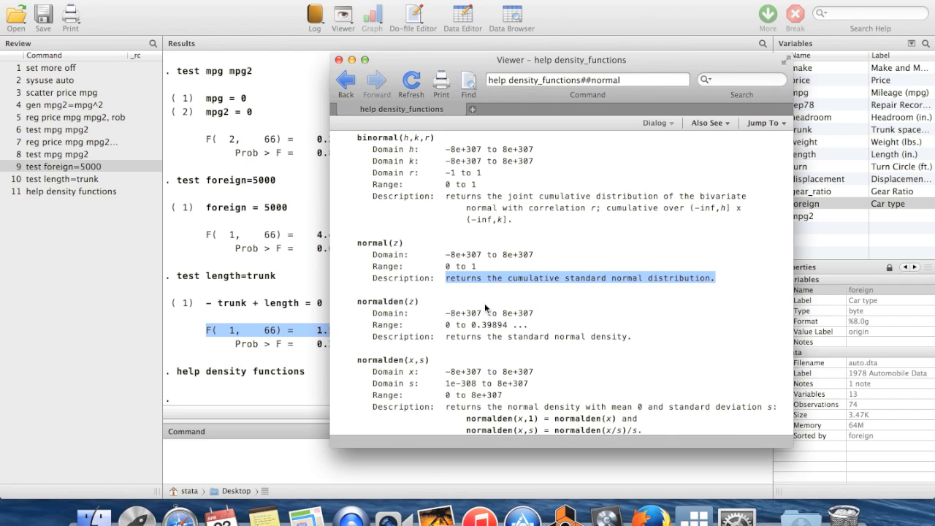
mouse_move(495, 323)
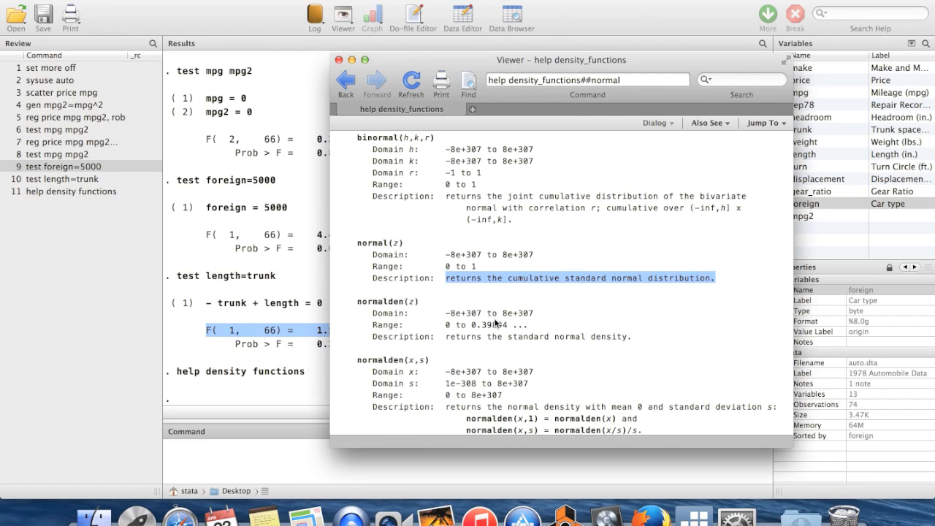
left_click(336, 60)
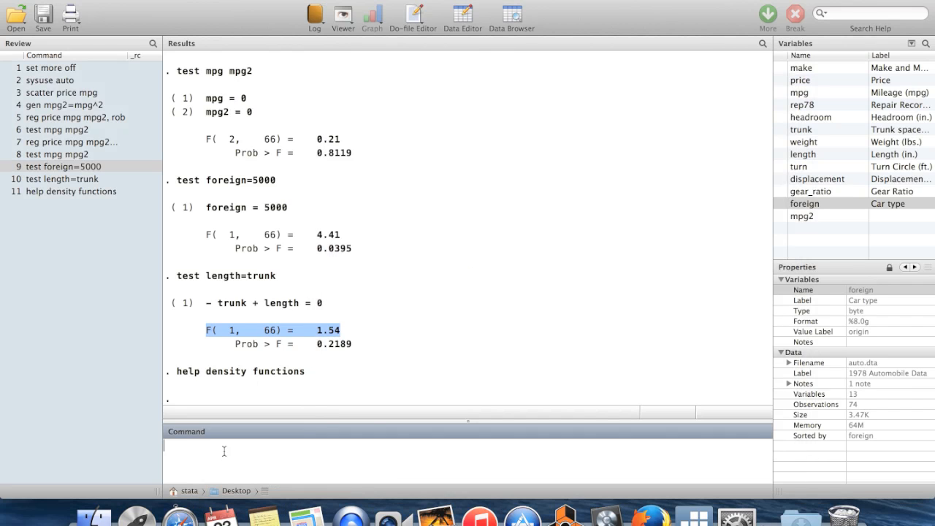
Display the cumulative standard normal at 0, which gives .5.
type("dis")
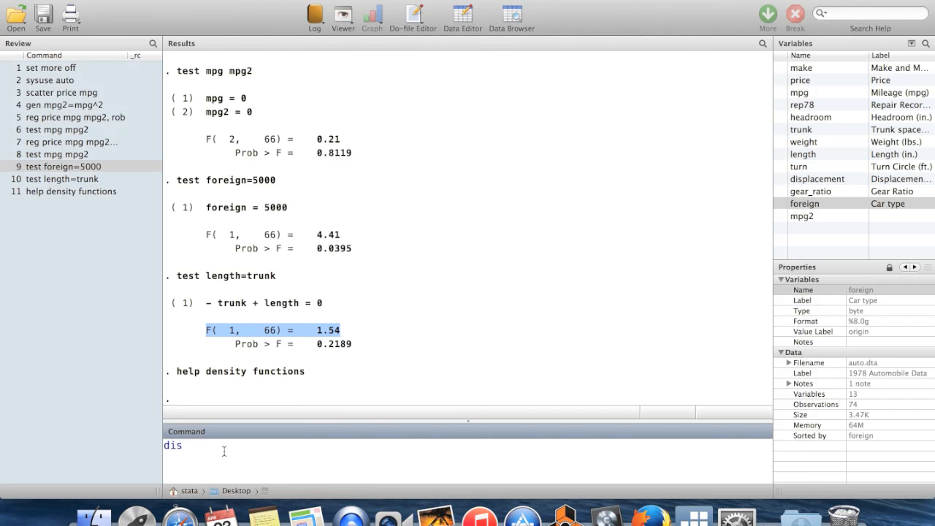
type("normal(")
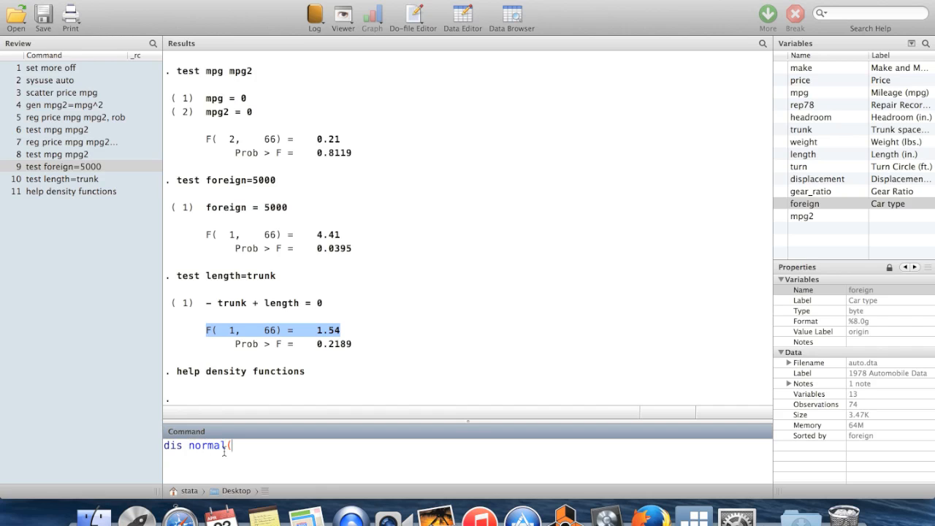
type("0)")
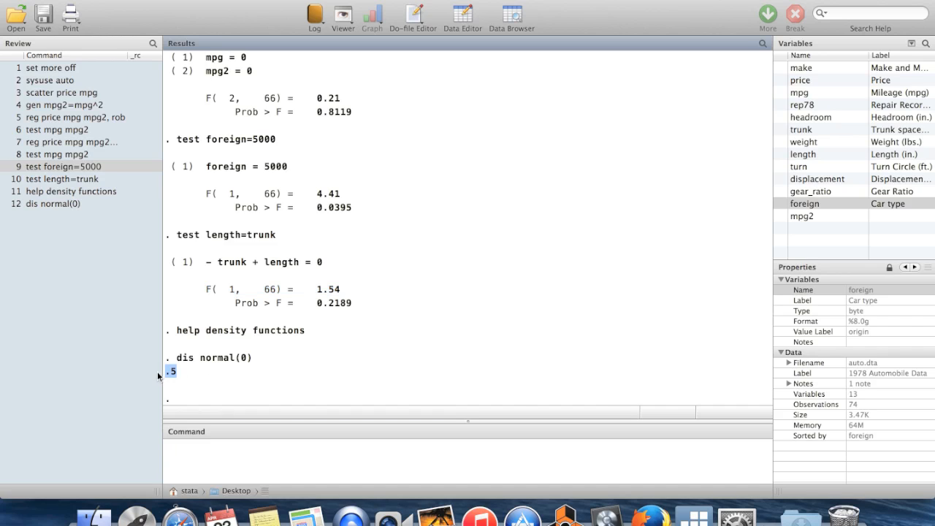
Display normal(1.96), giving .9750021, and highlight the result.
left_click(51, 203)
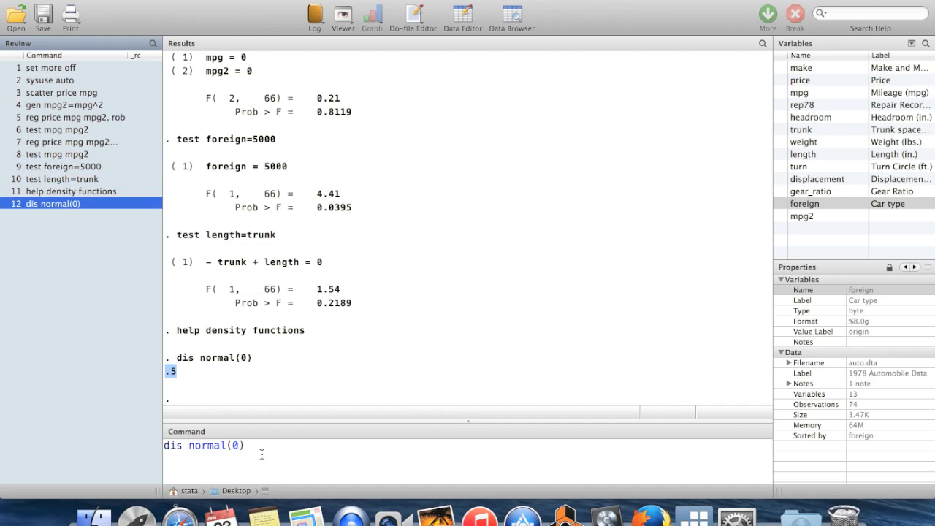
key("Backspace")
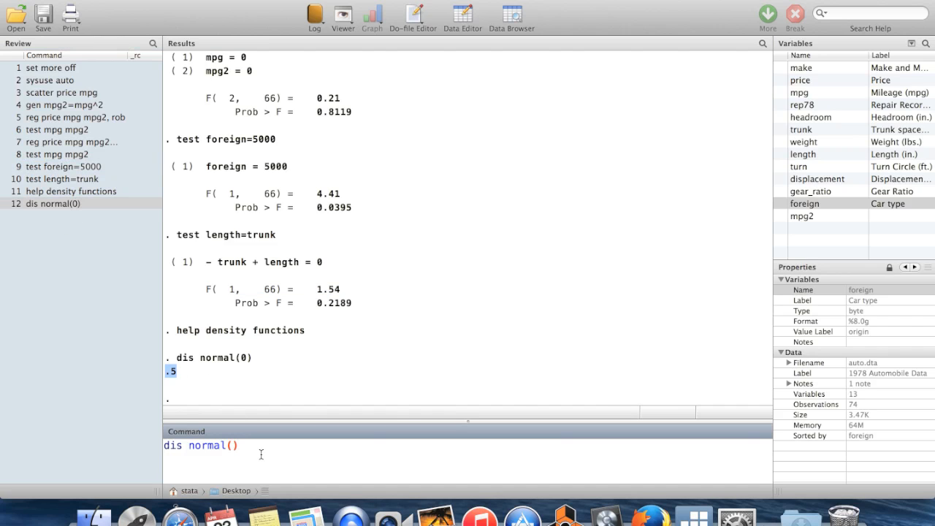
type("1.96")
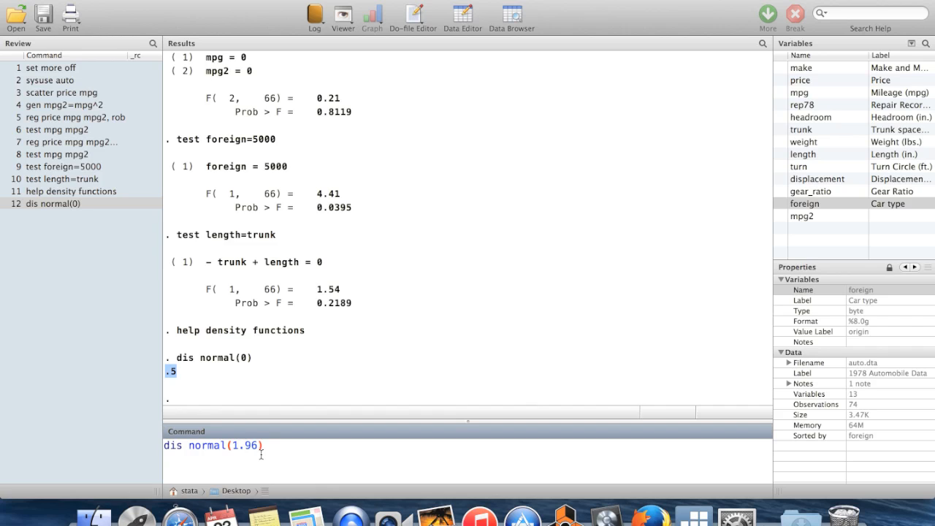
key("Return")
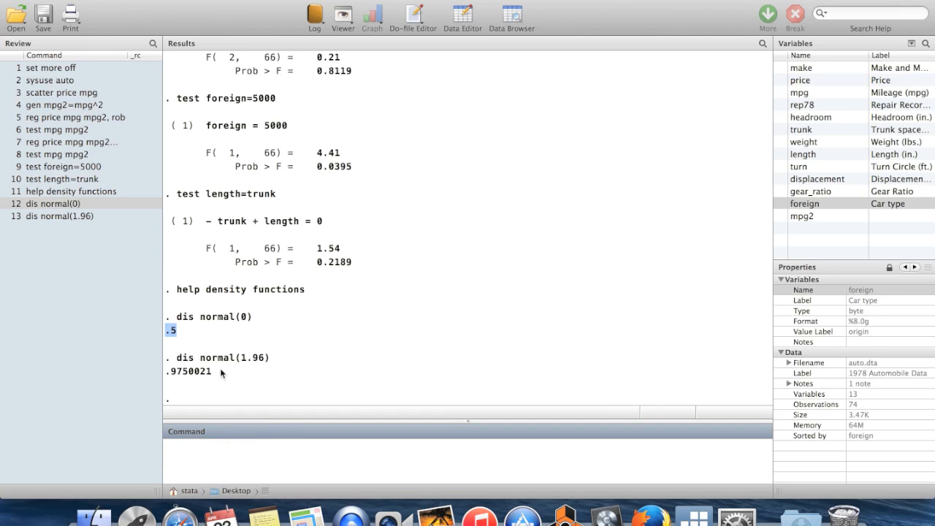
double_click(187, 371)
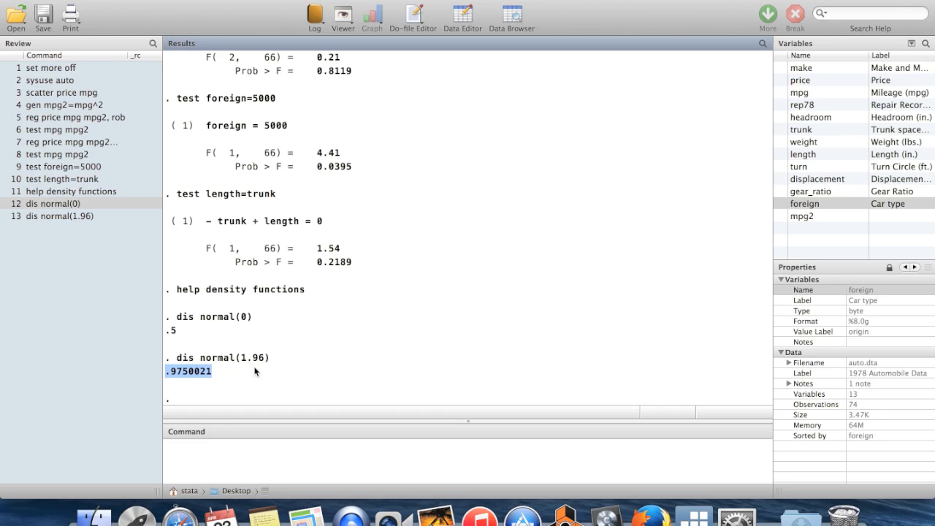
mouse_move(257, 357)
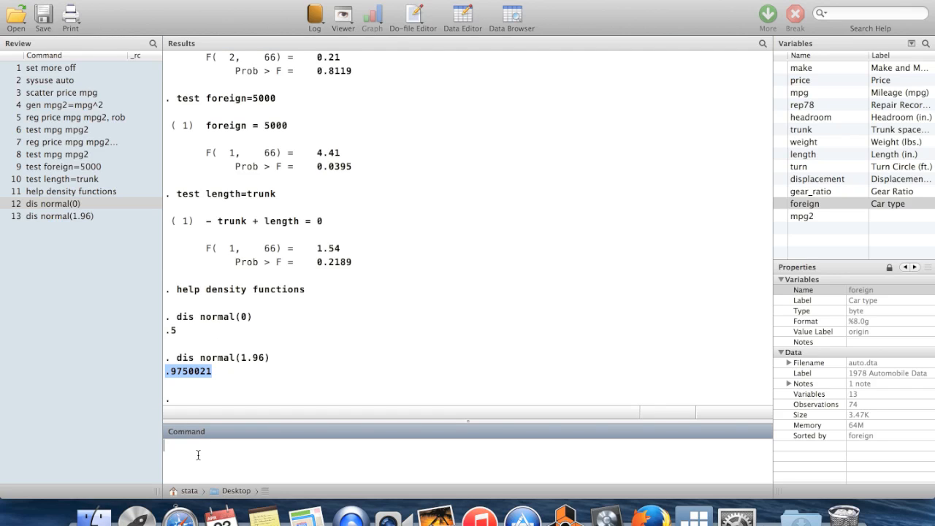
mouse_move(54, 279)
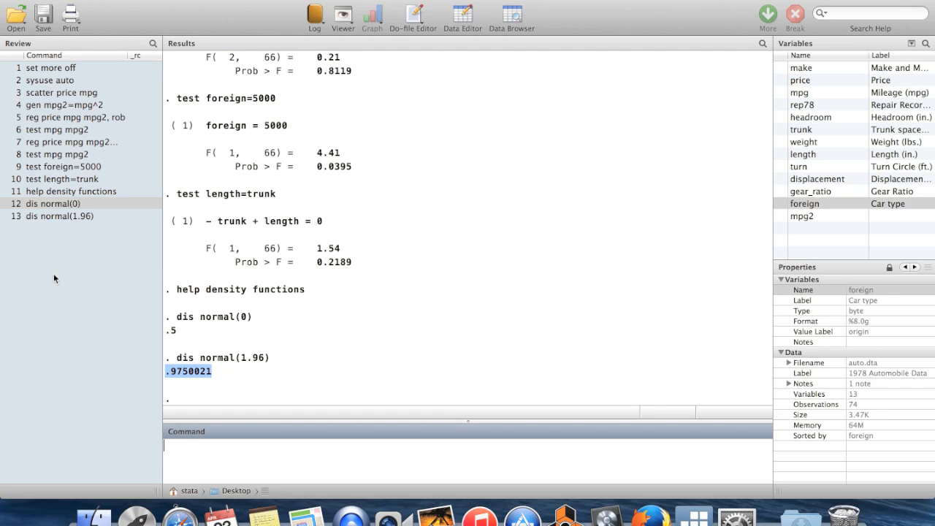
Display invnormal(.975), recovering 1.959964, and select the help density functions line.
left_click(60, 216)
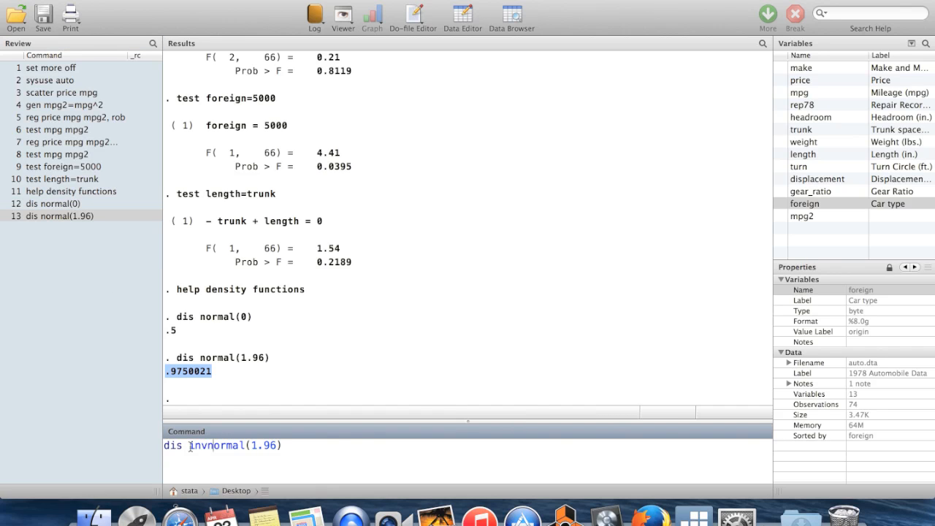
key("Backspace")
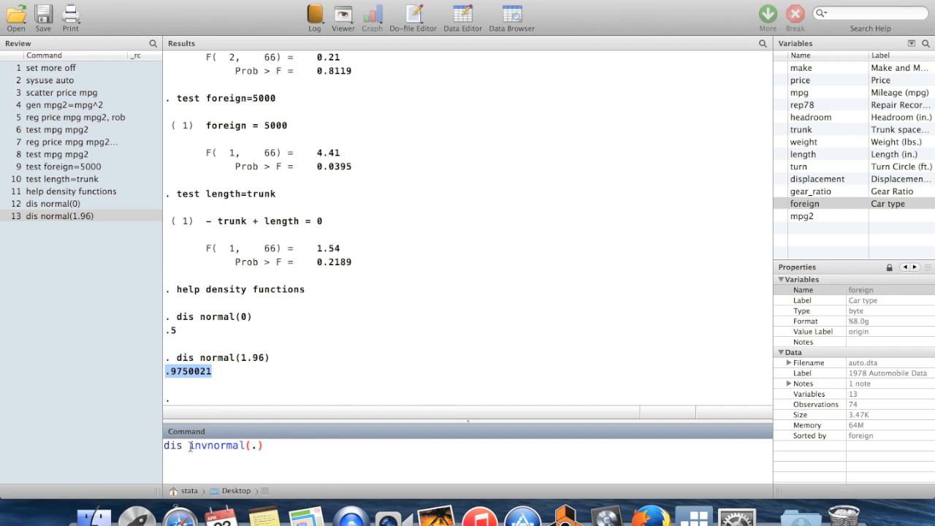
type("975")
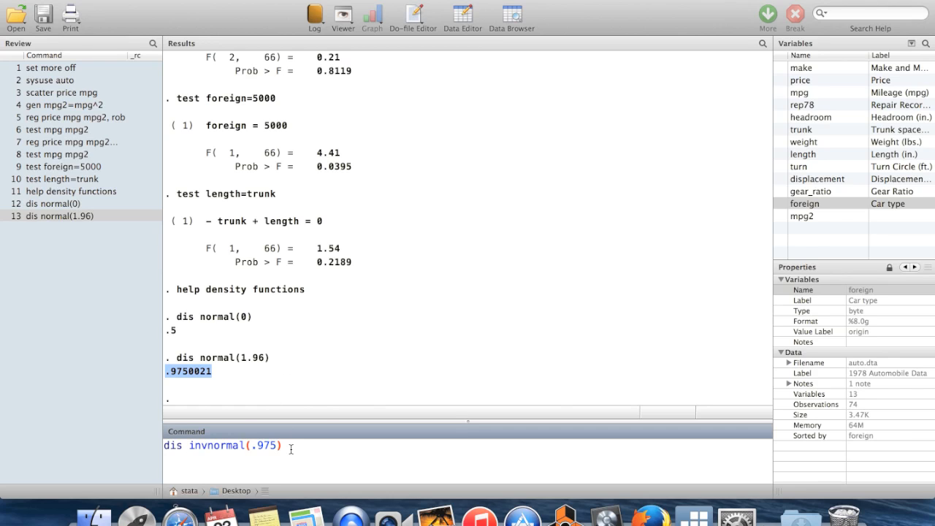
key("Return")
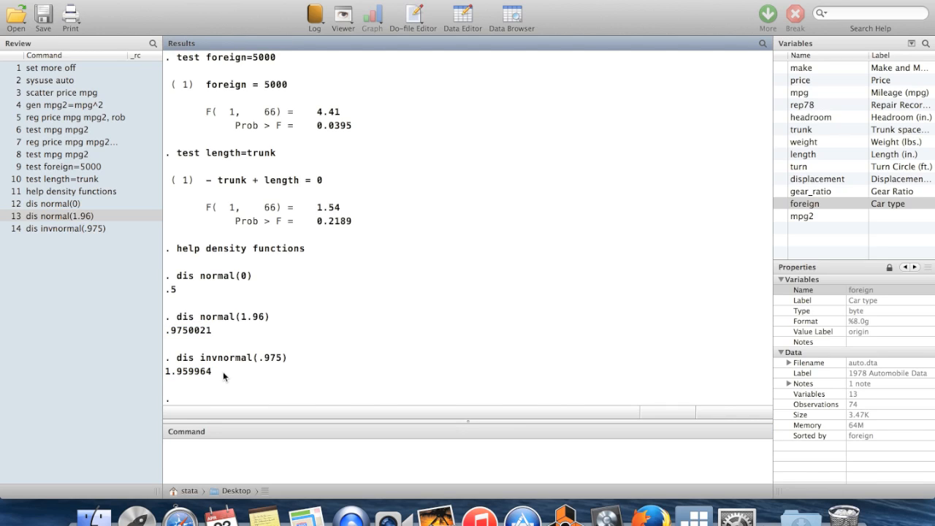
mouse_move(225, 395)
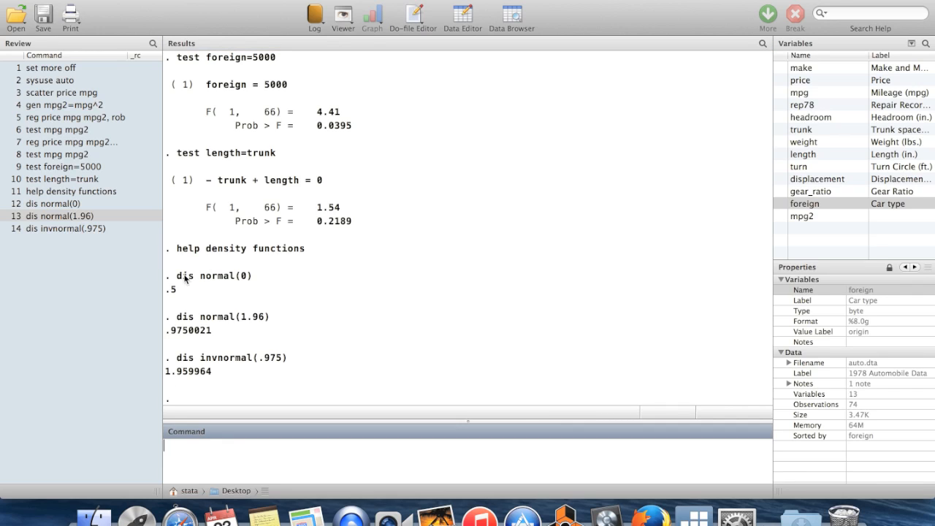
mouse_move(291, 310)
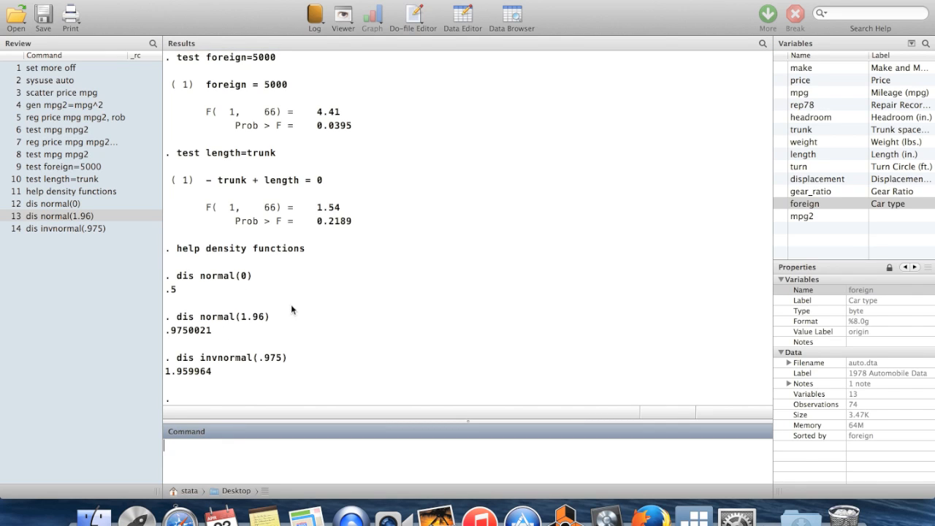
double_click(237, 248)
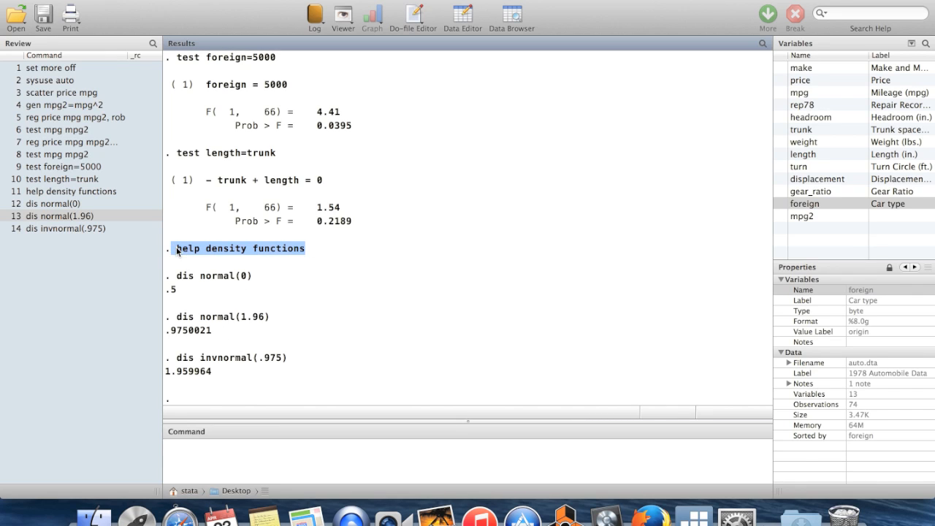
mouse_move(304, 274)
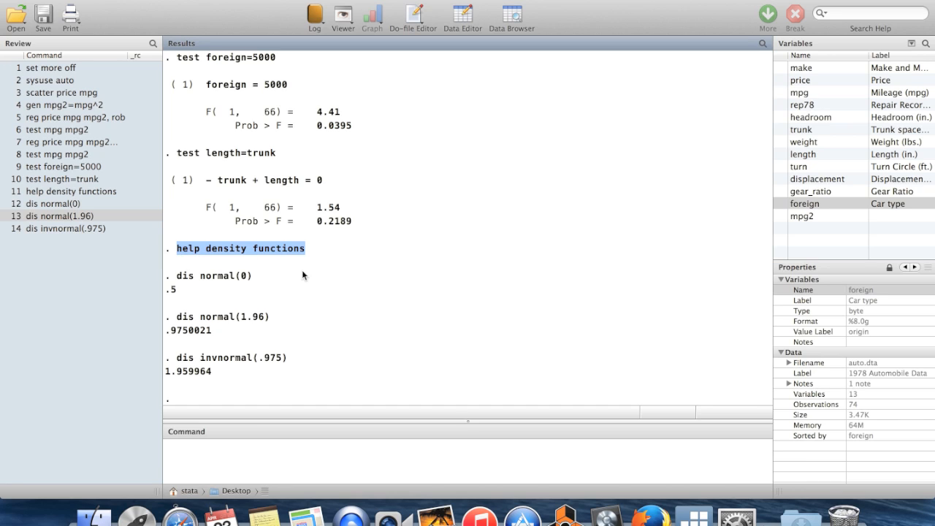
mouse_move(336, 298)
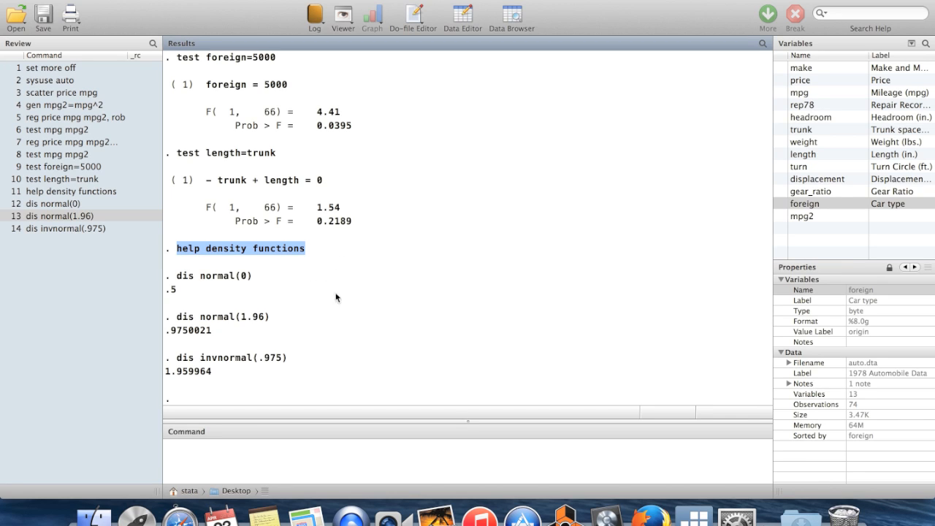
mouse_move(223, 475)
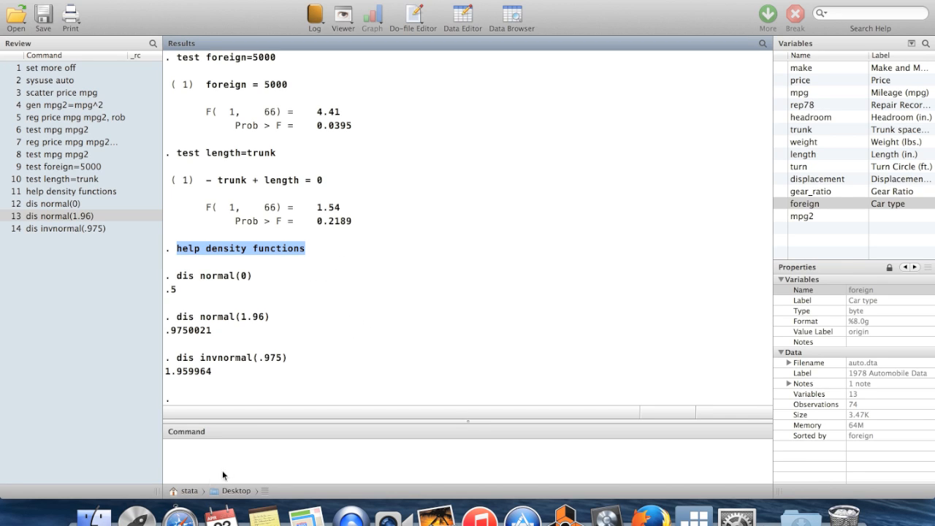
Generate variable x = runiform() and begin the browse command.
left_click(237, 457)
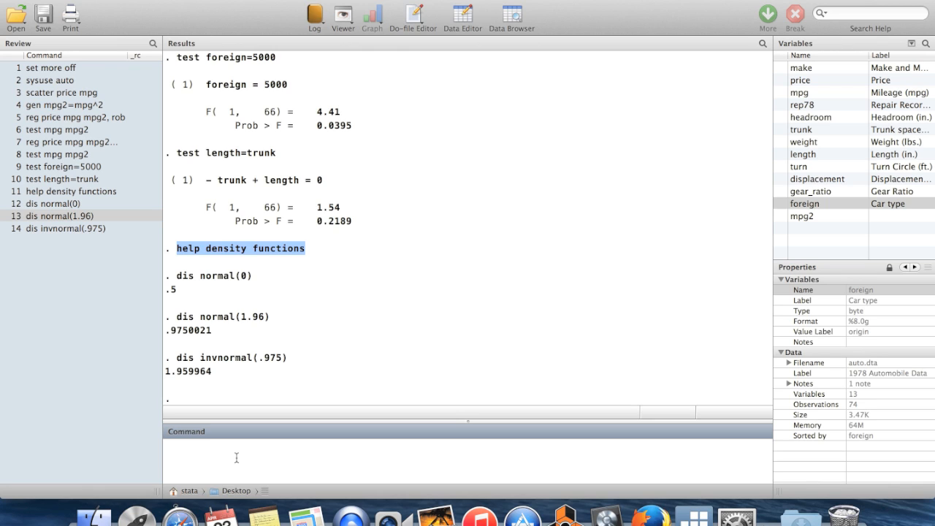
type("gen x")
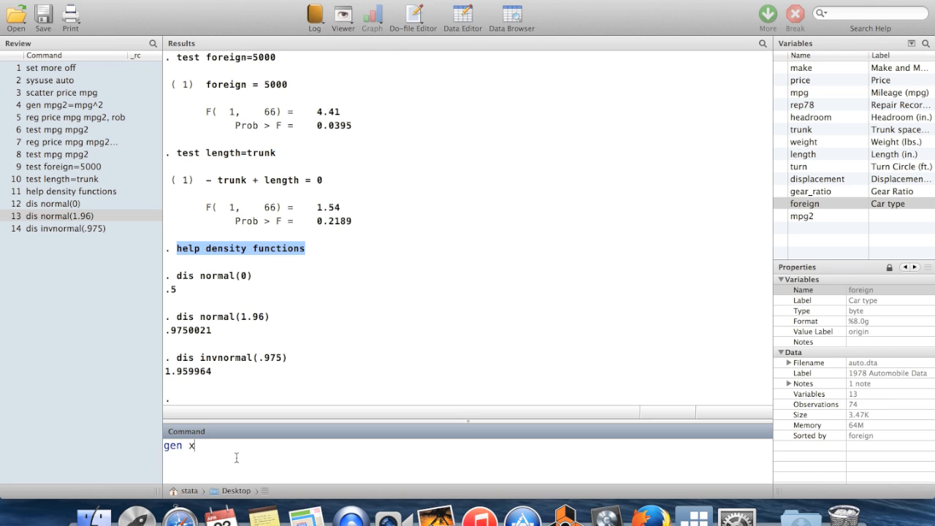
type("=")
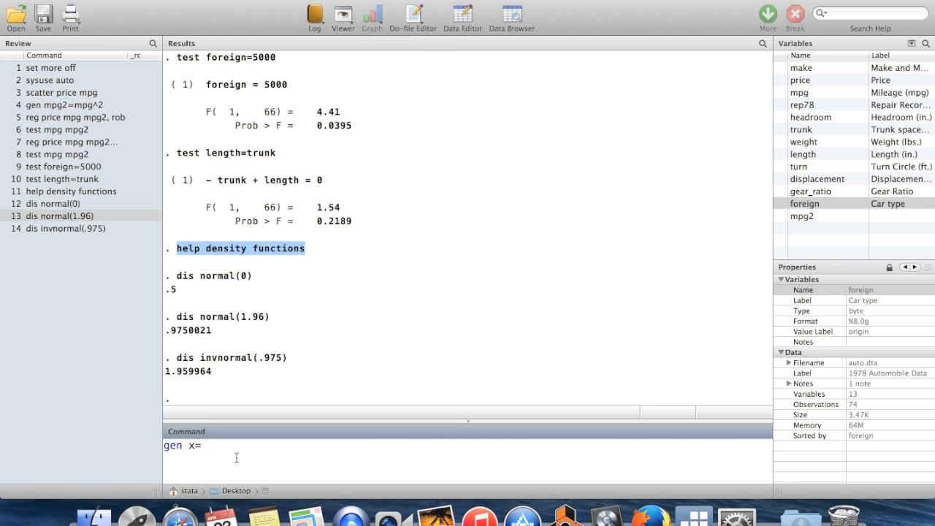
type("runifrom")
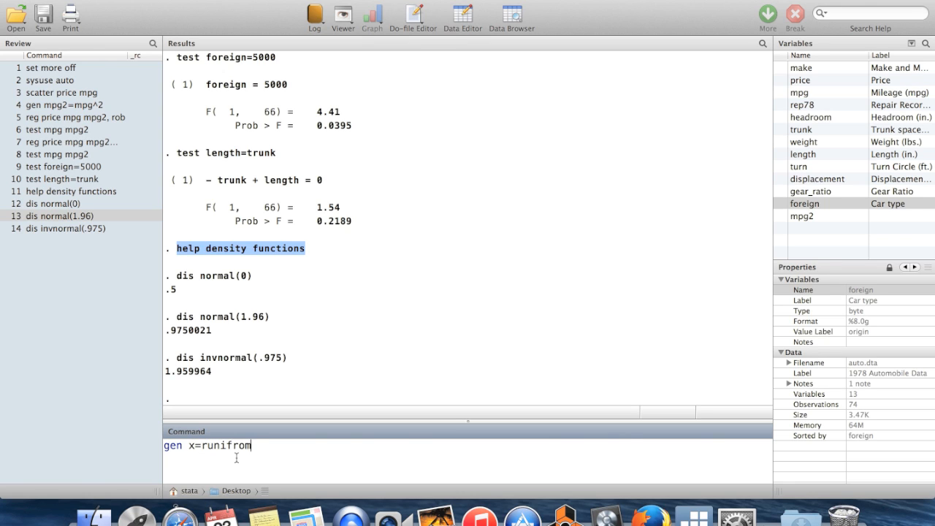
type("m")
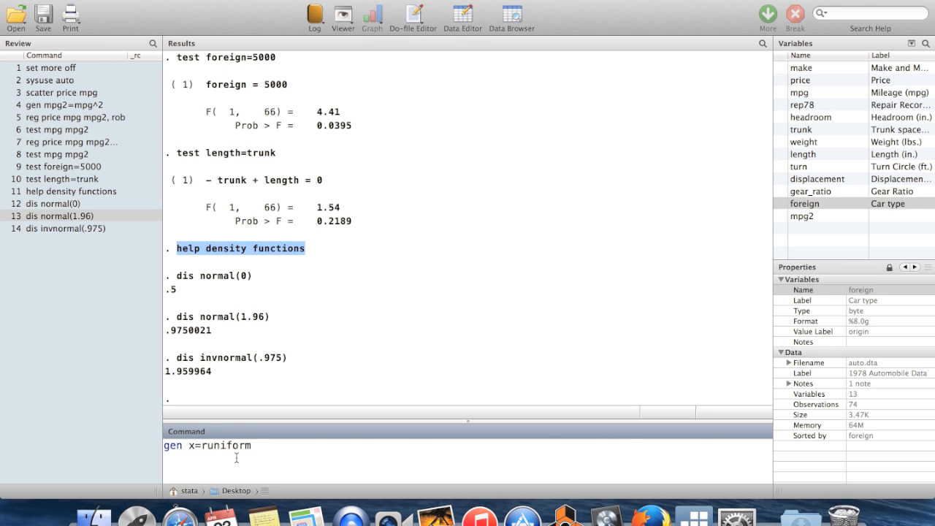
type("()")
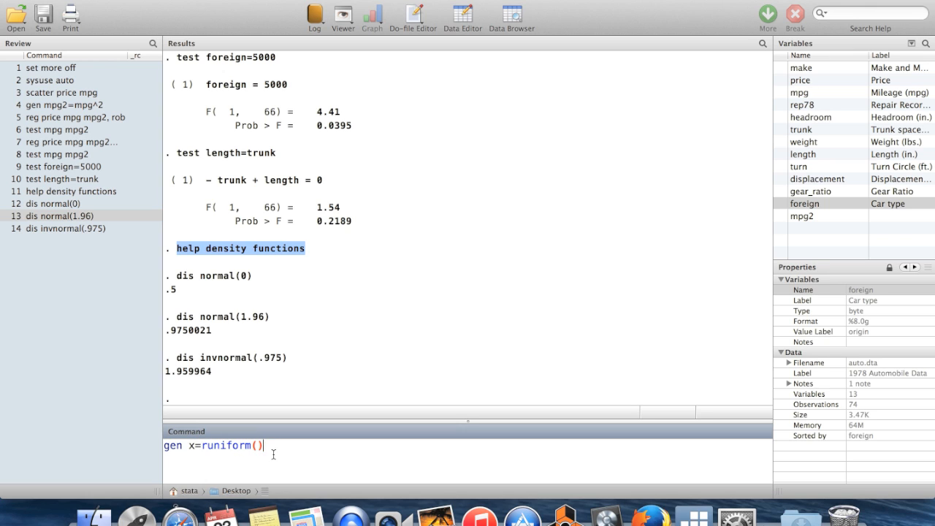
key("Return")
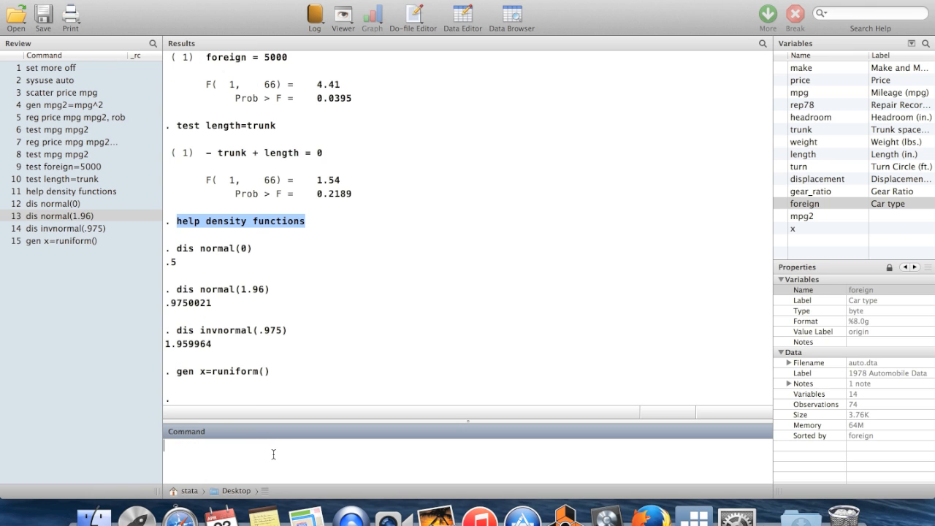
type("browse")
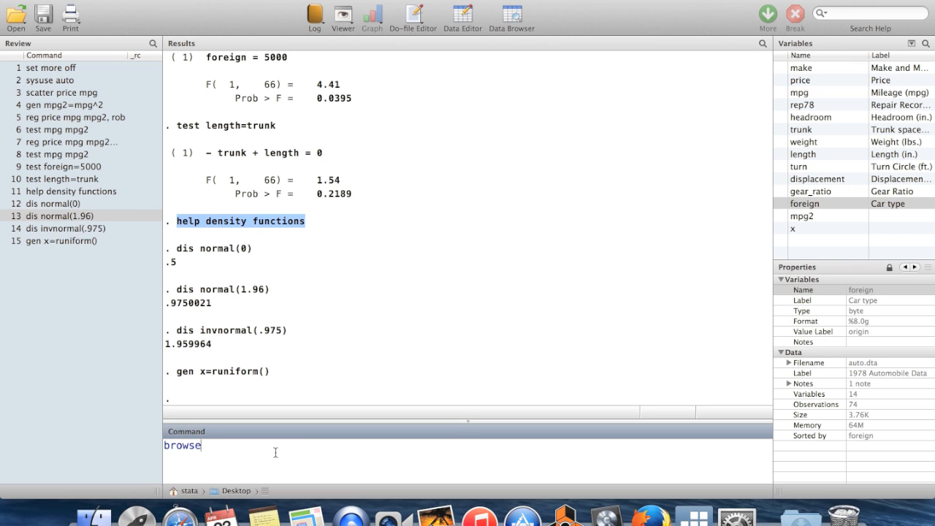
mouse_move(268, 374)
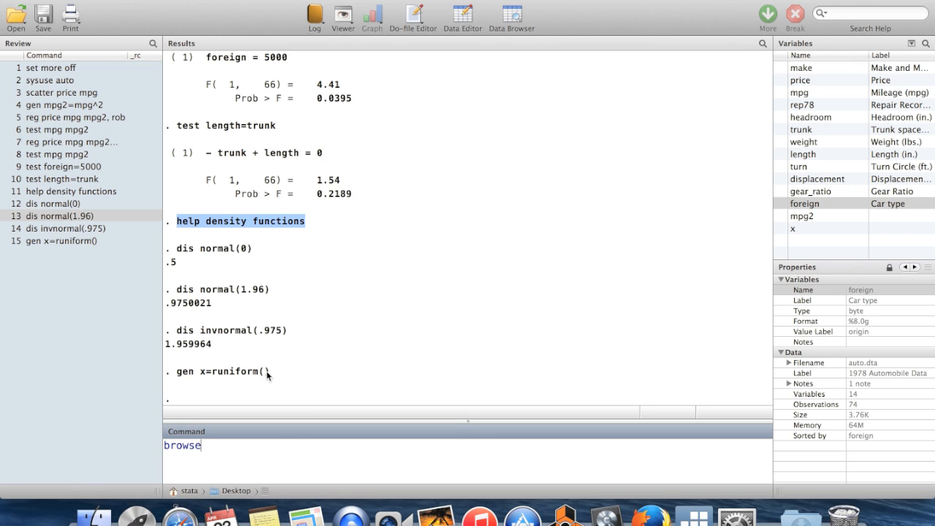
mouse_move(215, 468)
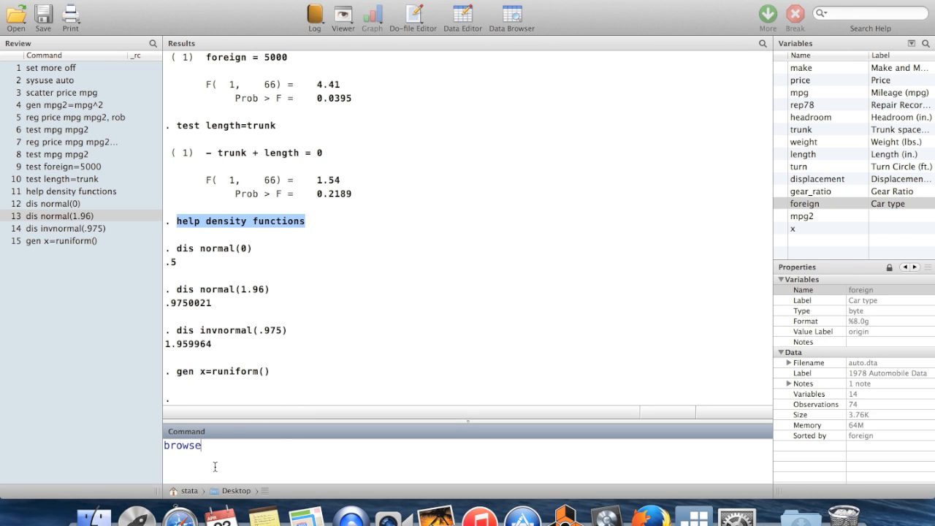
Browse the dataset, scrolling through the 74 observations and checking x values.
key("Return")
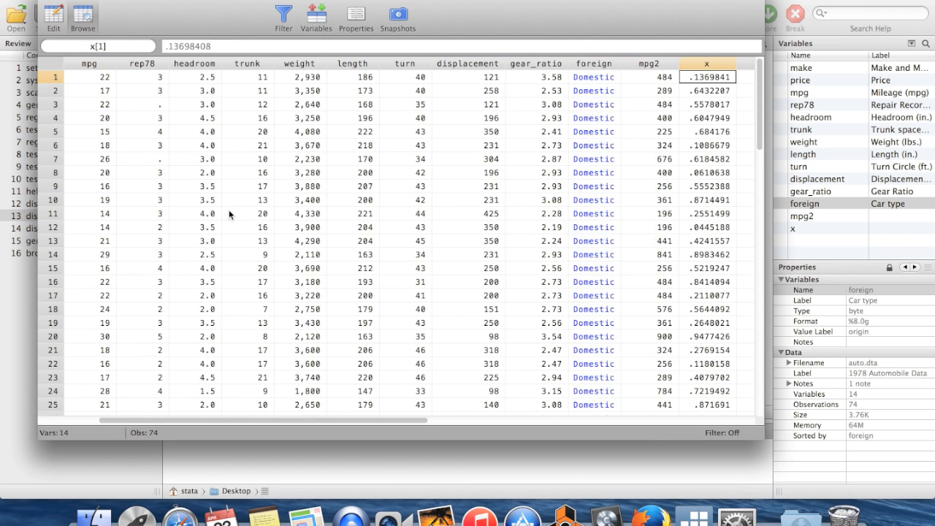
scroll("right", 3)
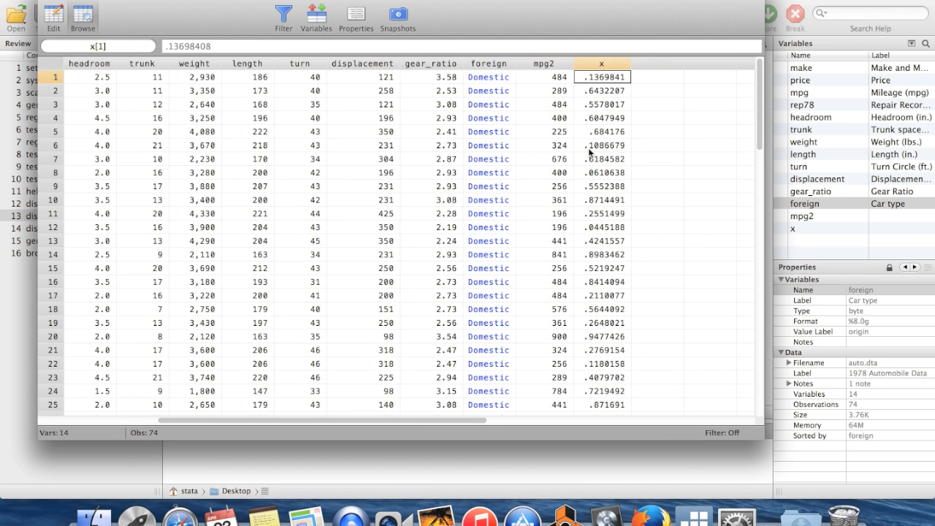
scroll("down", 3)
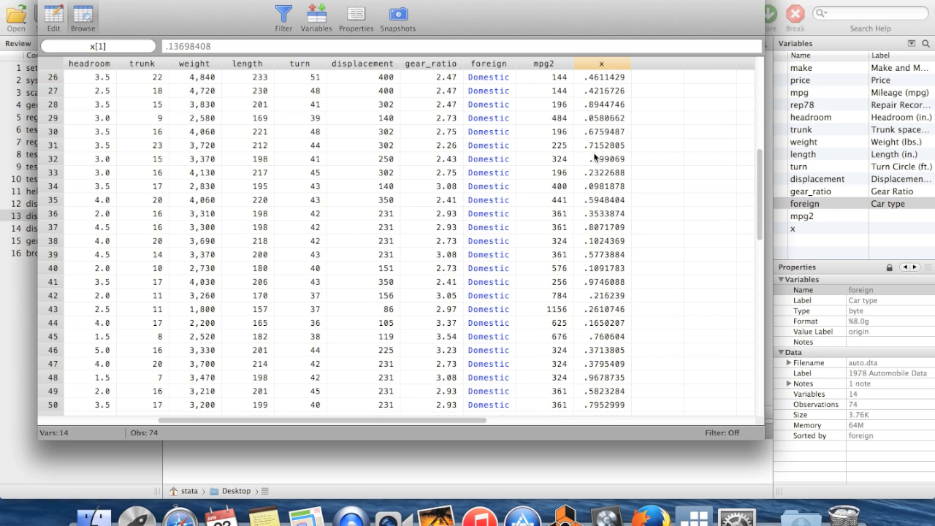
scroll("down", 3)
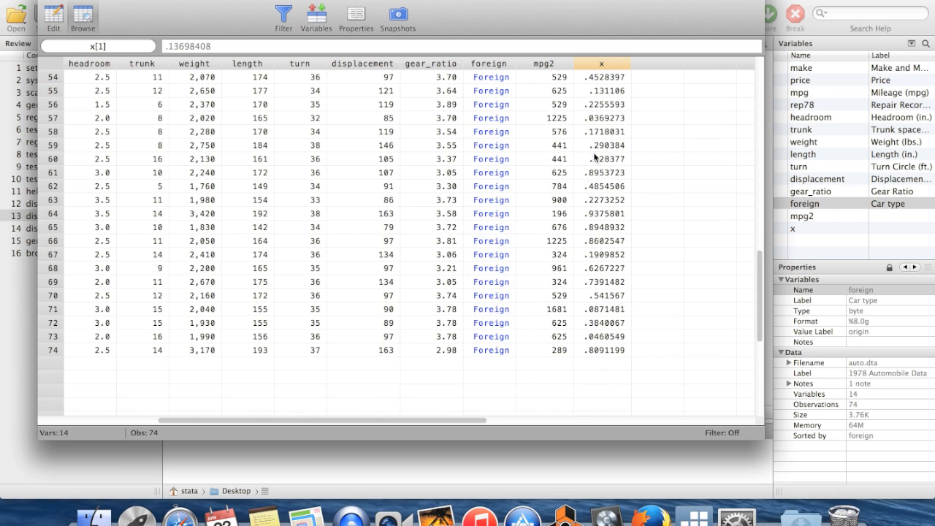
scroll("up", 3)
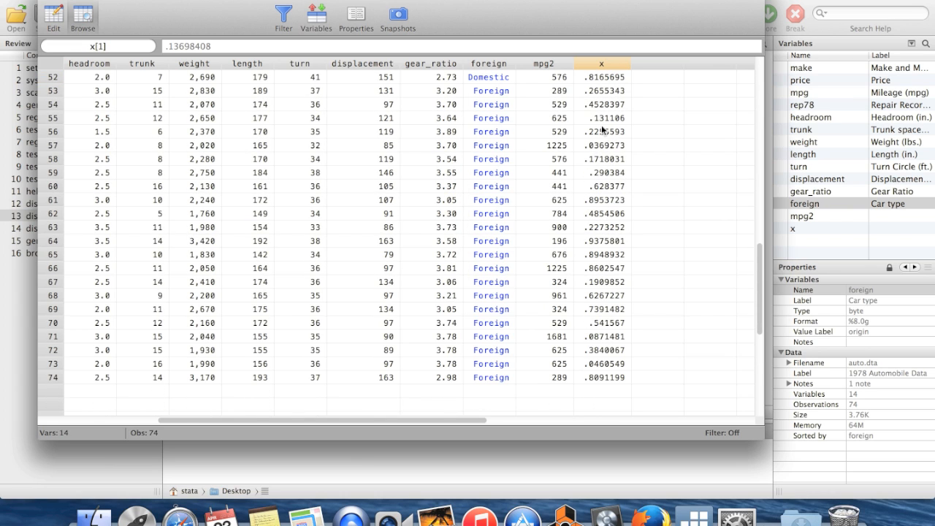
scroll("up", 3)
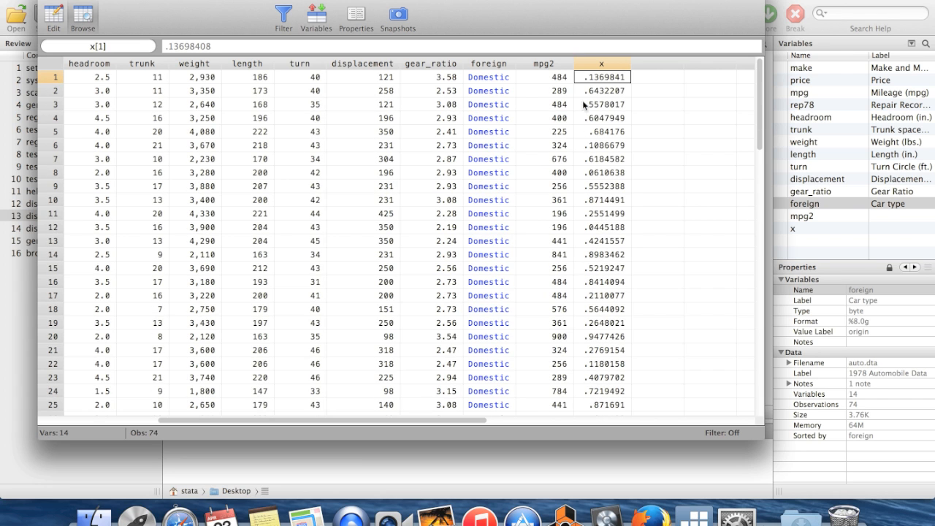
left_click(602, 144)
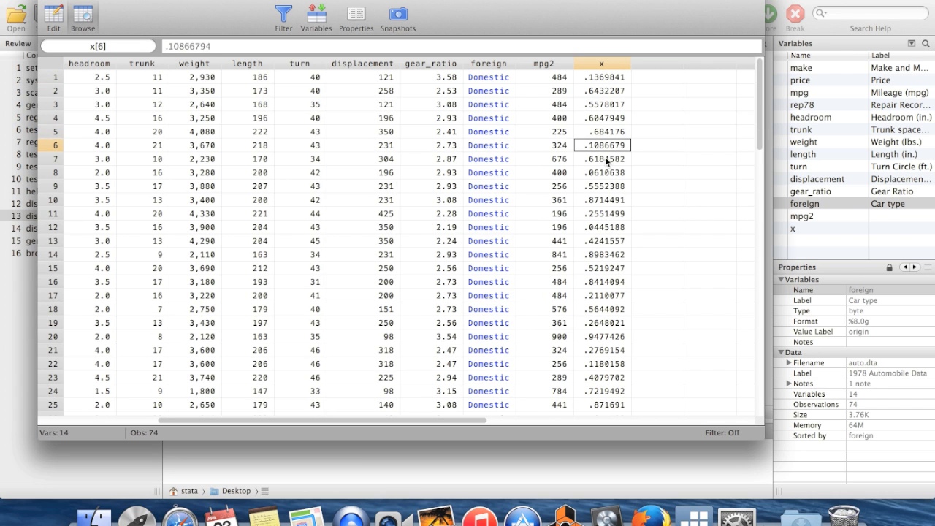
left_click(602, 228)
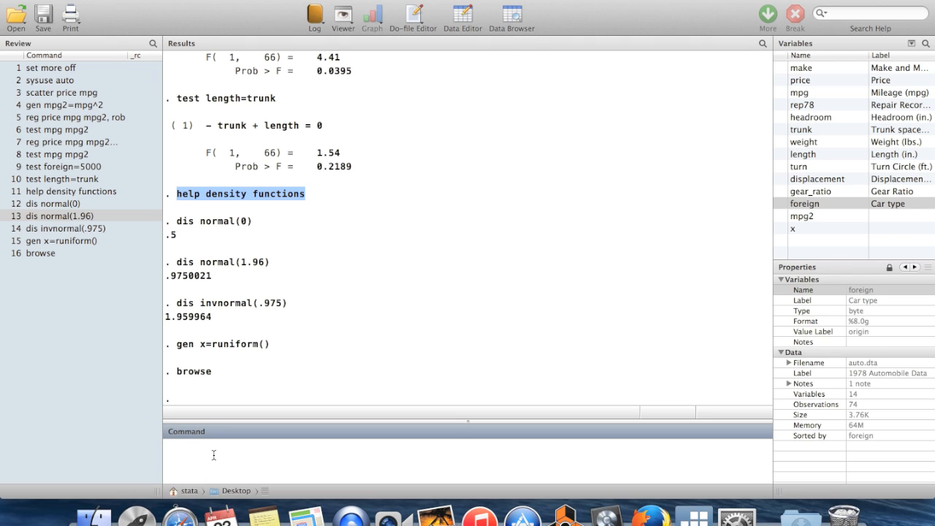
Enter the command gen y=rnormal() + 4*x, not yet run.
type("gen y")
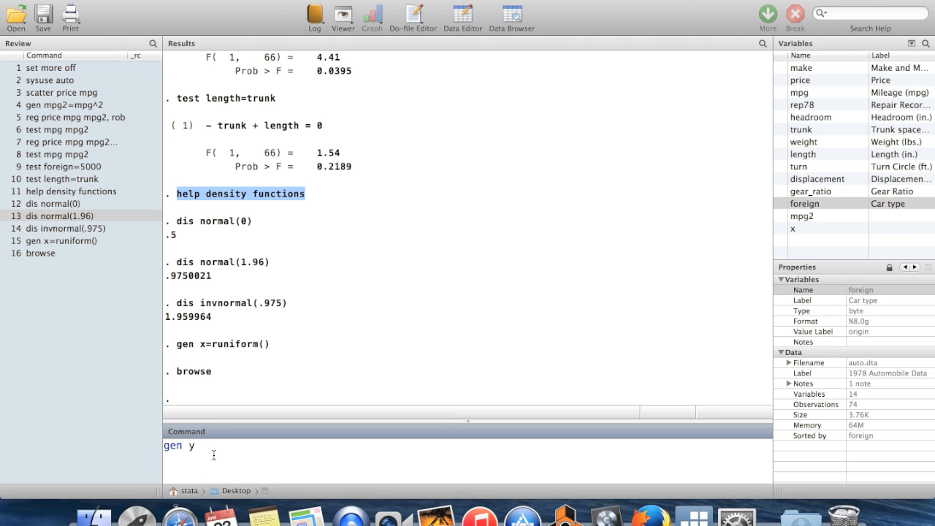
type("=rnorm")
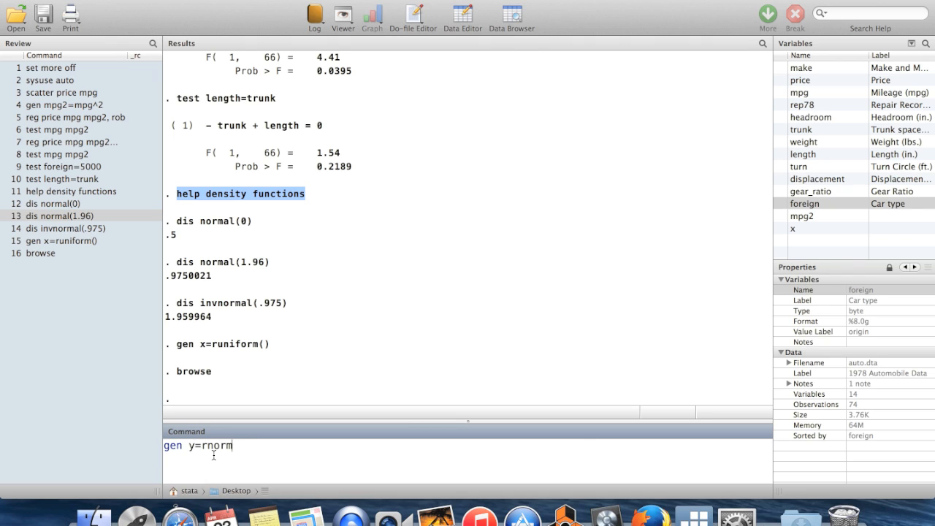
type("mal()")
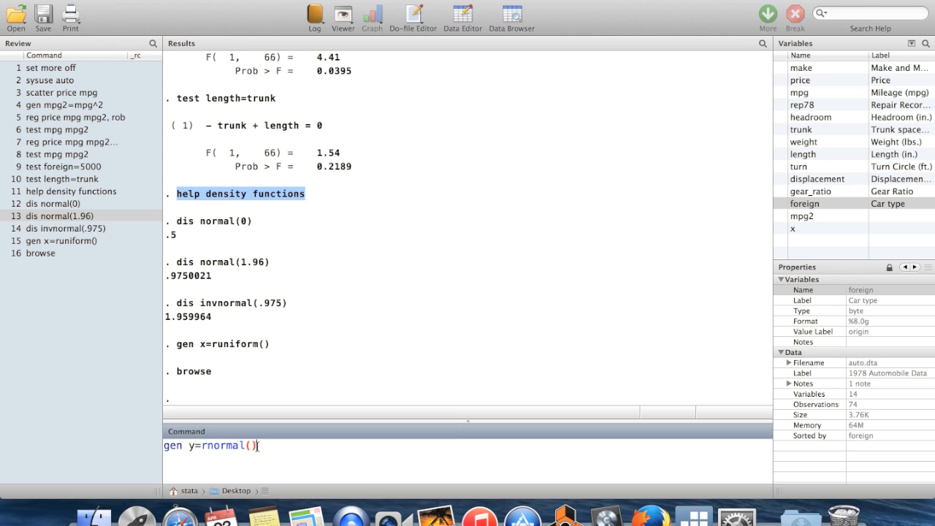
mouse_move(276, 458)
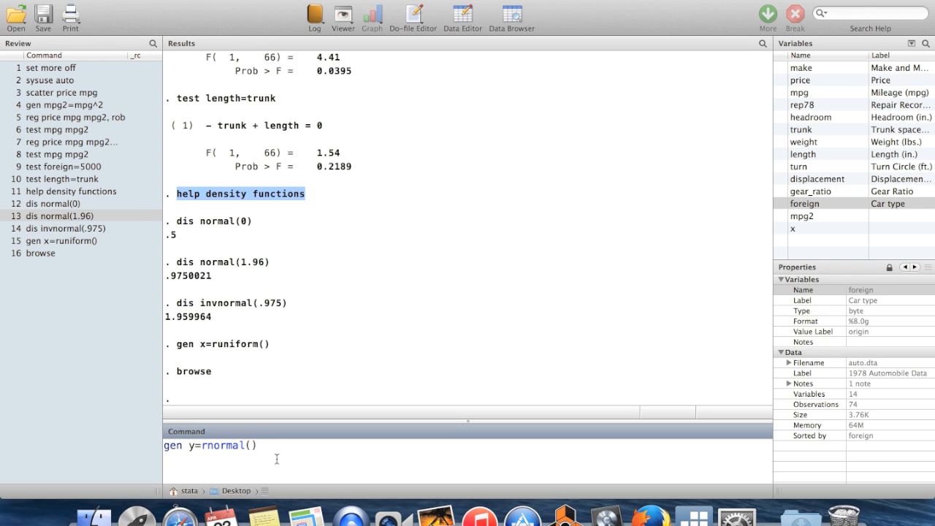
type("+ 4")
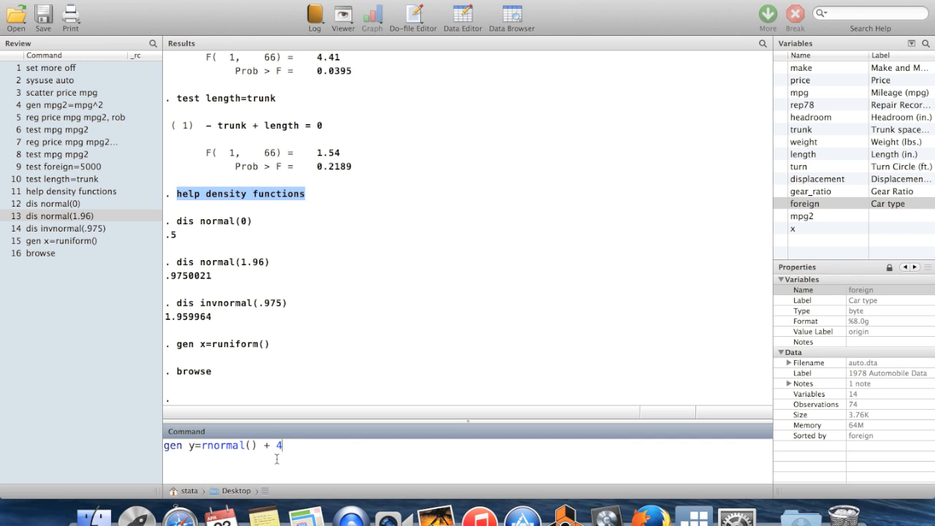
type("*")
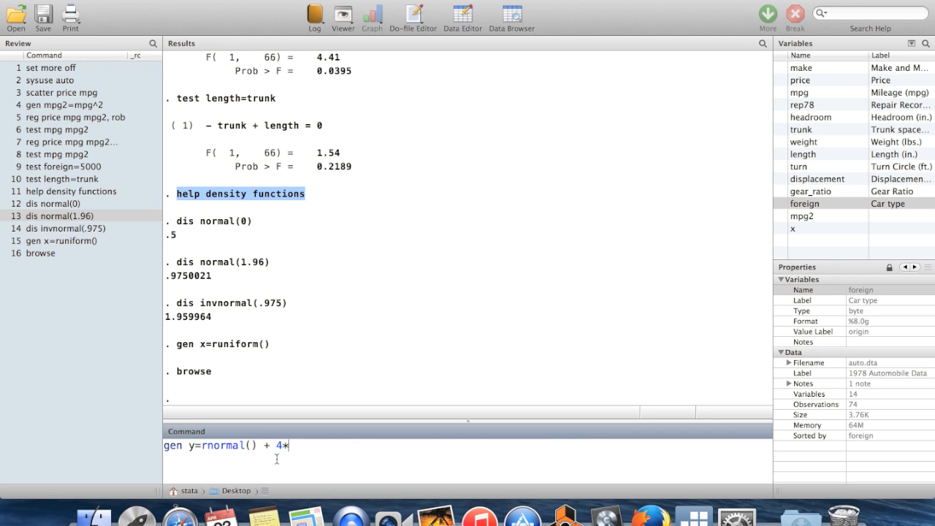
type("x")
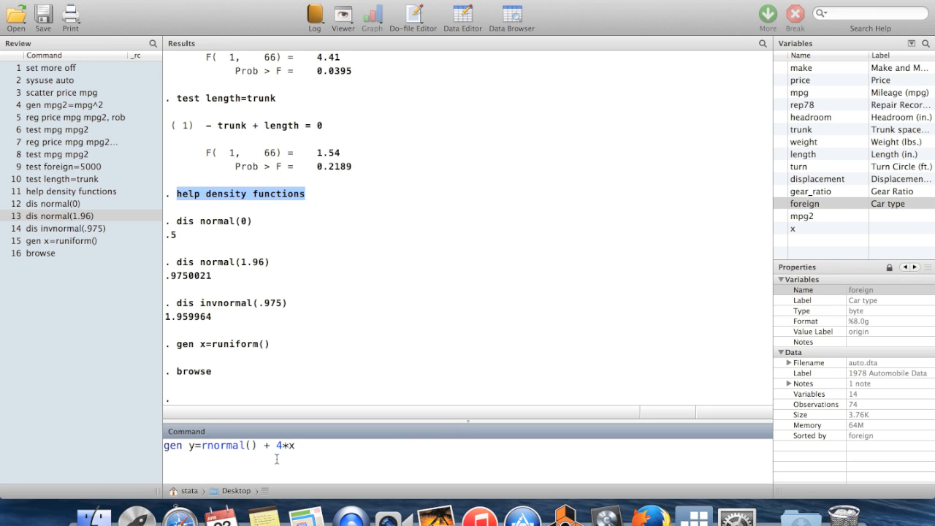
mouse_move(325, 456)
type("br")
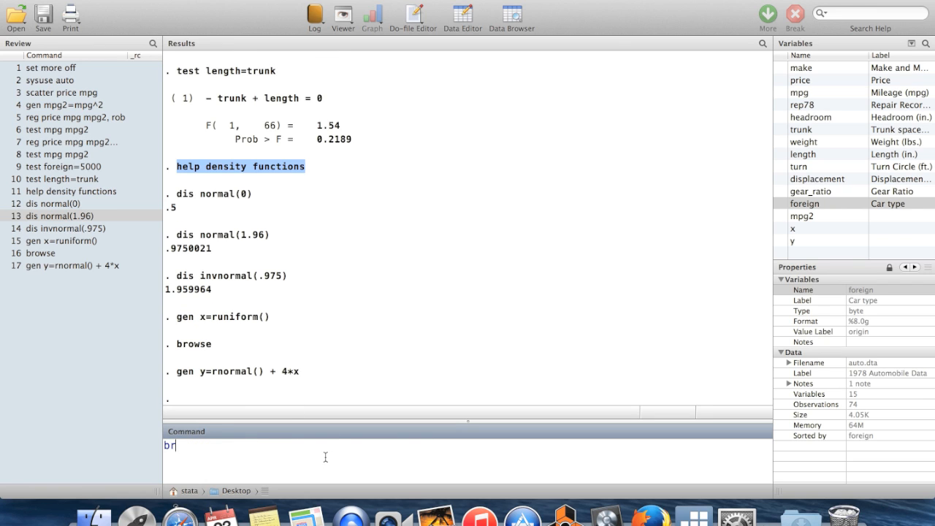
key("Return")
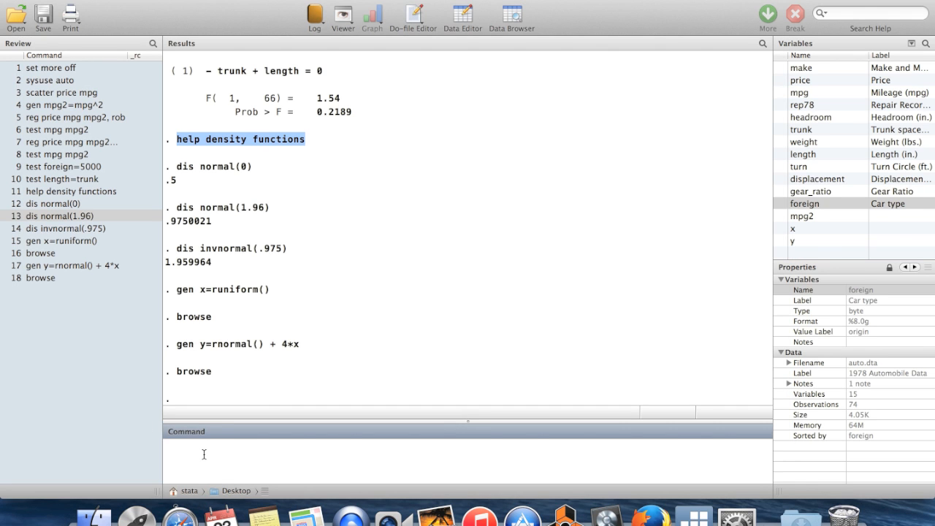
mouse_move(284, 328)
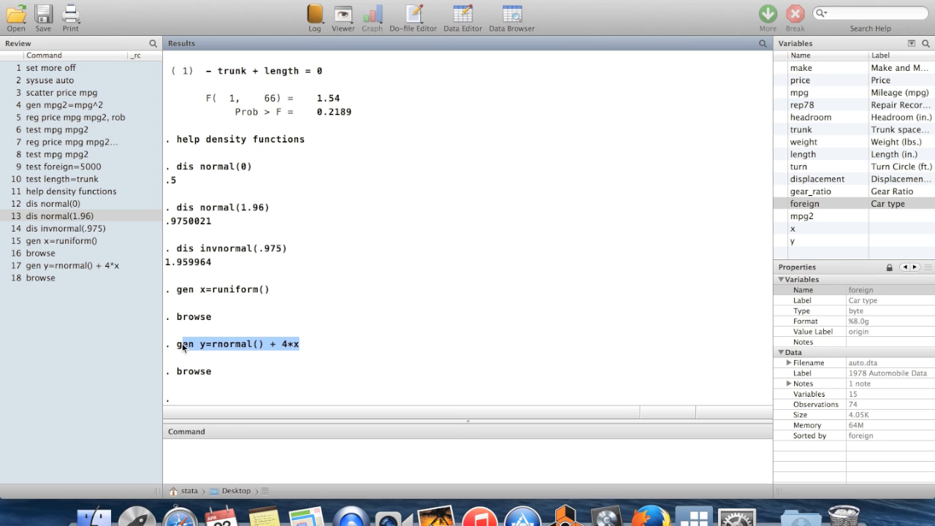
Run reg y x, coefficient 3.654783, and highlight its 95% interval 2.784467 to 4.525099.
left_click(198, 453)
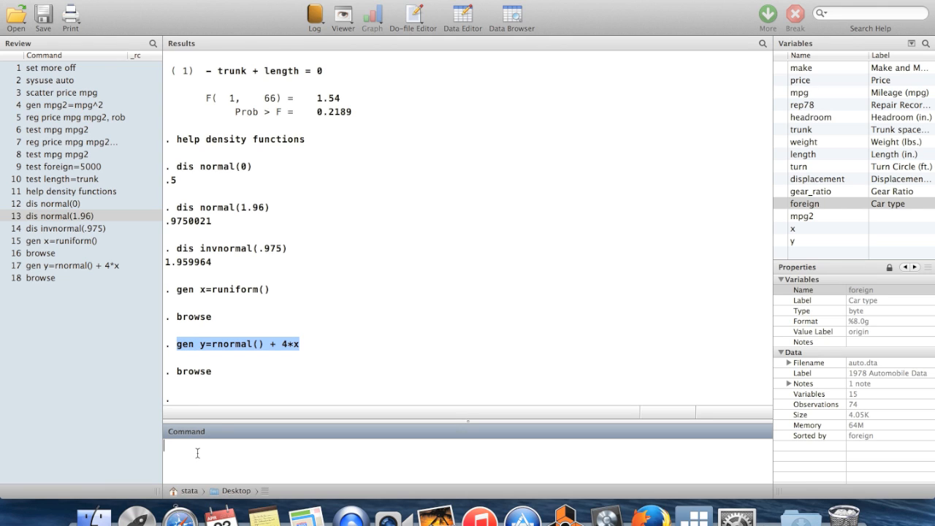
type("reg y x")
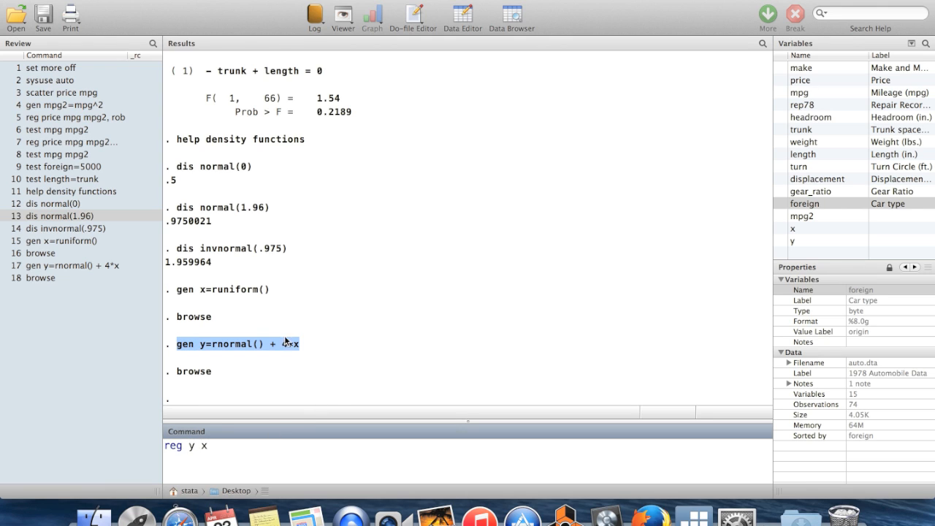
mouse_move(313, 347)
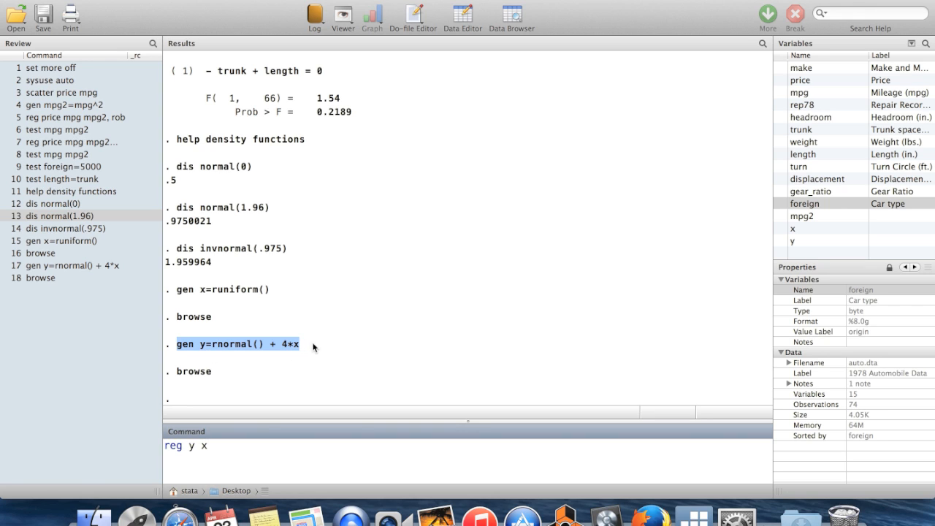
mouse_move(237, 333)
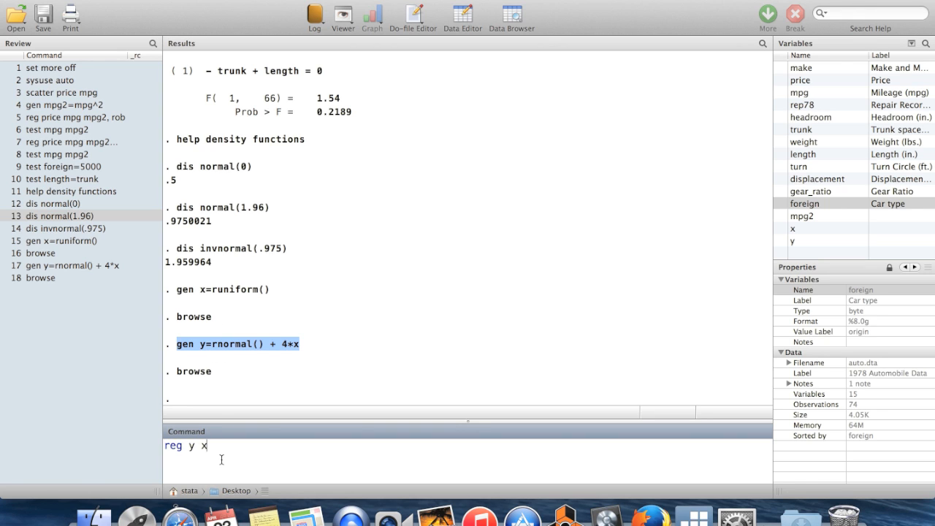
key("Return")
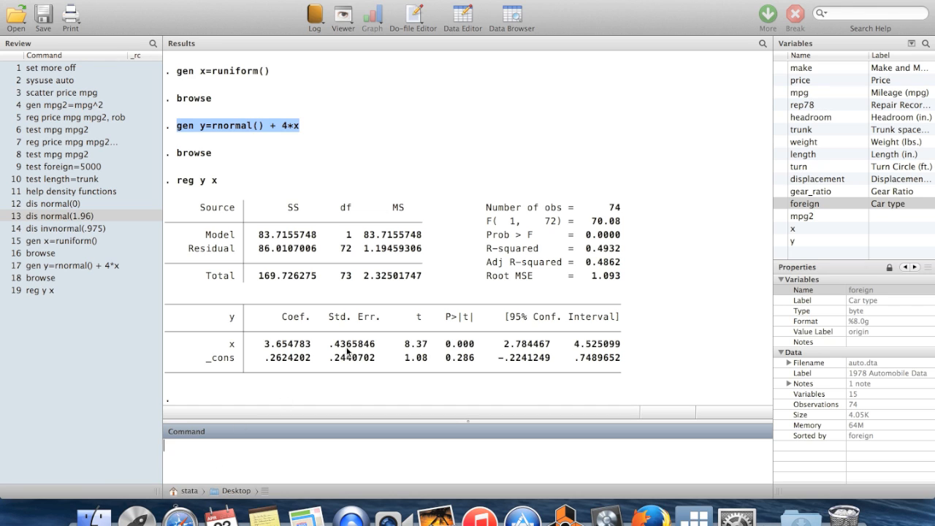
mouse_move(263, 350)
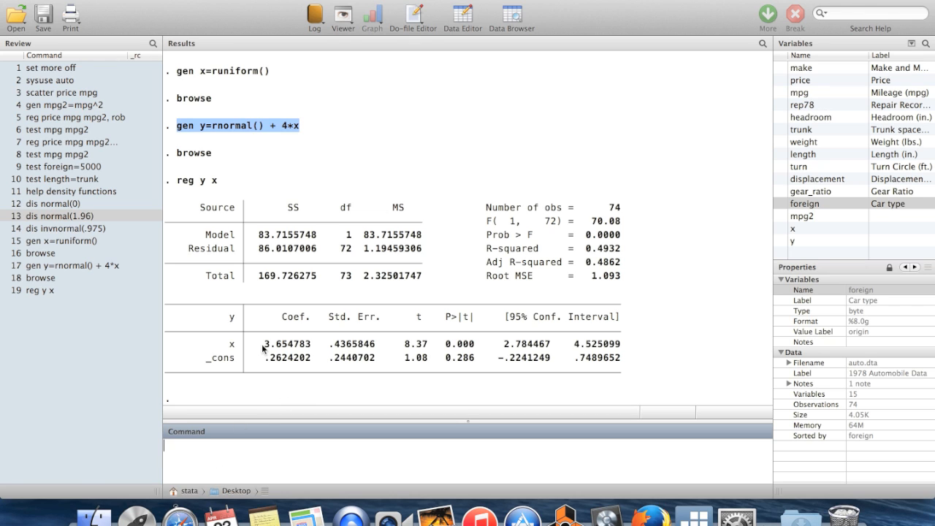
double_click(286, 343)
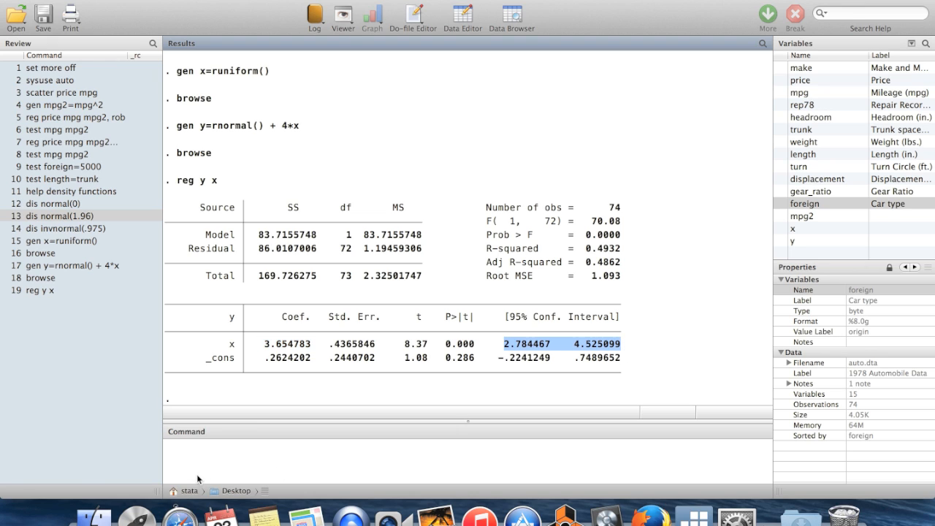
Run test x=4, giving F(1, 72) = 0.63 and Prob > F = 0.4317.
type("test")
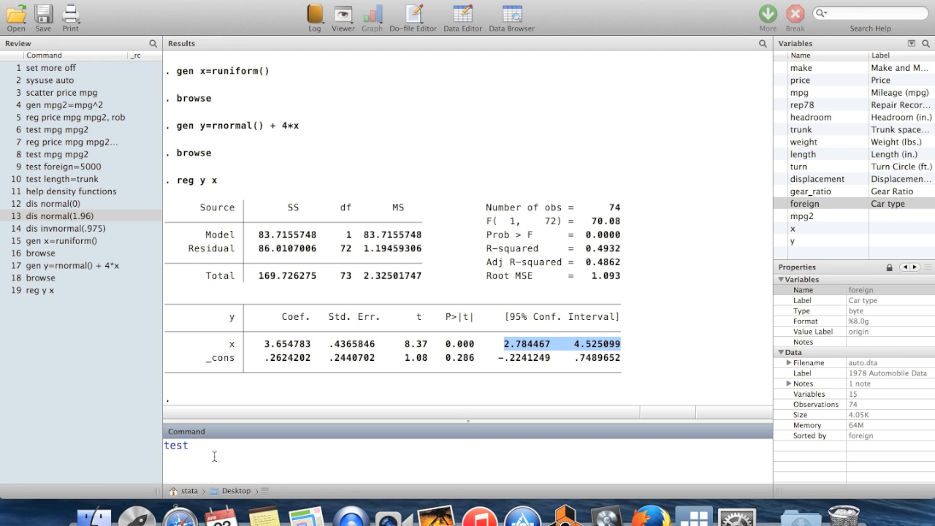
type("x=4")
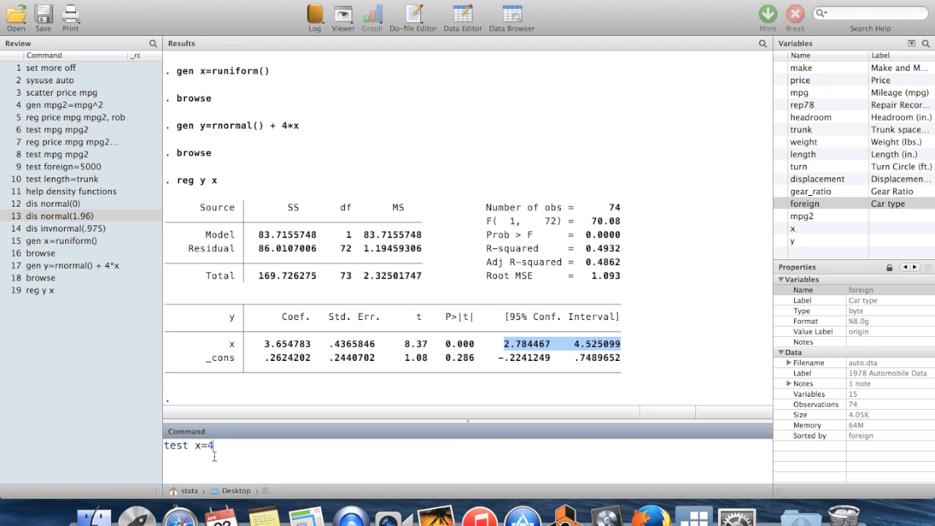
key("Return")
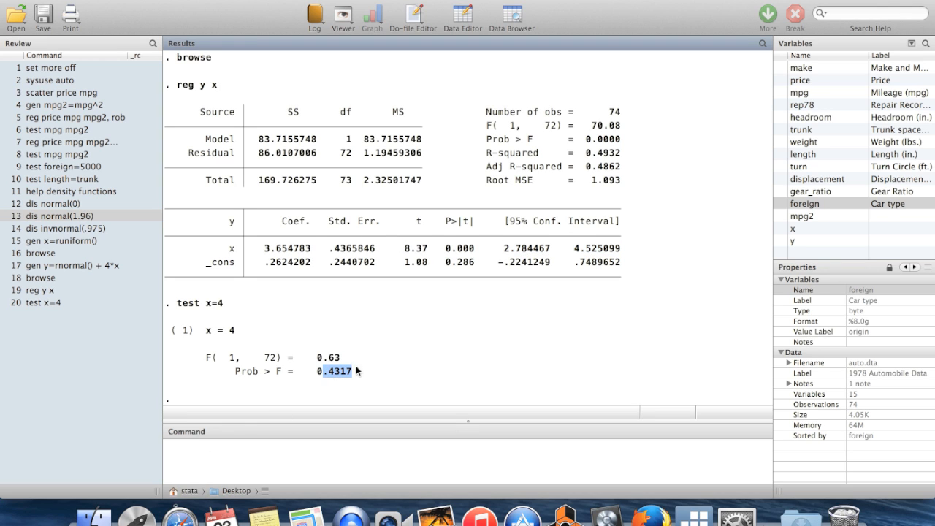
mouse_move(386, 306)
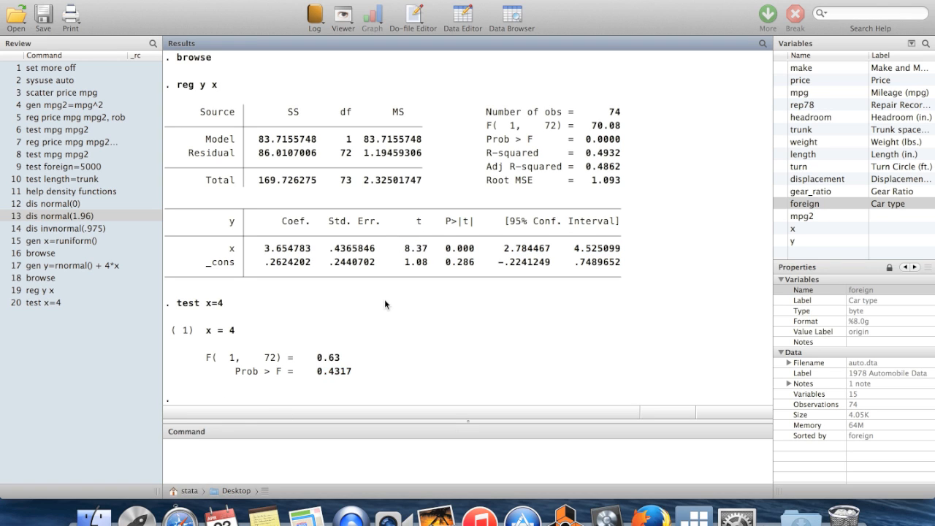
mouse_move(260, 114)
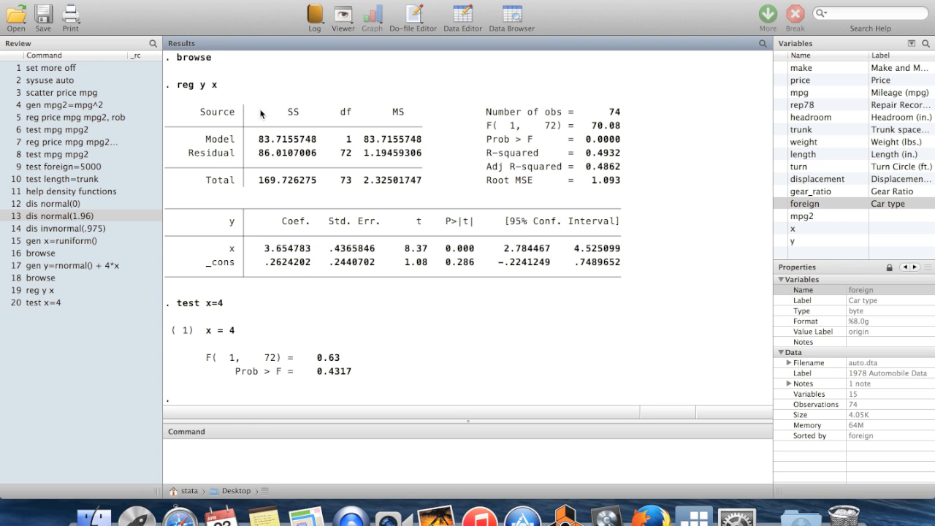
mouse_move(295, 216)
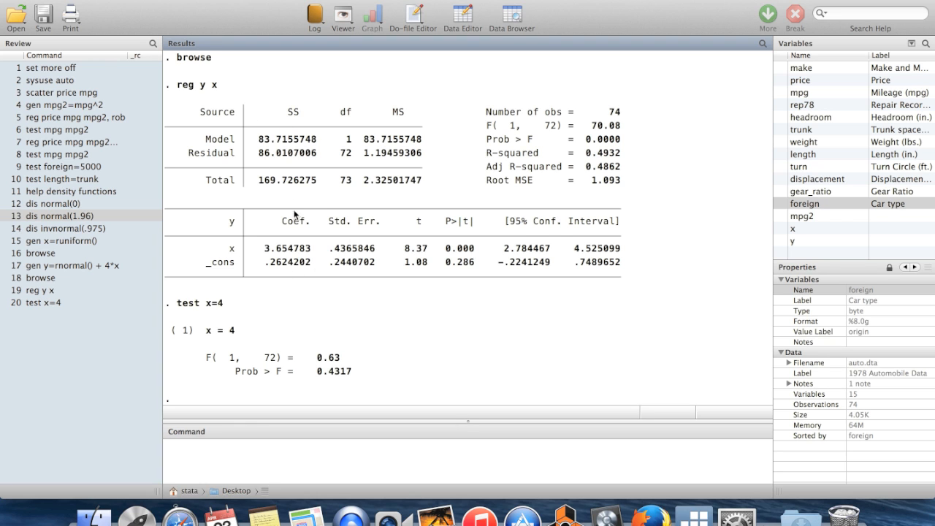
mouse_move(295, 215)
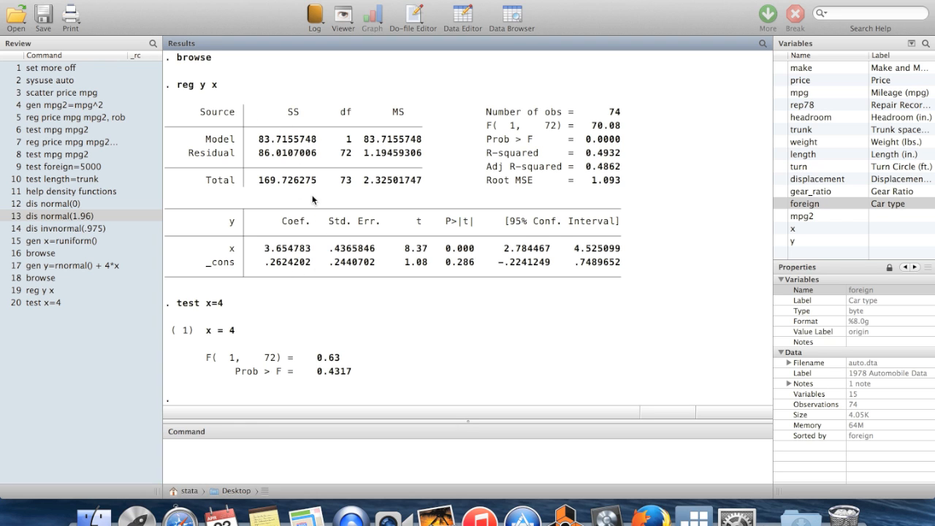